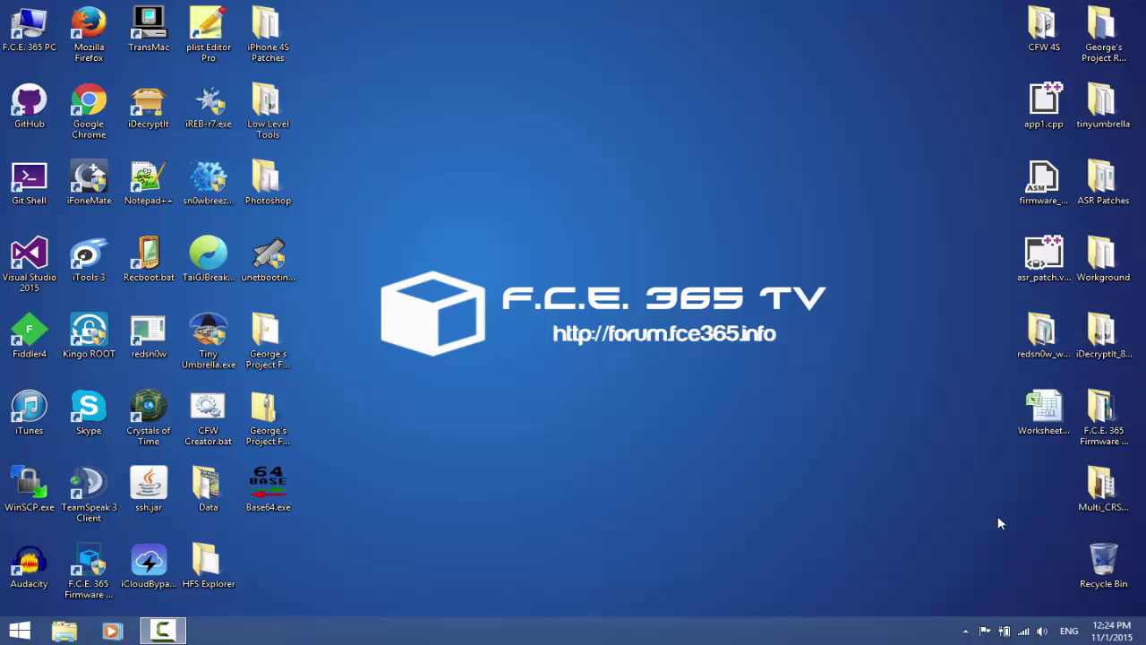
- Open George's Project Fall Update folder from the desktop
left_click(268, 339)
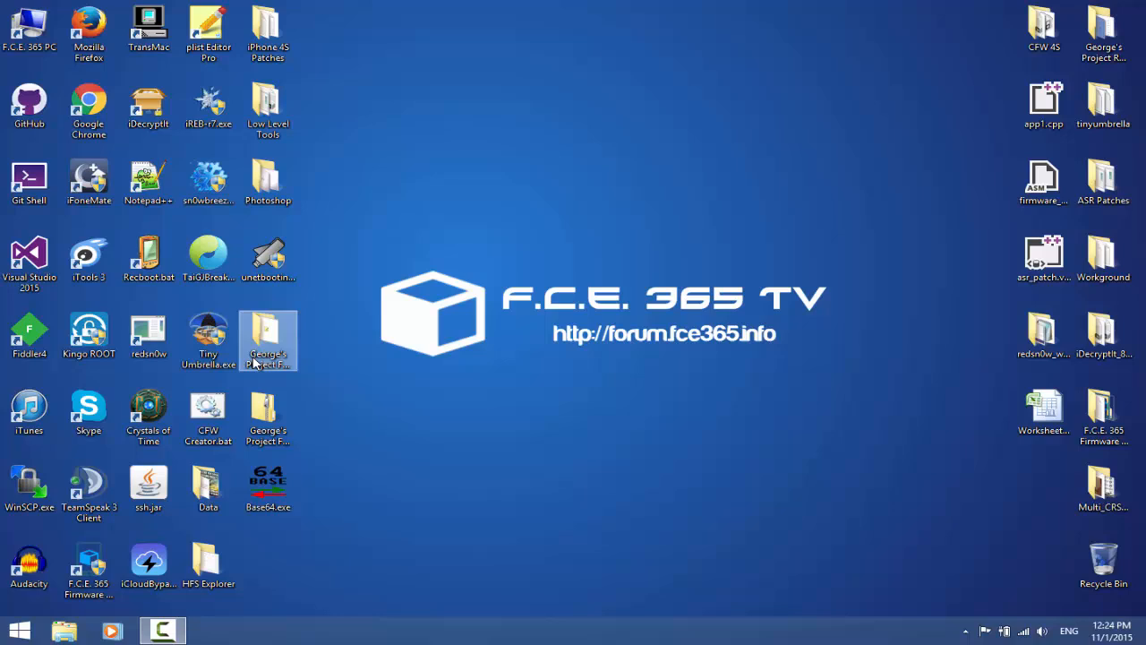
left_click(269, 337)
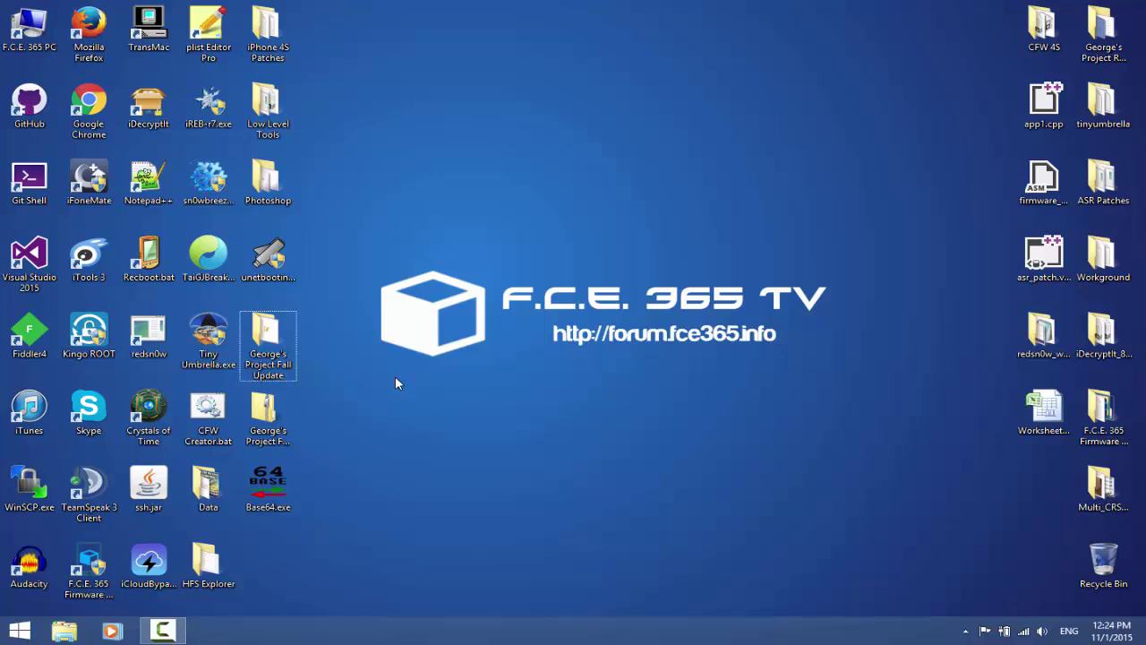
mouse_move(224, 319)
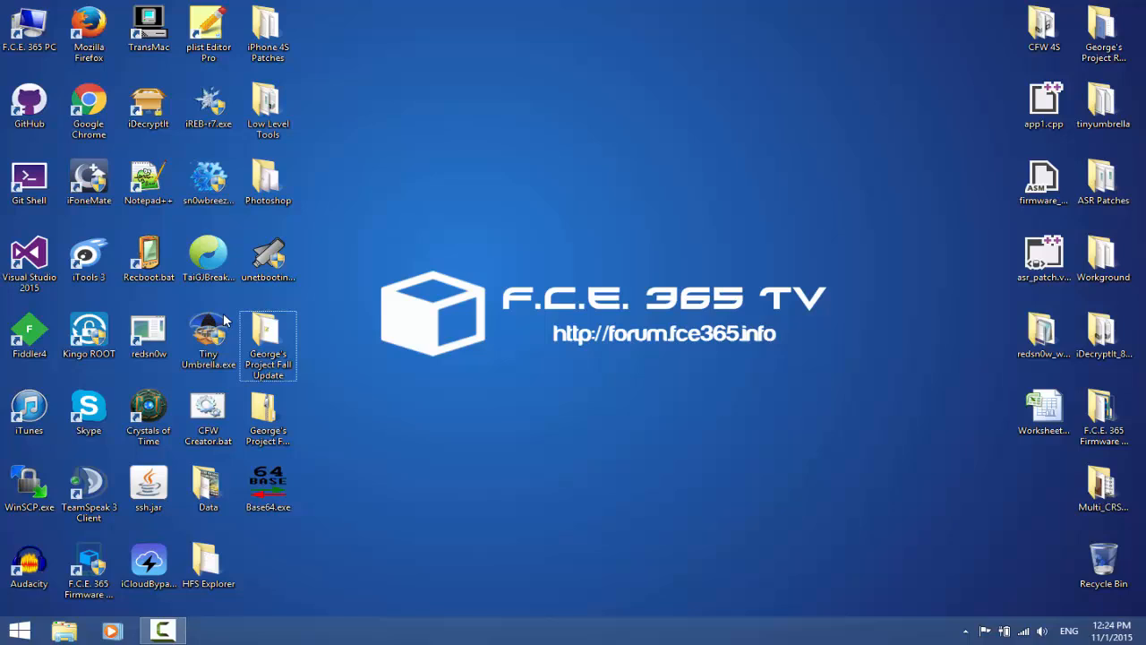
double_click(269, 345)
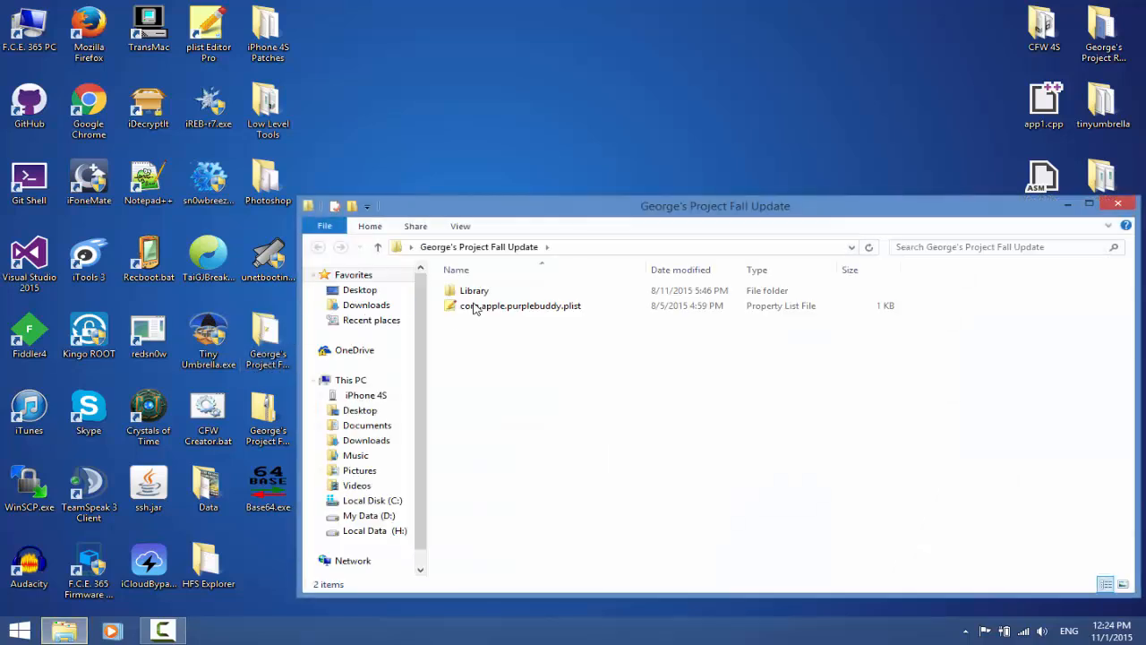
- Open its Library folder to see Caches, Lockdown, Logs and Preferences
double_click(473, 290)
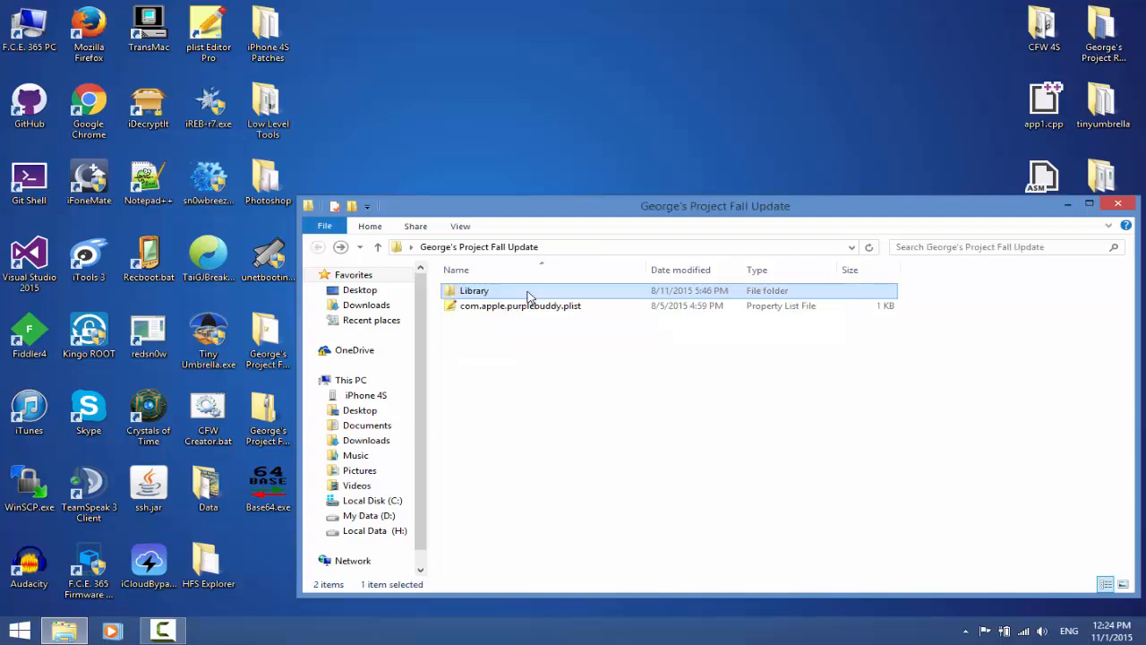
mouse_move(528, 290)
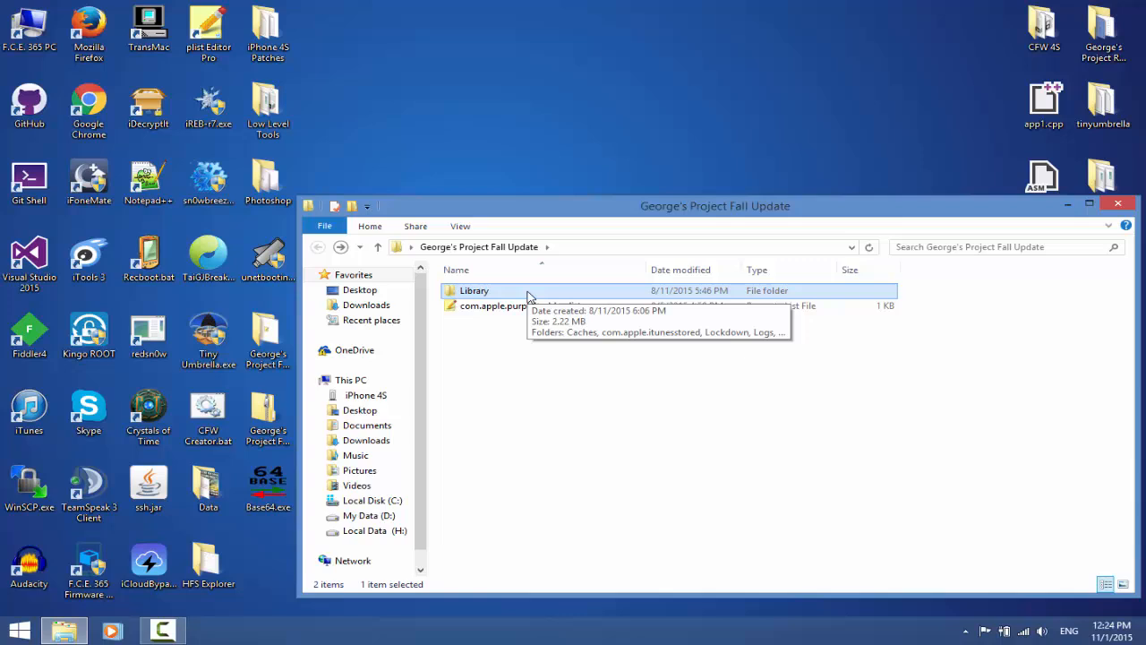
double_click(472, 290)
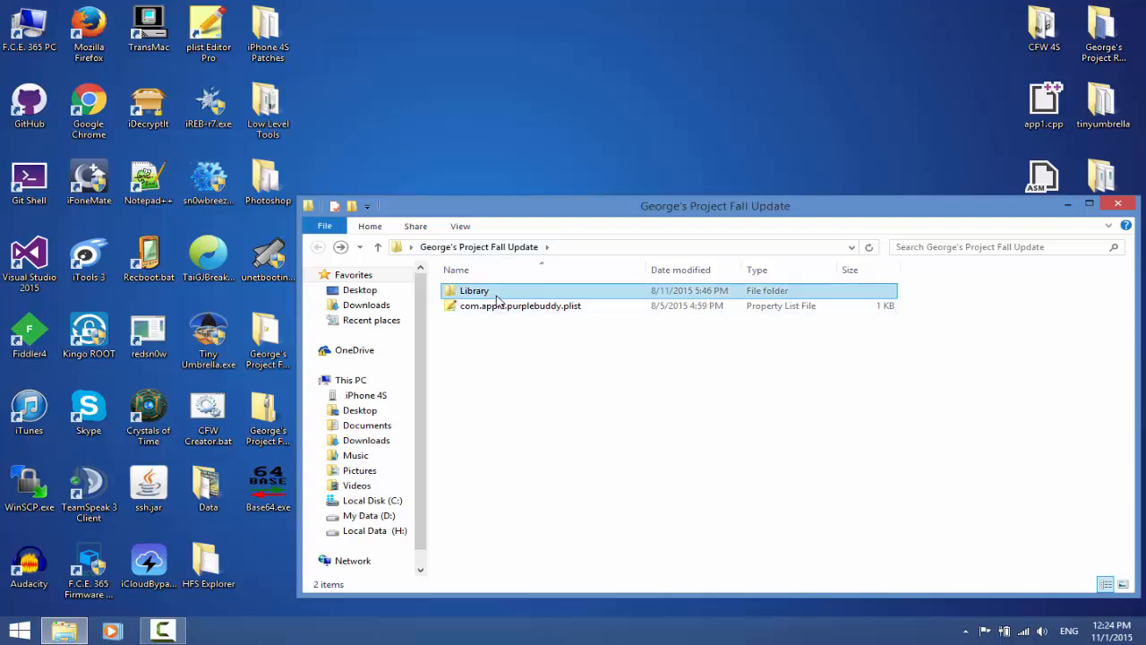
double_click(475, 291)
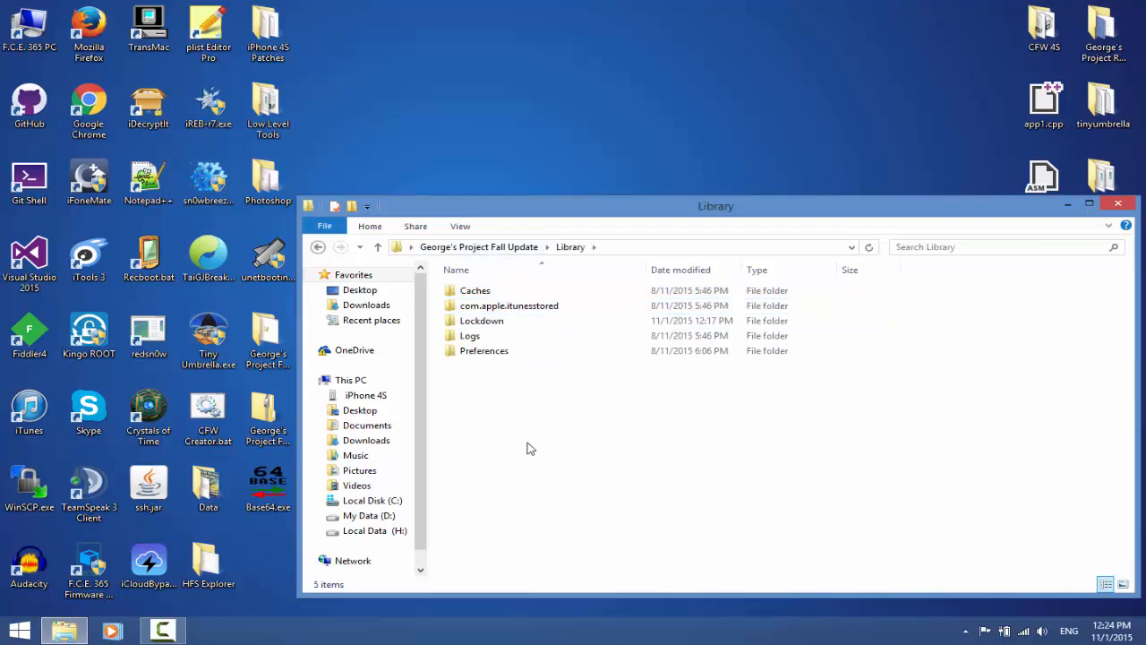
mouse_move(716, 422)
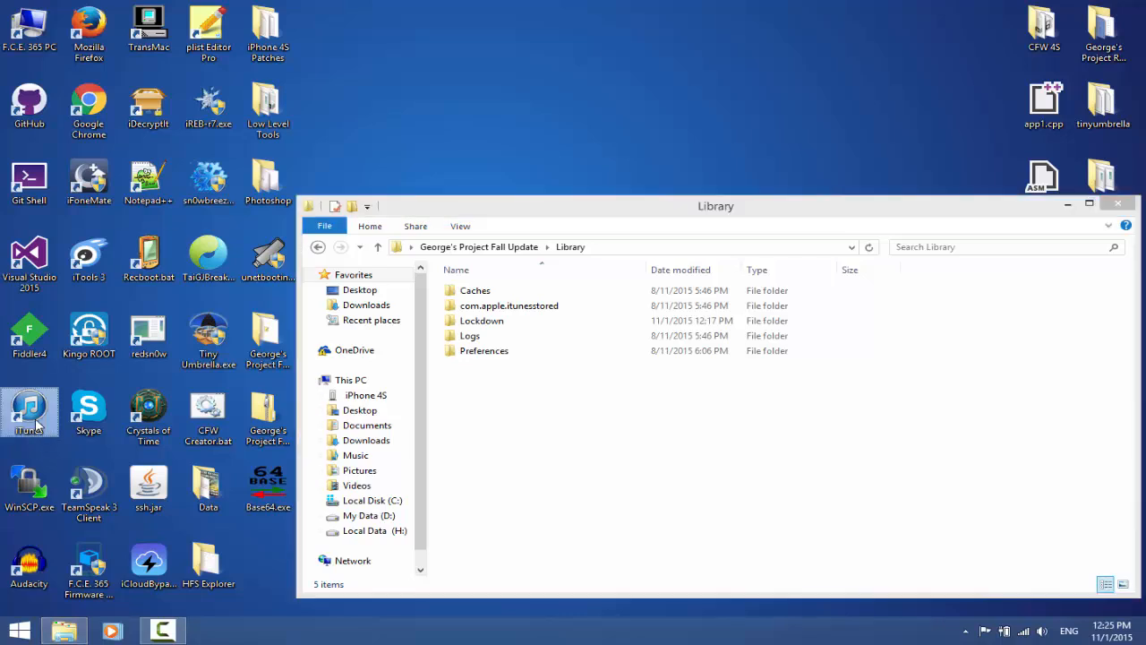
mouse_move(90, 179)
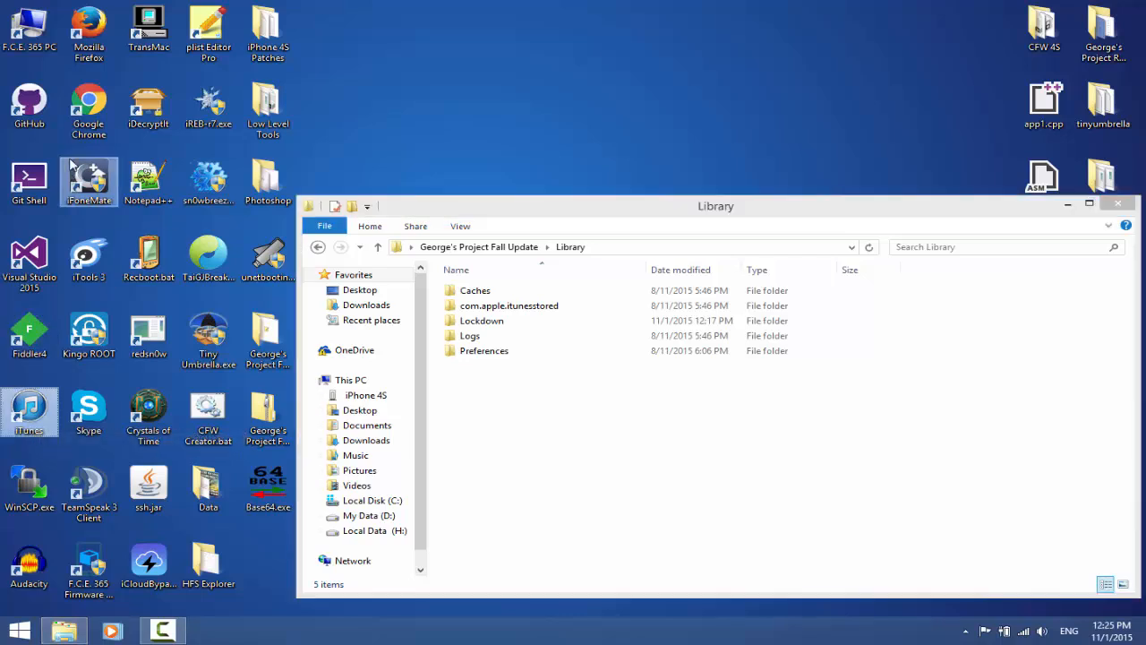
mouse_move(580, 124)
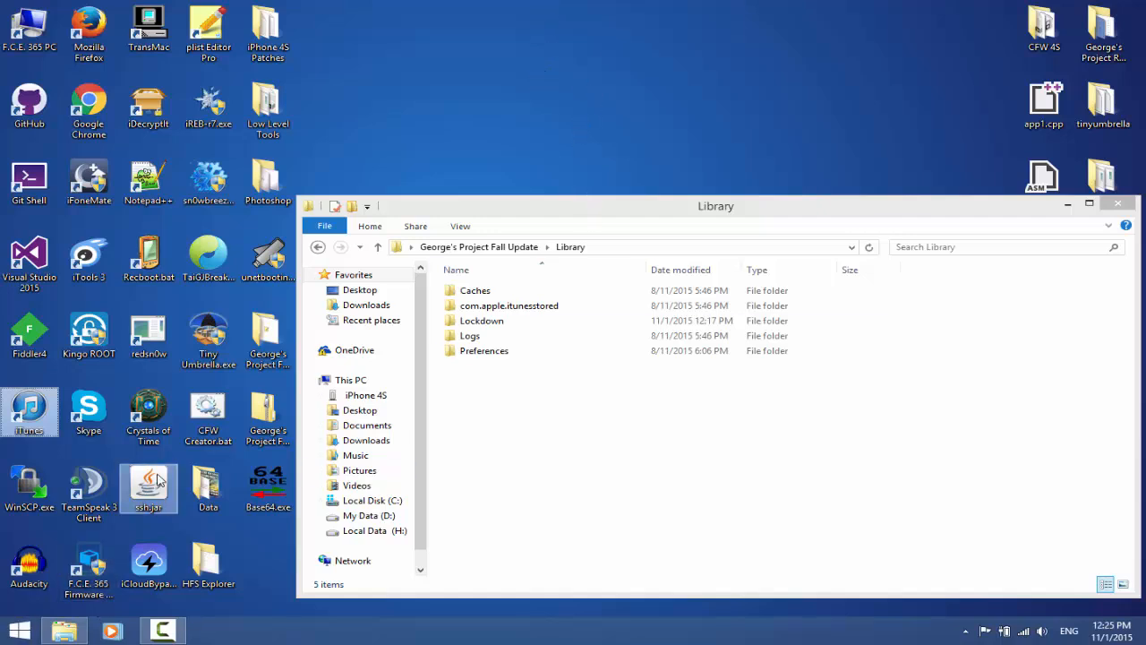
mouse_move(168, 541)
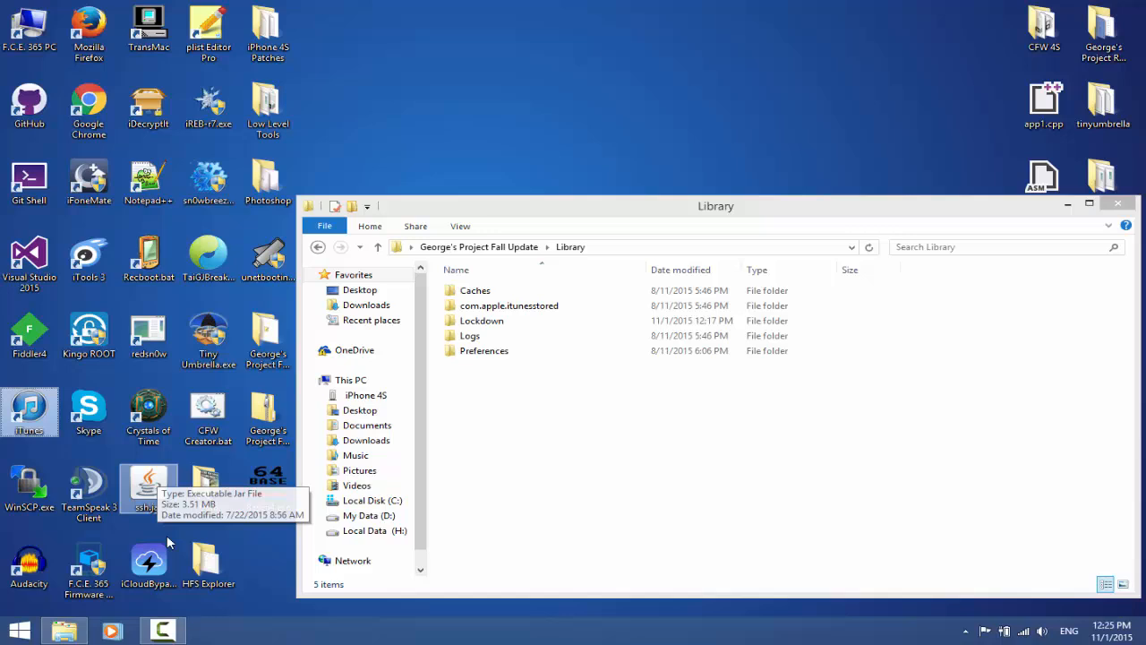
mouse_move(151, 487)
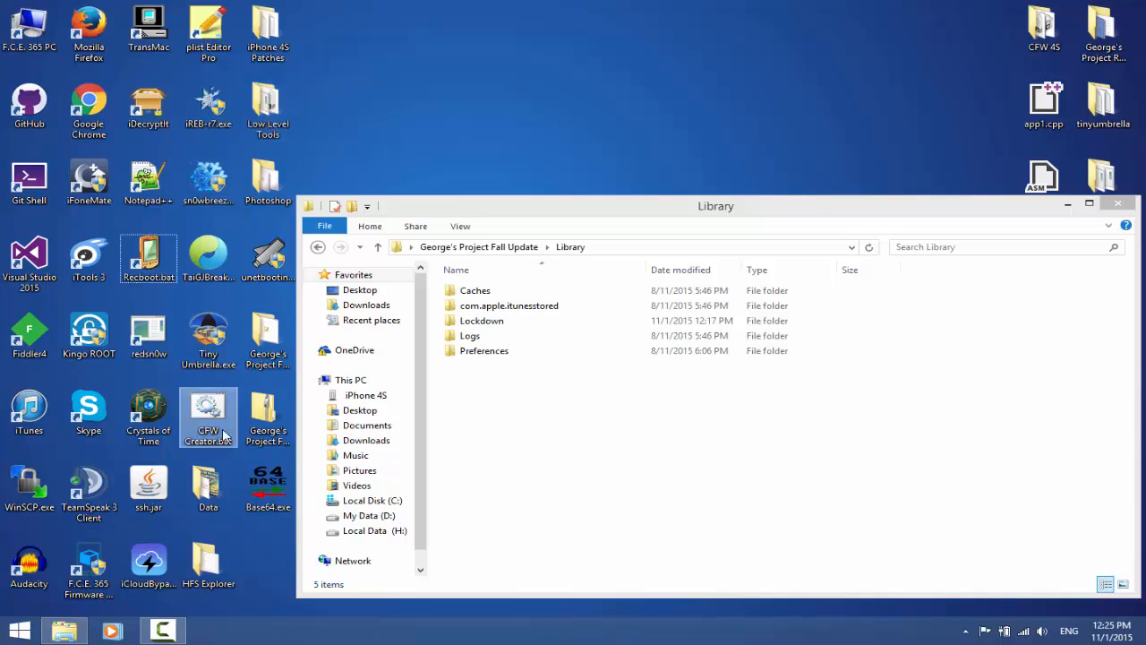
mouse_move(240, 533)
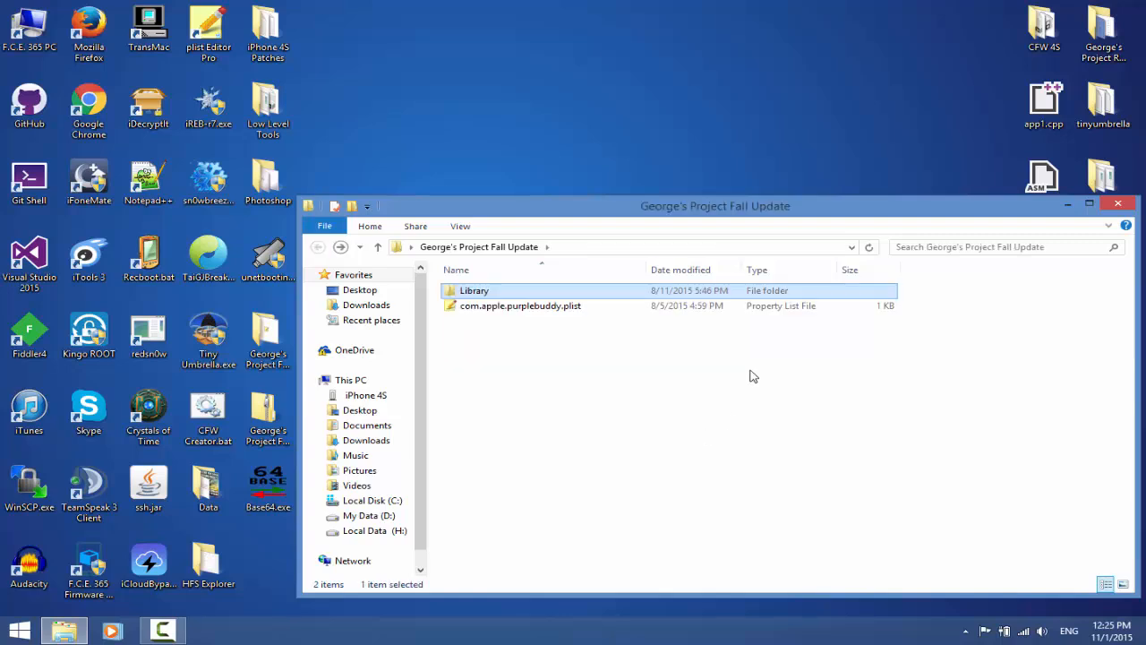
- Go into Library and then the Lockdown folder
double_click(473, 290)
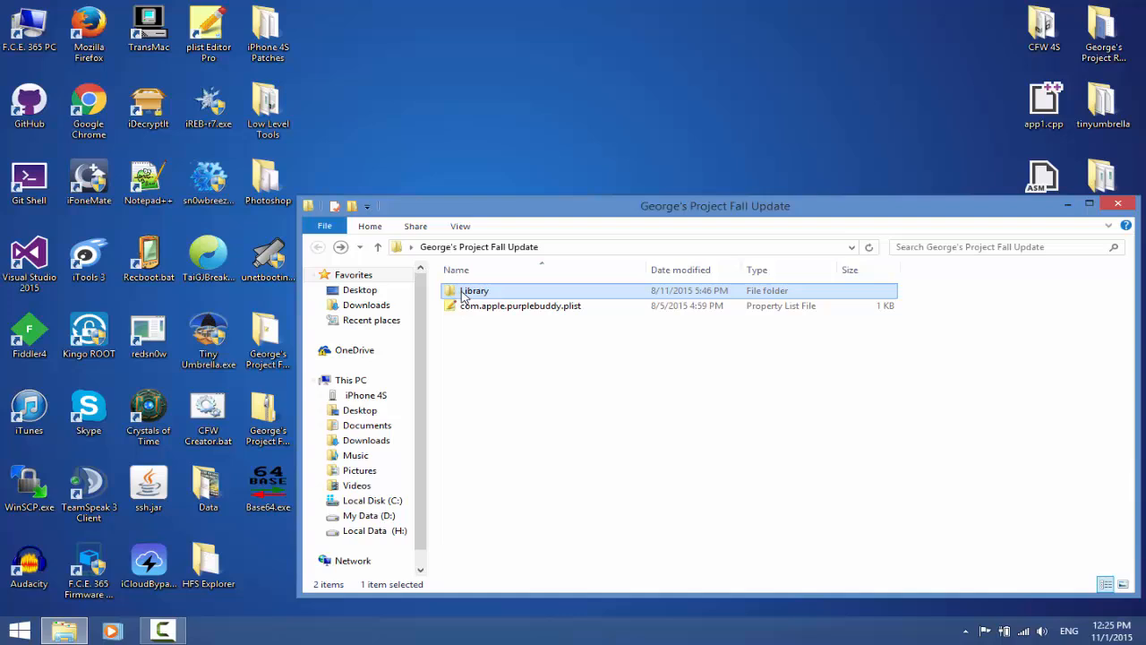
double_click(472, 290)
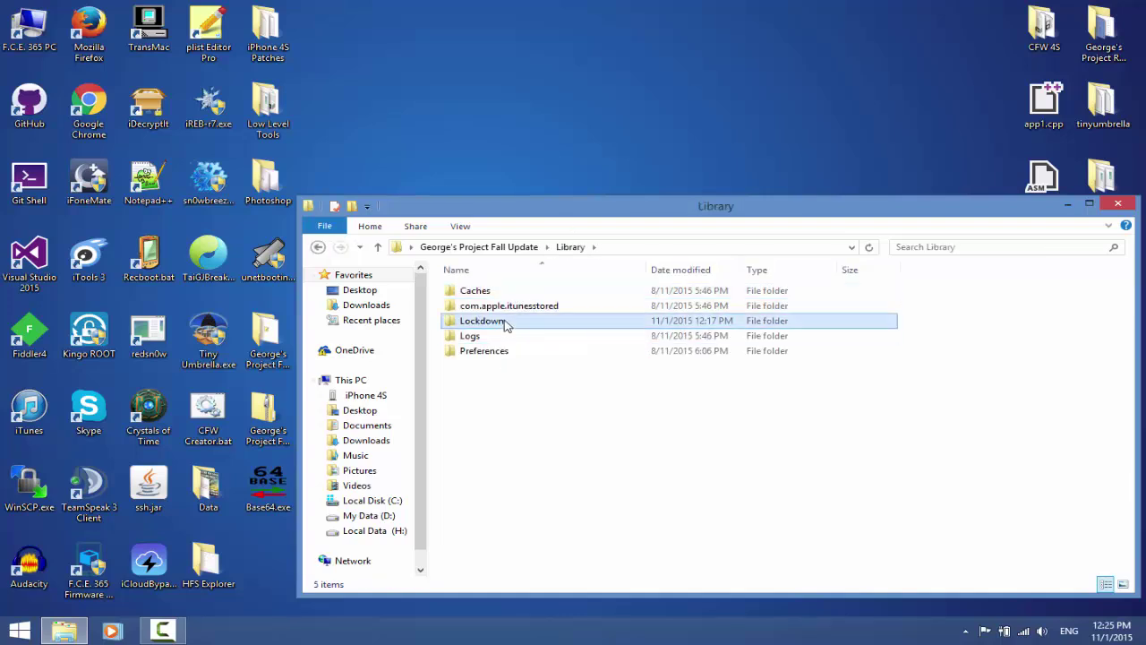
double_click(484, 321)
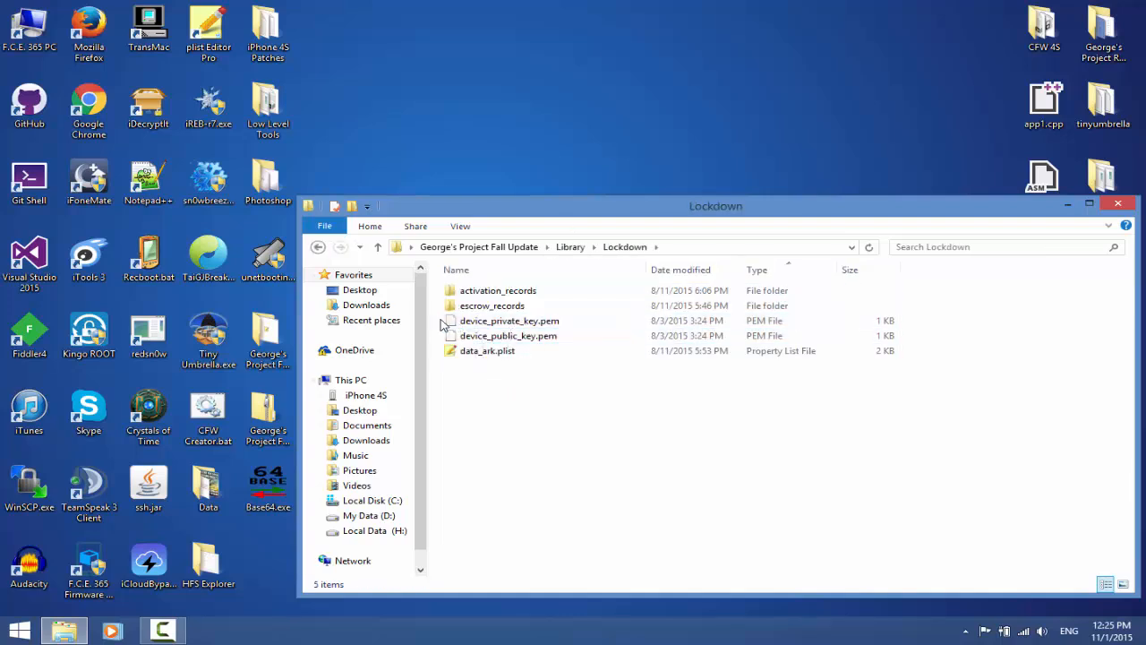
- Select the device private and public key PEM files for removal
left_click(509, 318)
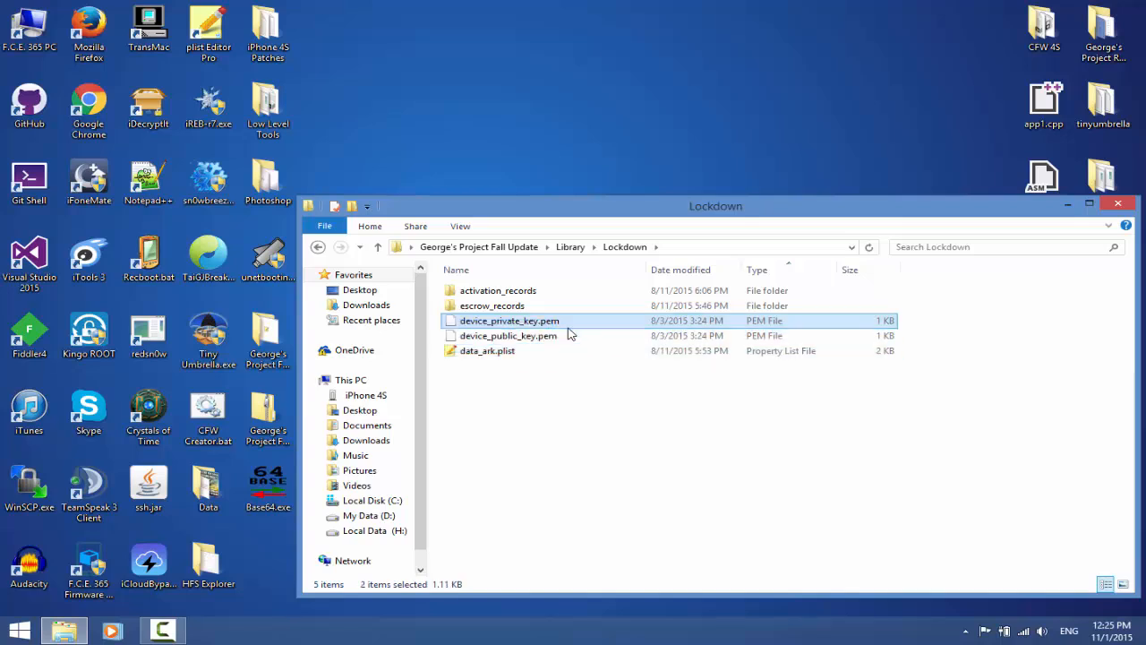
left_click(509, 319)
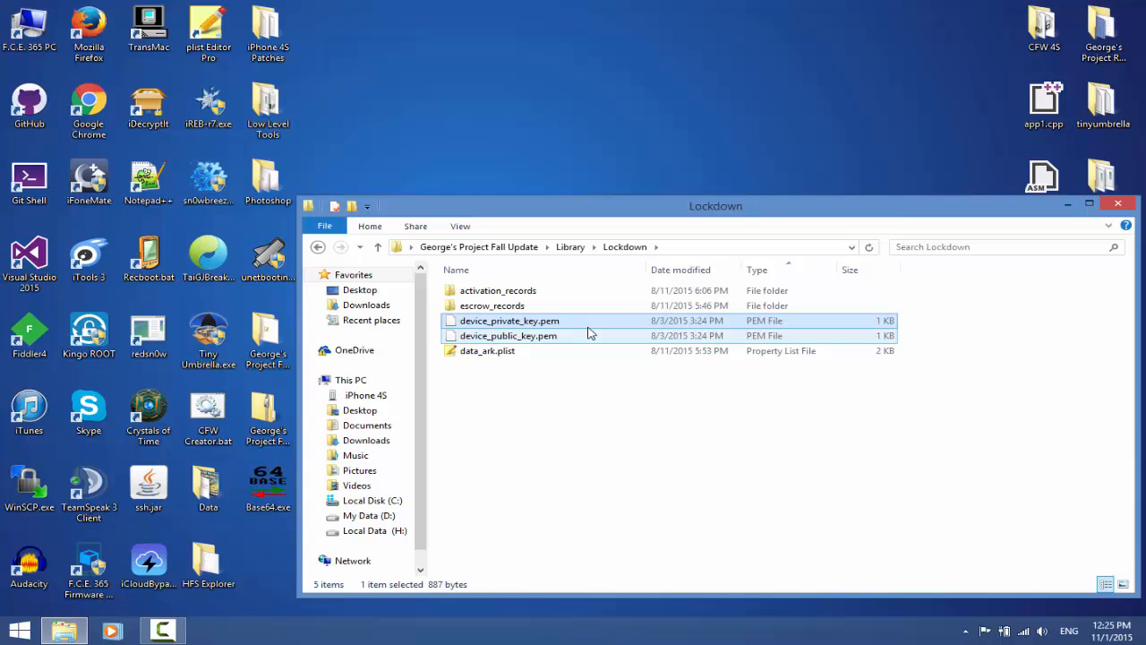
mouse_move(534, 334)
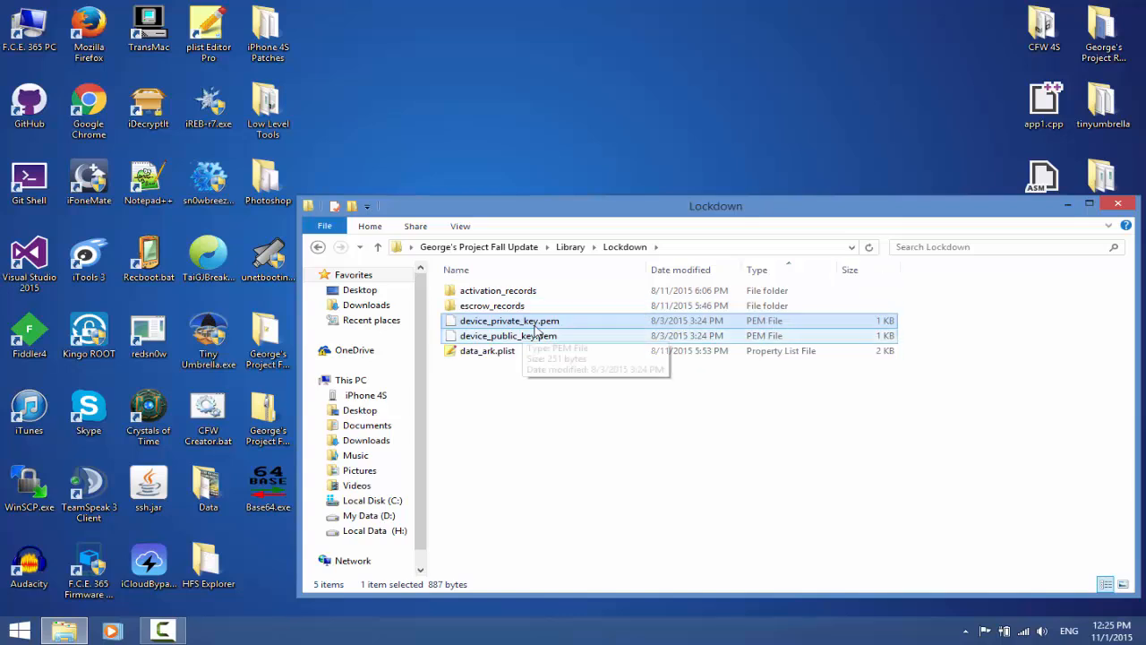
left_click(509, 335)
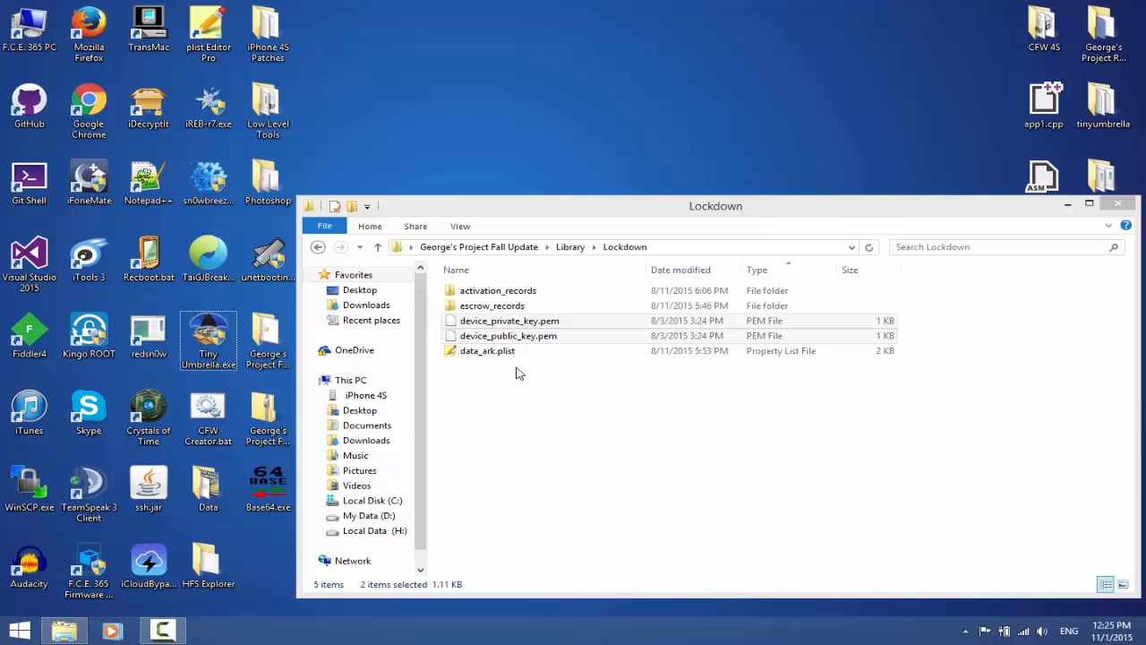
left_click(509, 319)
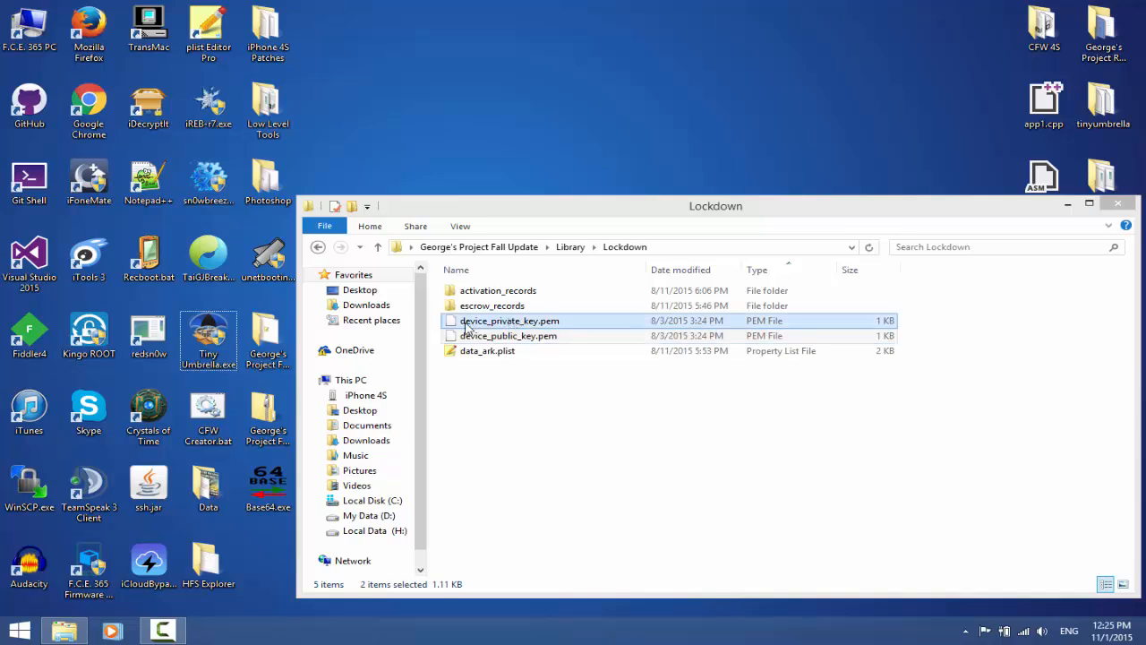
left_click(509, 335)
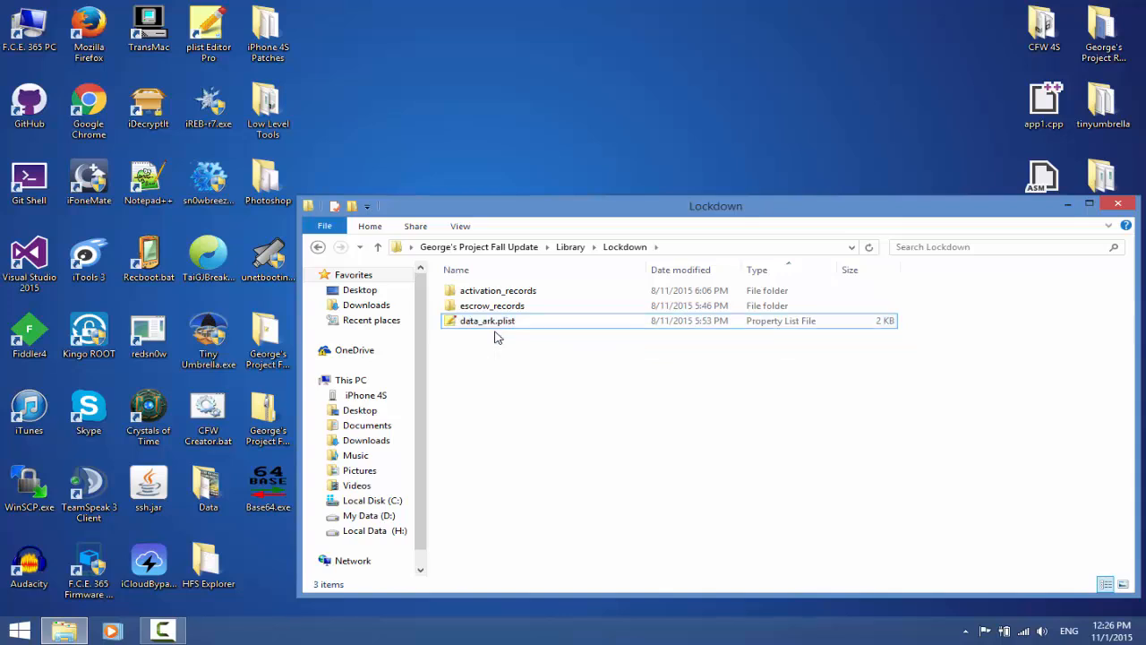
mouse_move(573, 367)
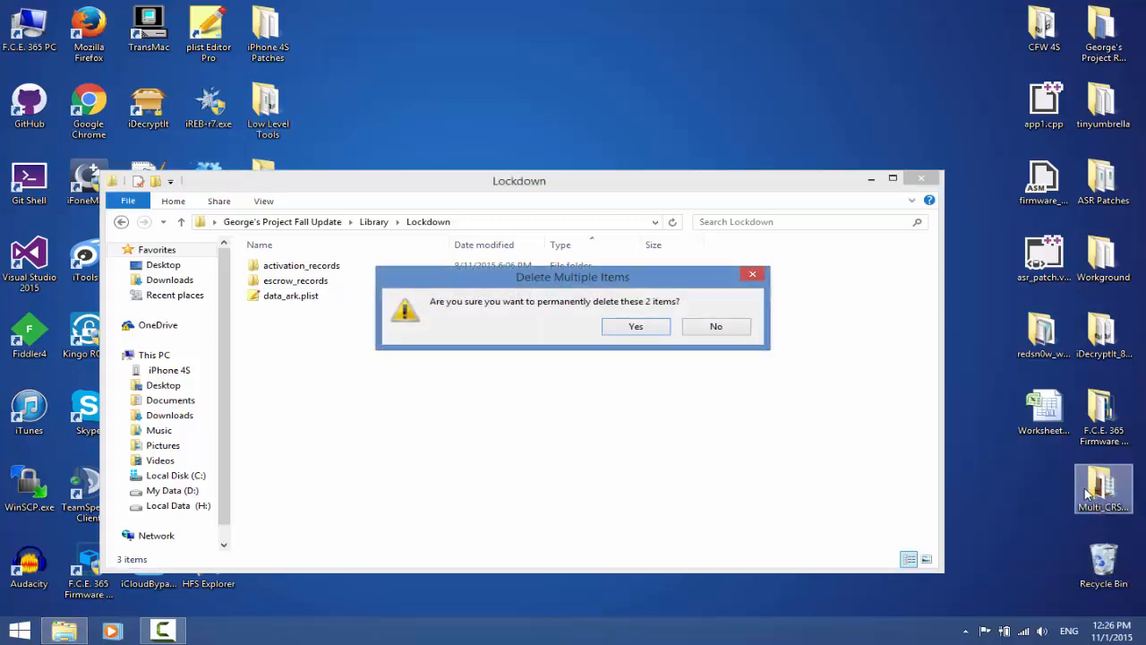
mouse_move(956, 499)
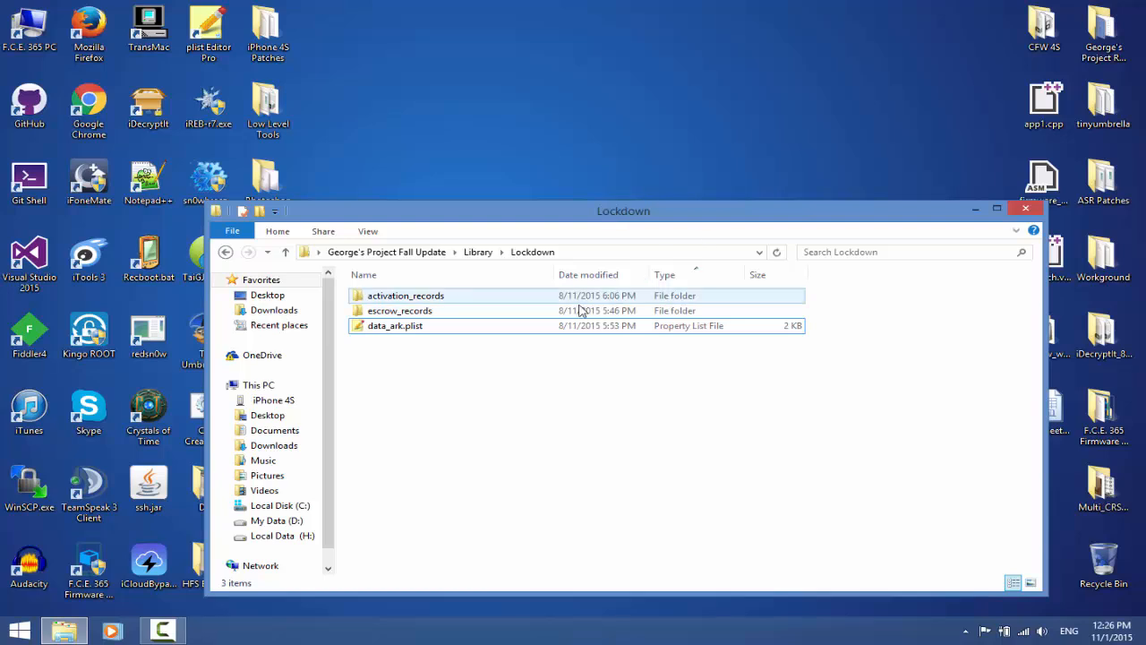
- Check that escrow_records is empty and return to Lockdown
left_click(399, 310)
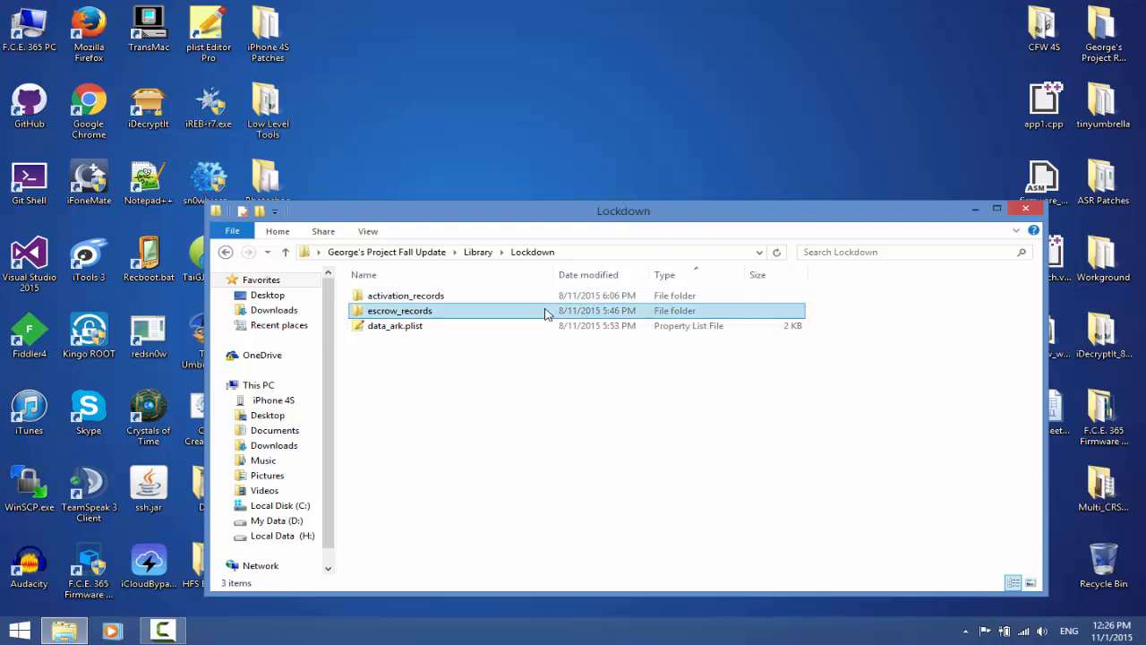
double_click(399, 310)
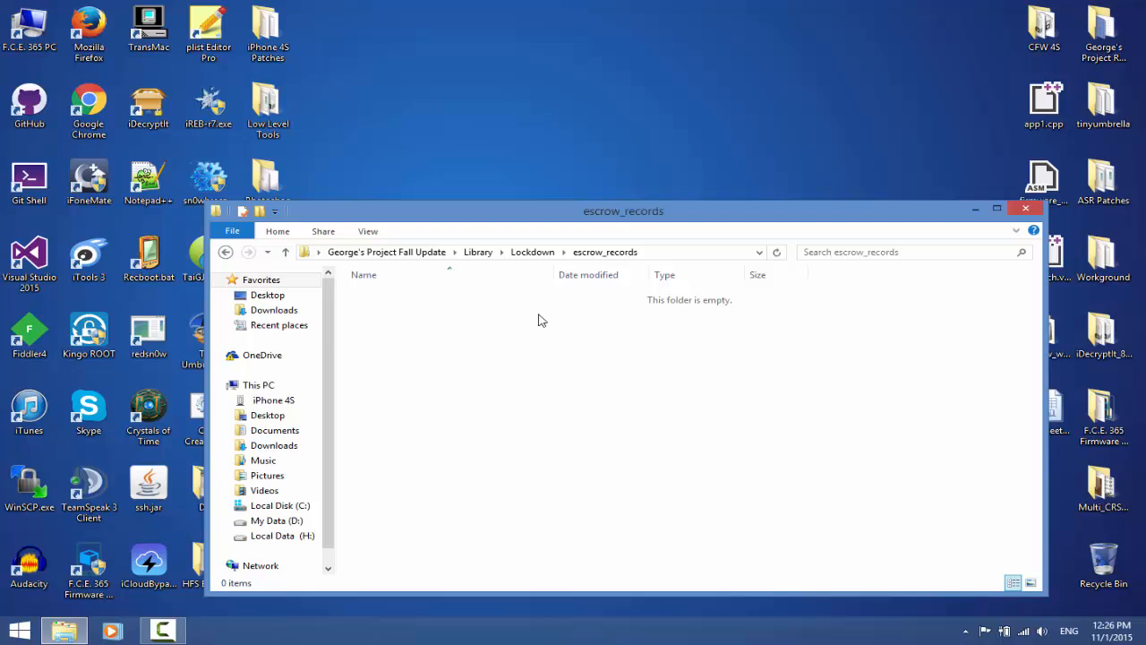
left_click(226, 250)
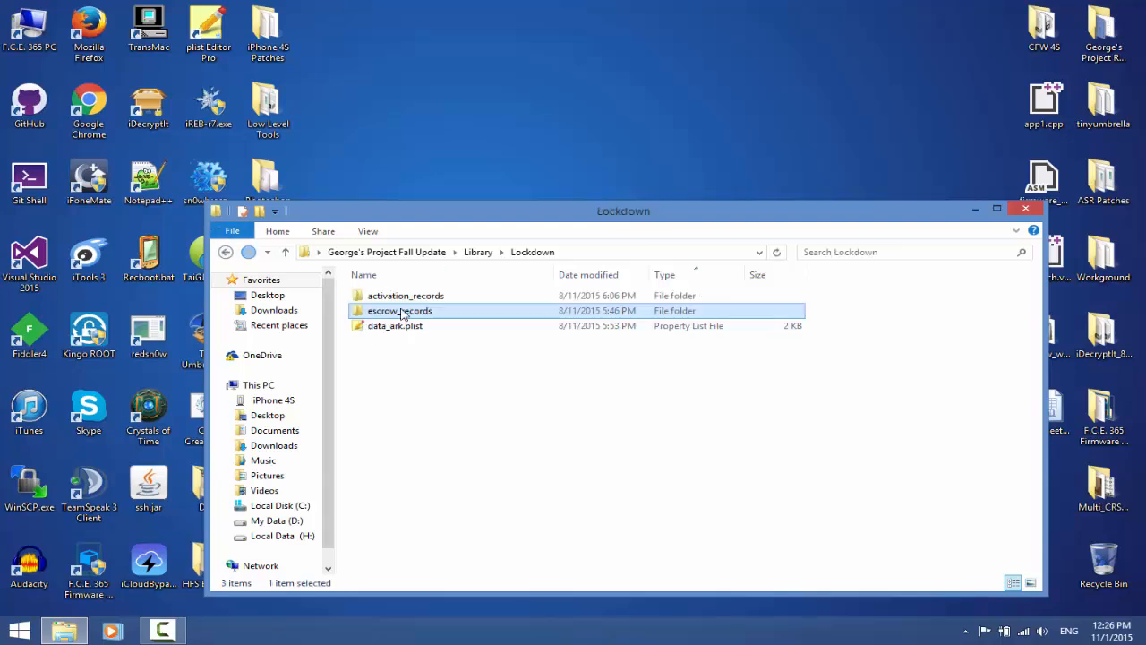
- Open wildcard_record.plist in plist Editor Pro and show it in List View
right_click(410, 296)
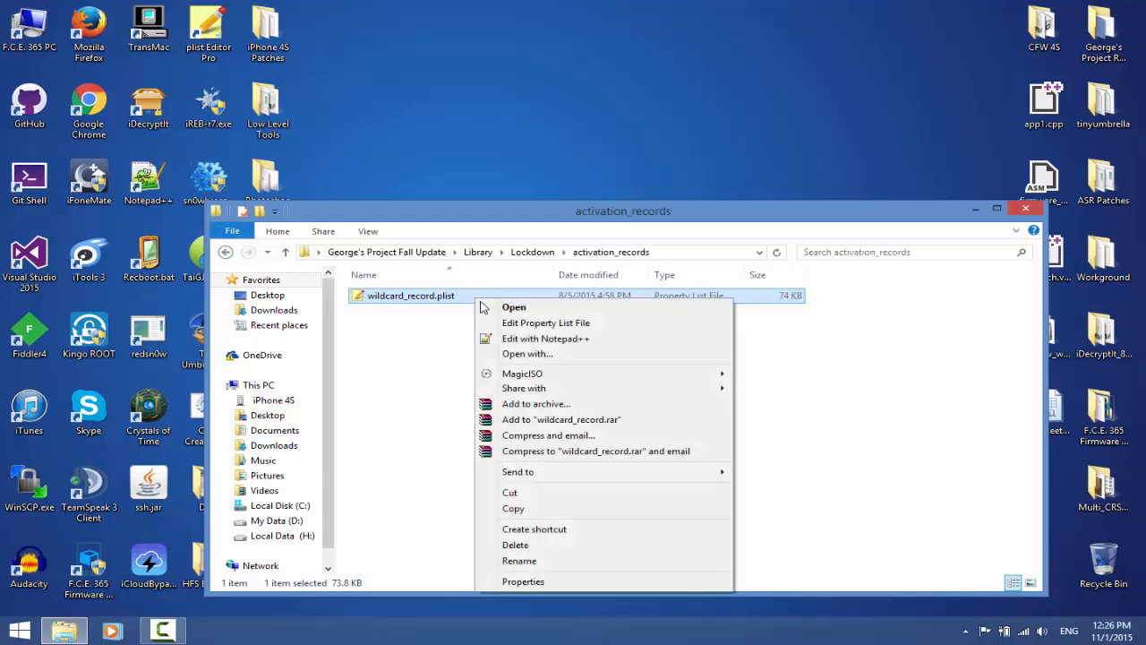
left_click(512, 308)
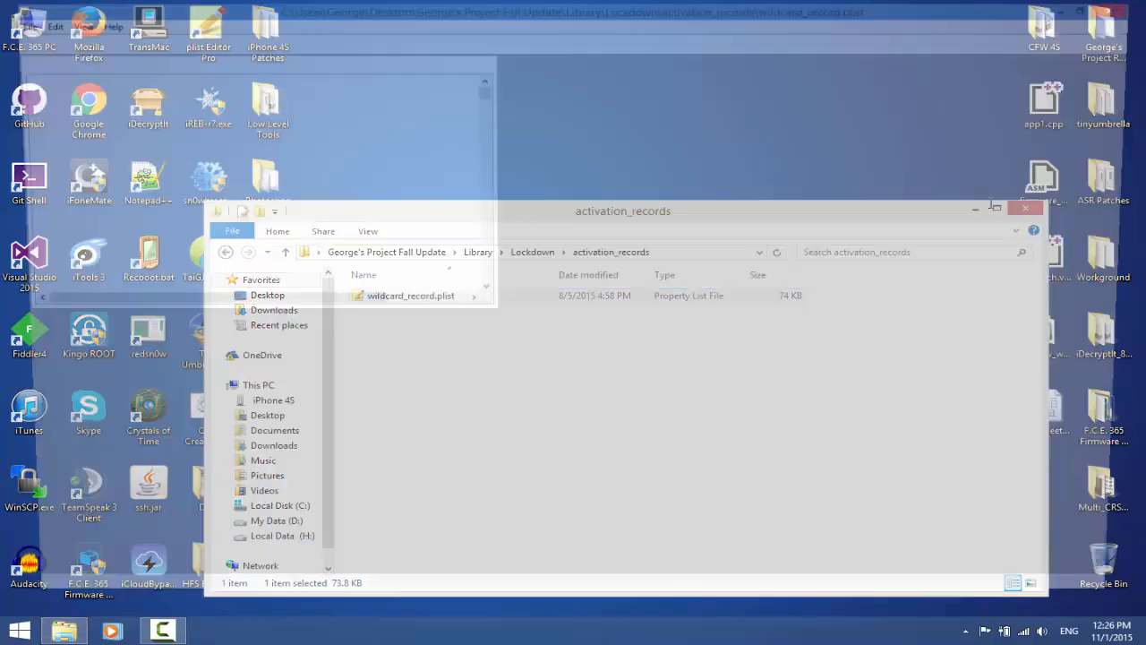
double_click(412, 295)
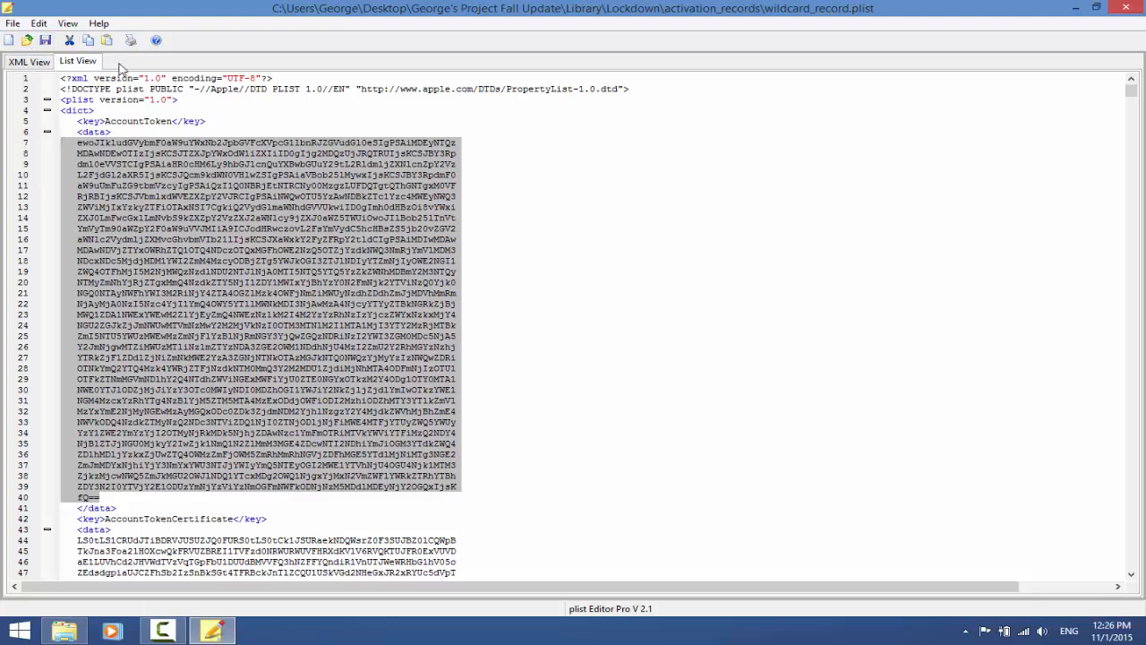
left_click(77, 61)
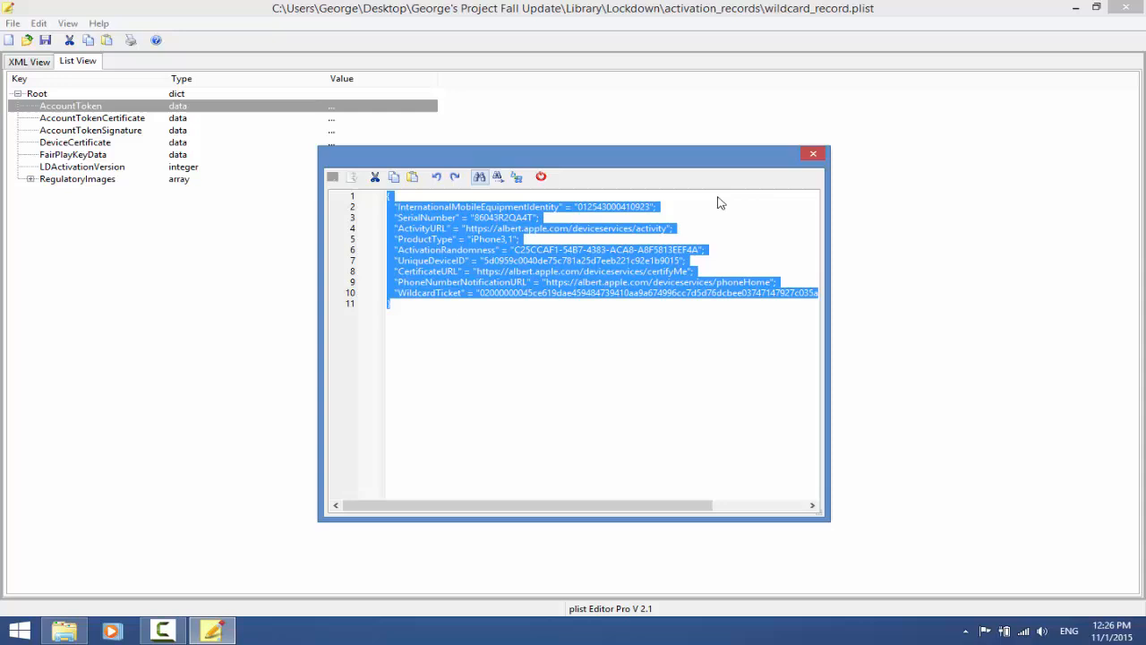
- View the AccountToken data, then look over the plist's raw XML
left_click(813, 154)
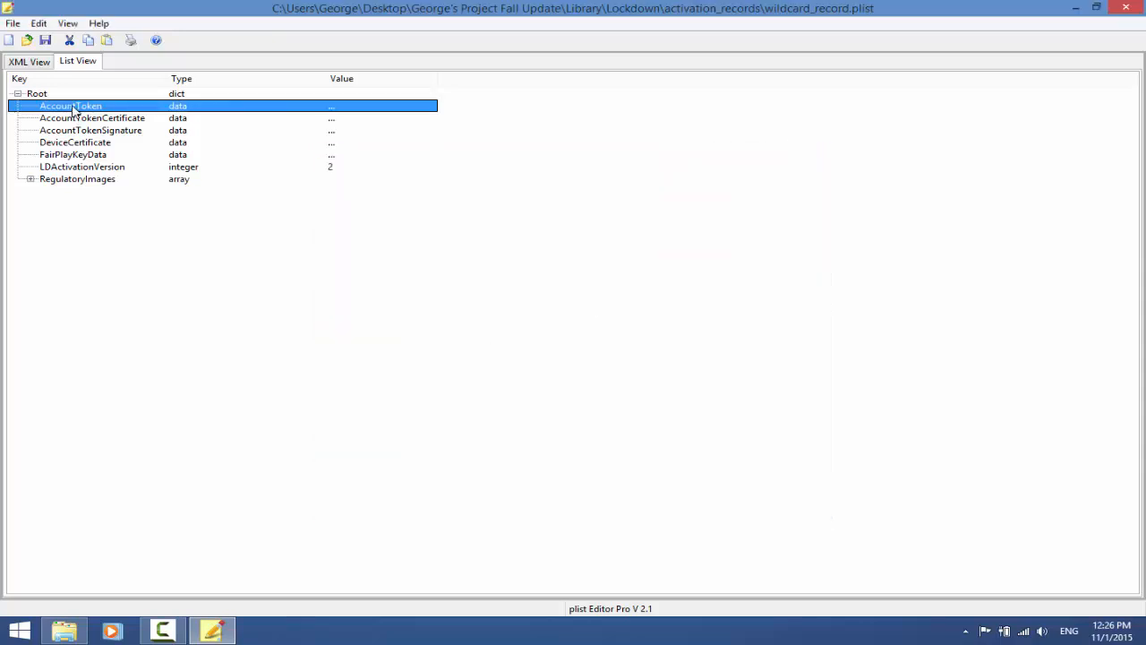
double_click(69, 105)
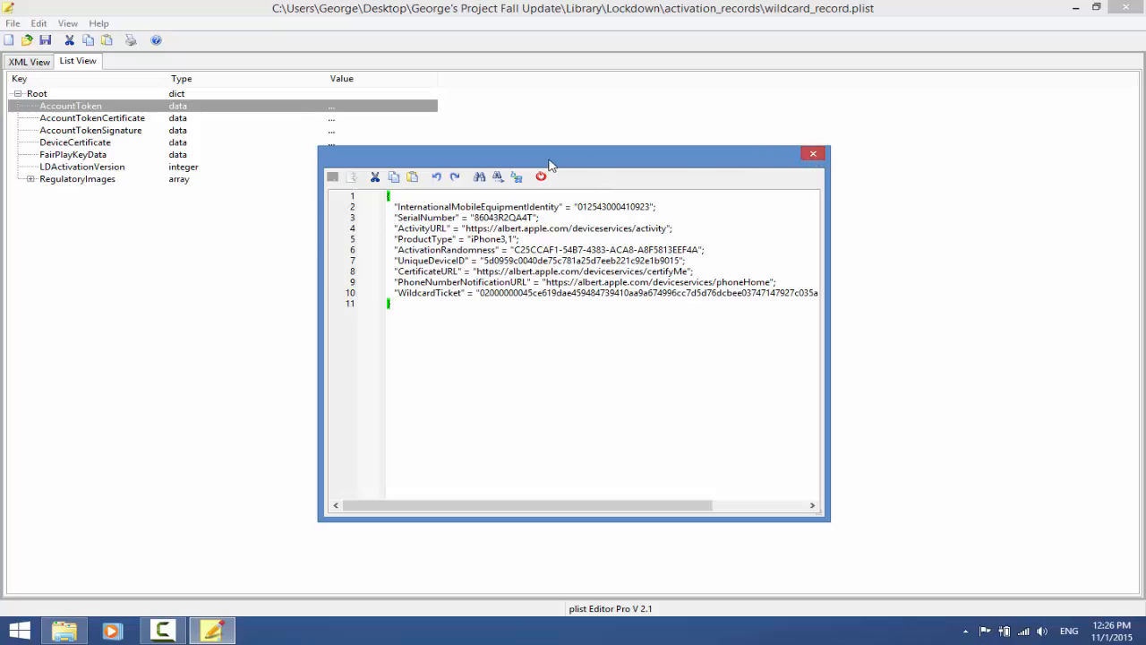
left_click(813, 154)
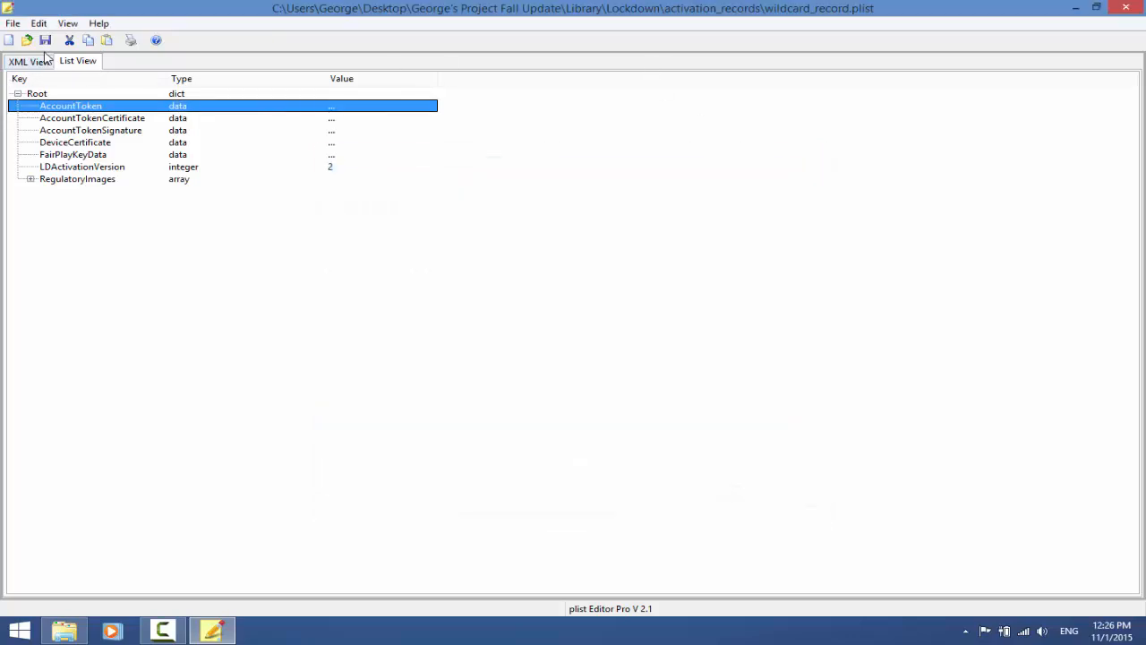
left_click(29, 61)
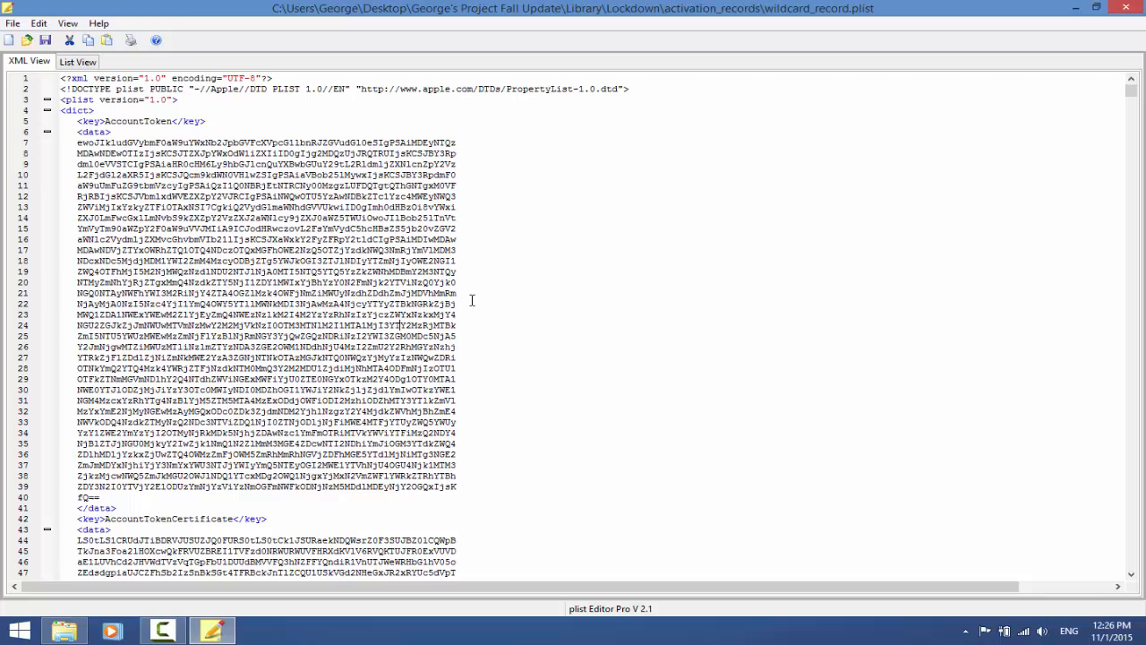
scroll("down", 3)
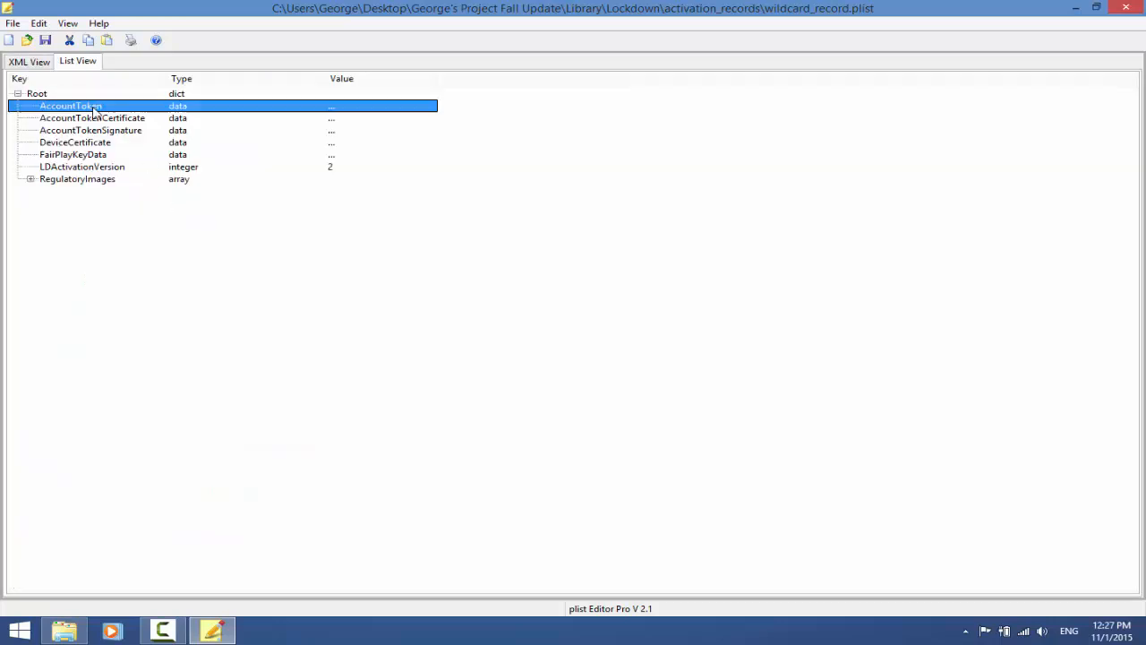
- Replace the AccountToken IMEI value with 'Your IMEI'
double_click(70, 106)
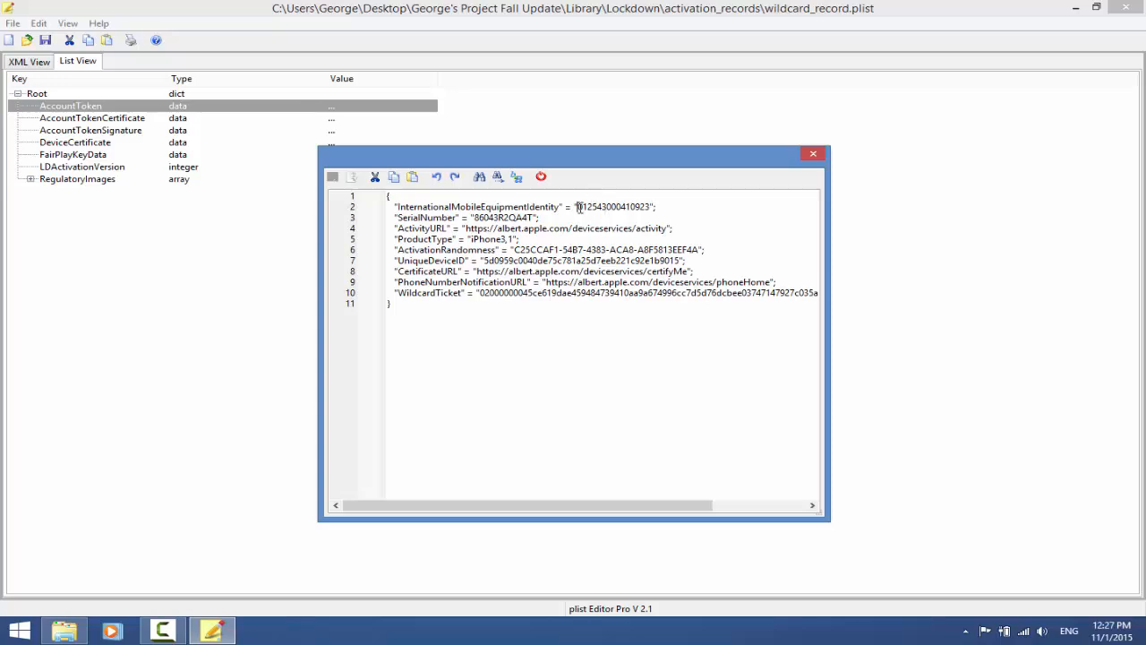
double_click(612, 208)
type("Y")
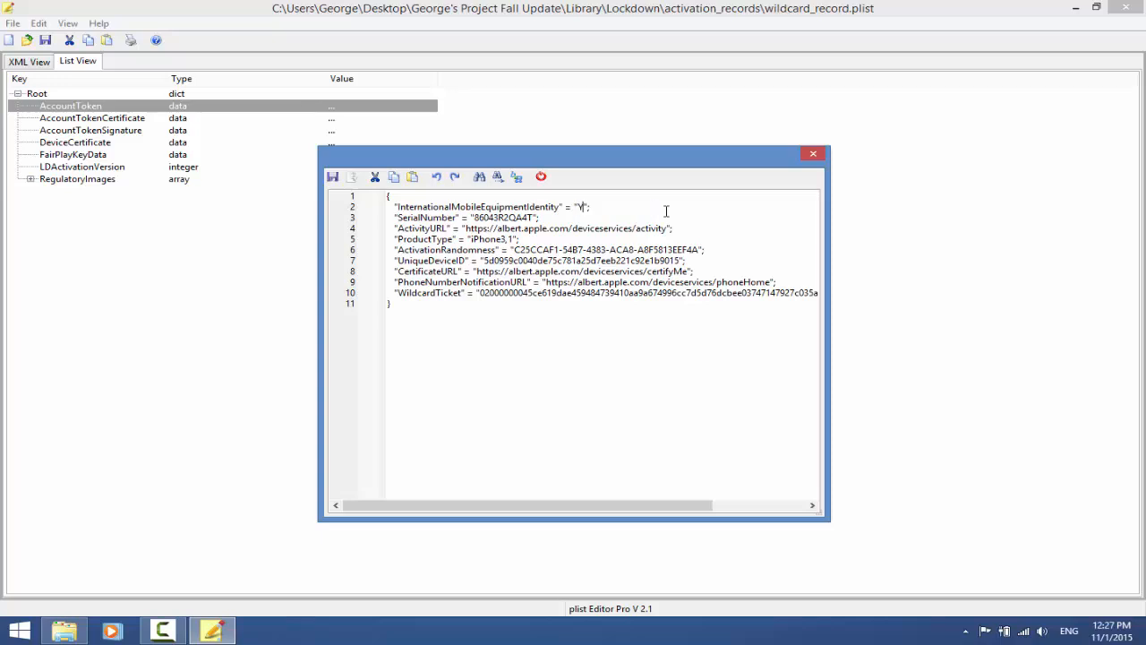
type("our IMEI")
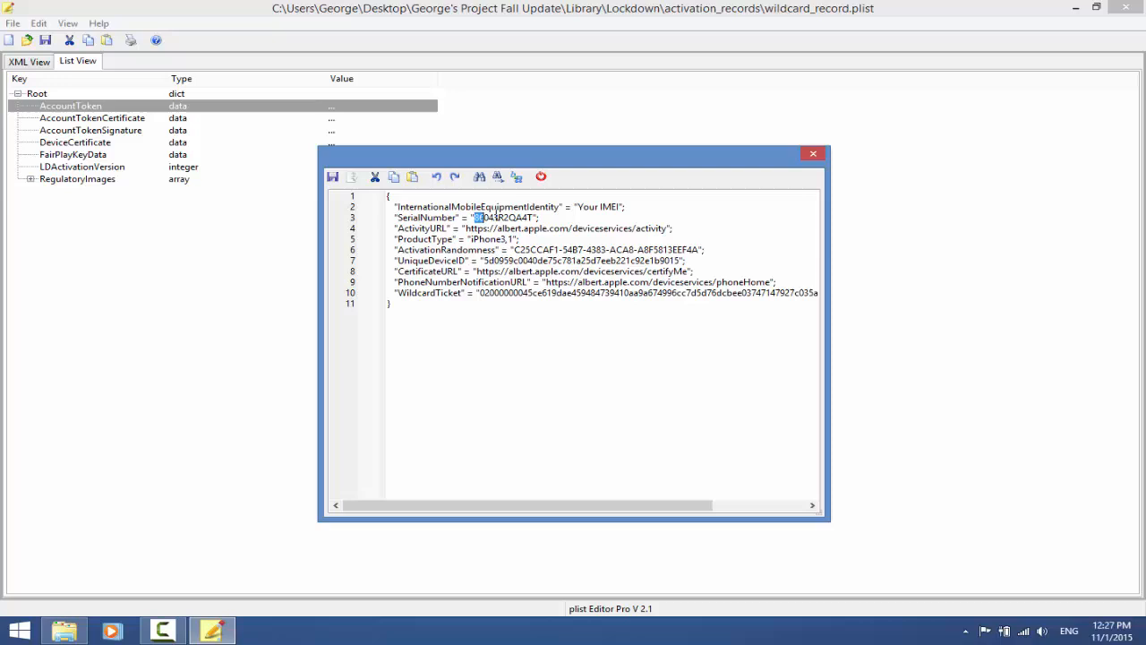
- Replace the SerialNumber value with 'Your SERIAL'
double_click(505, 218)
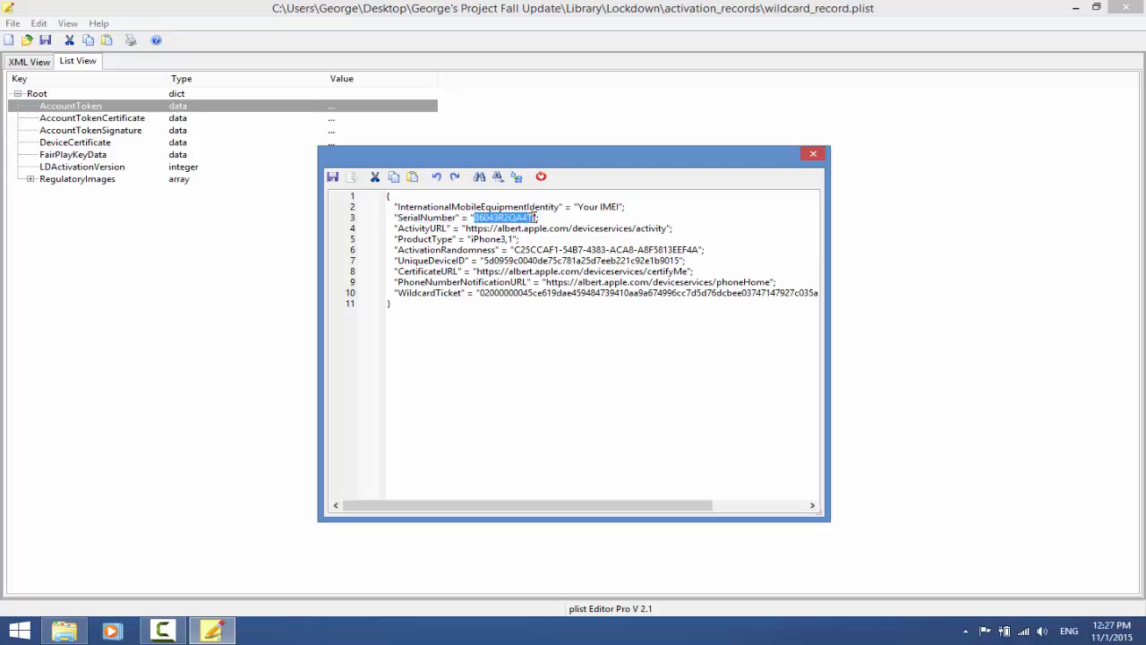
key("Delete")
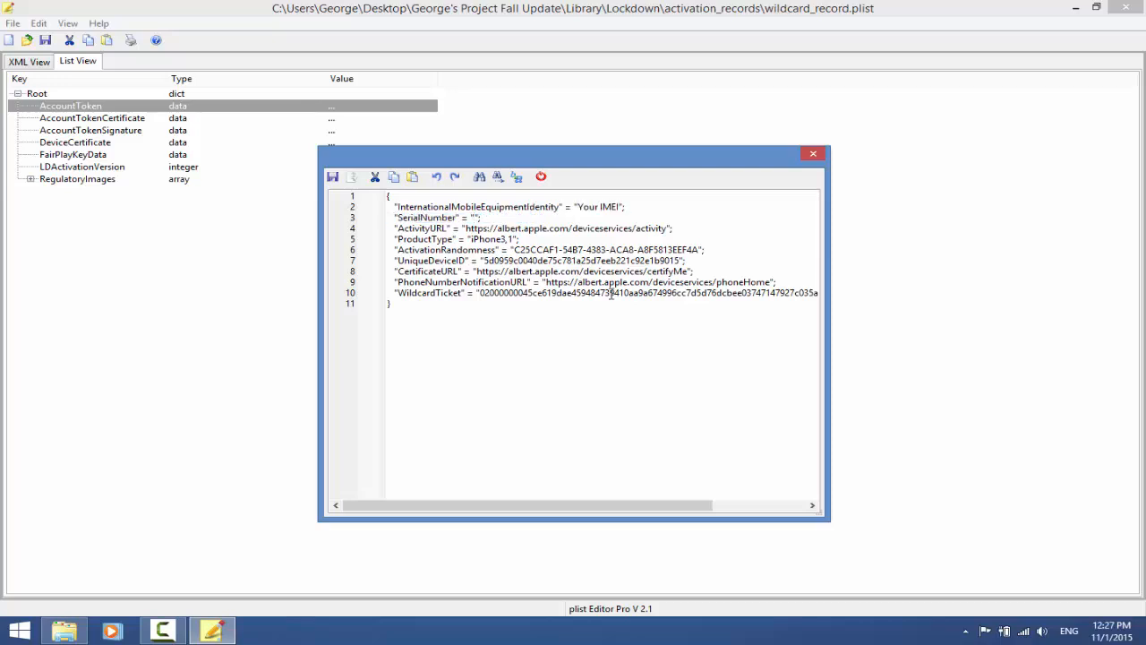
left_click(474, 218)
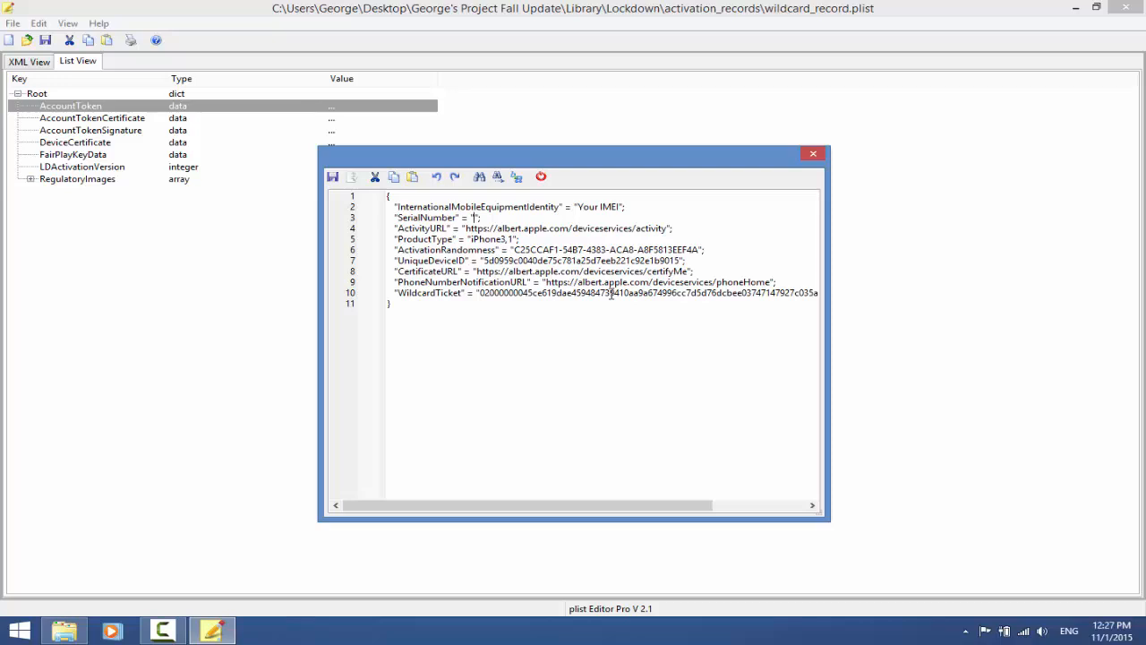
type("Your SE")
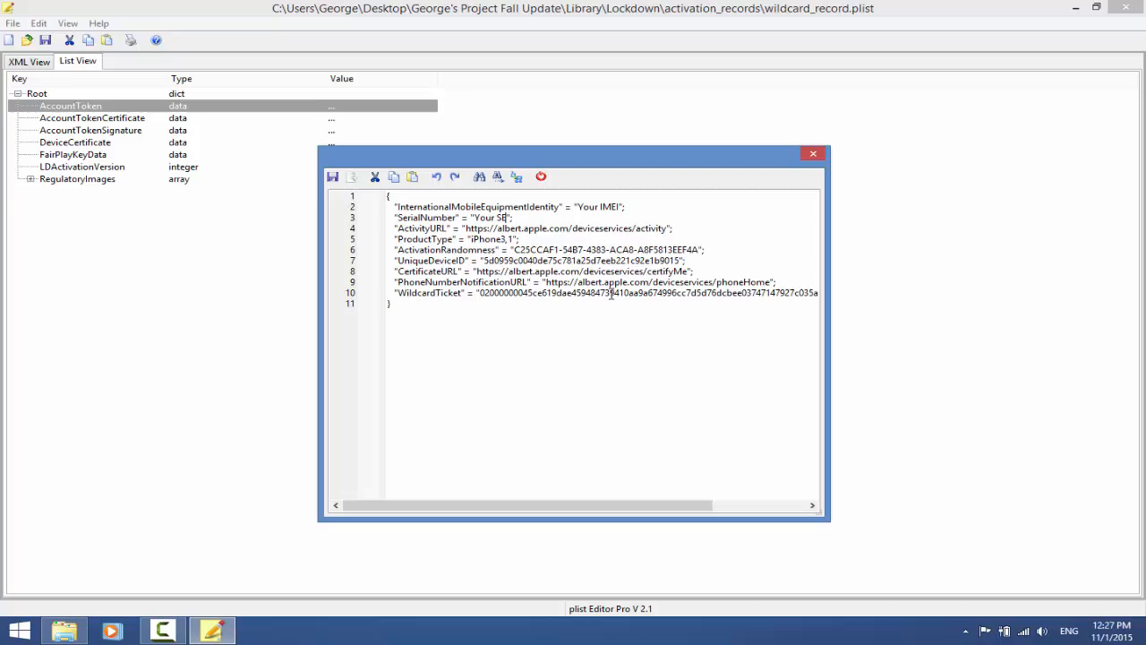
type("ERIAL")
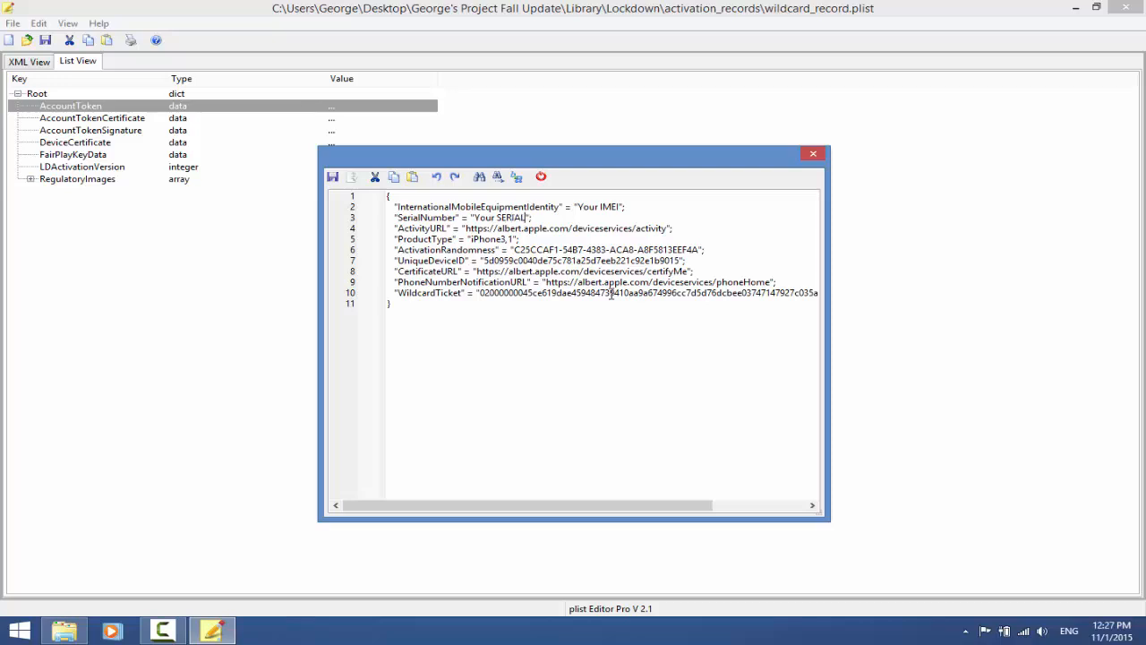
mouse_move(981, 215)
type(" or 3,2 or 3,3")
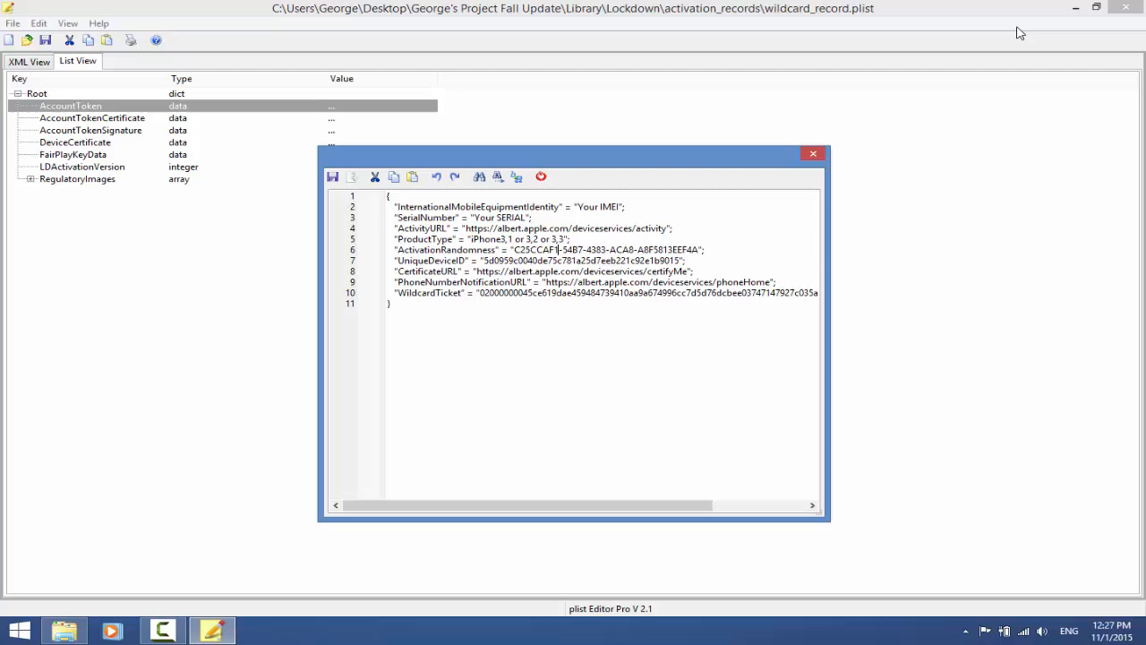
mouse_move(809, 175)
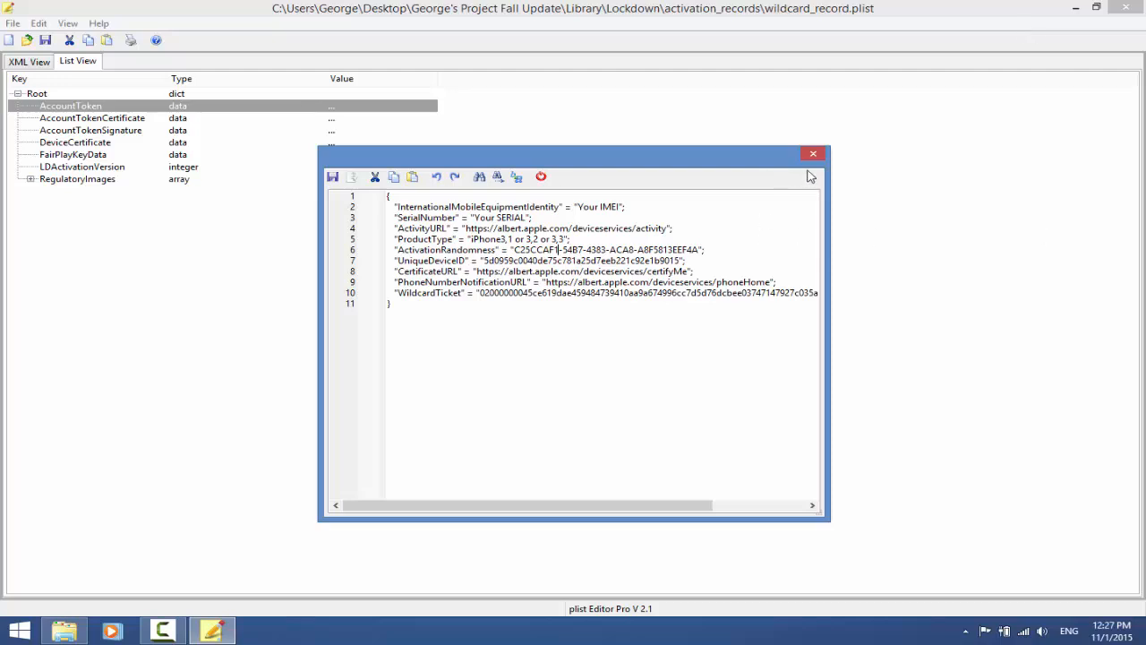
mouse_move(422, 164)
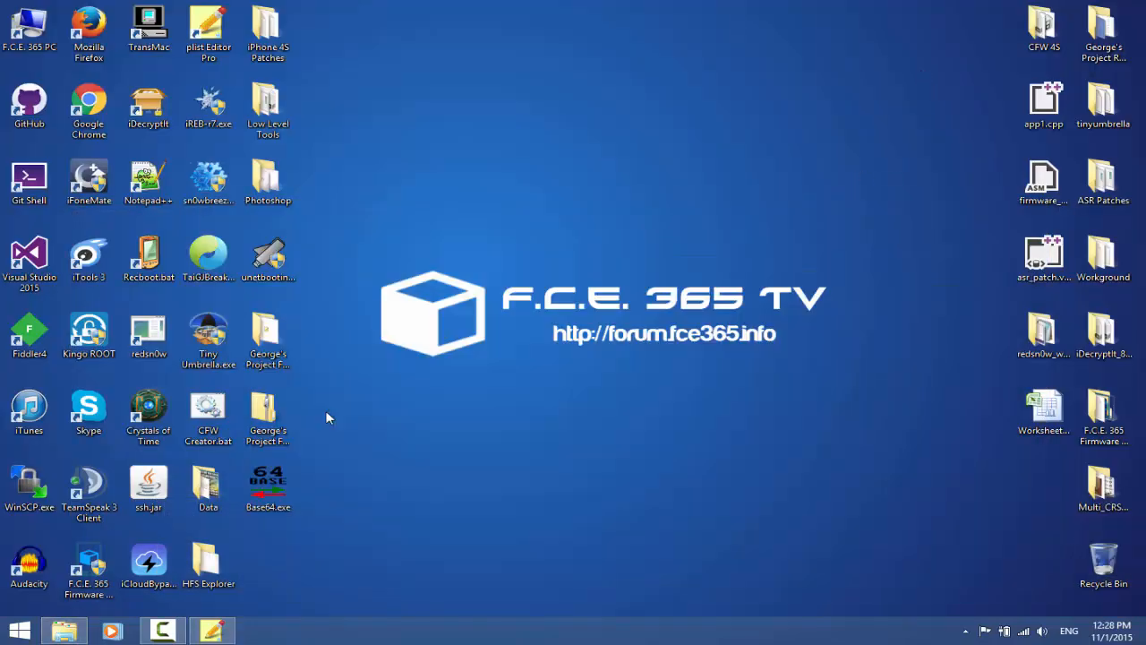
mouse_move(526, 465)
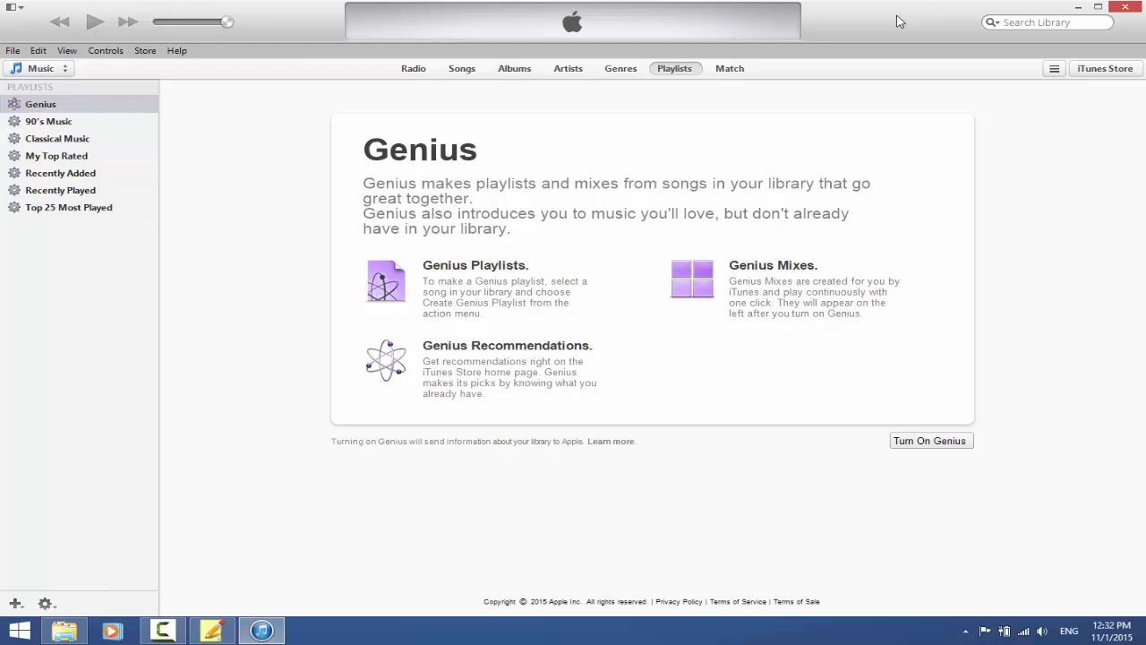
mouse_move(850, 10)
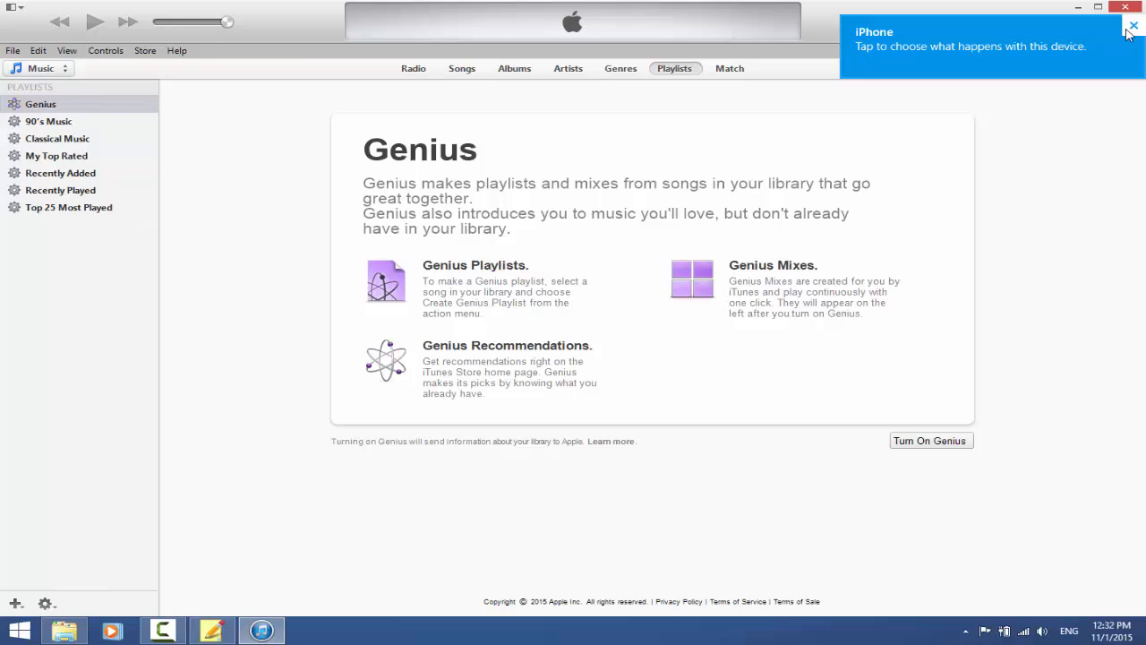
- Dismiss the iPhone notification and iTunes version warning, then close iTunes
left_click(1132, 26)
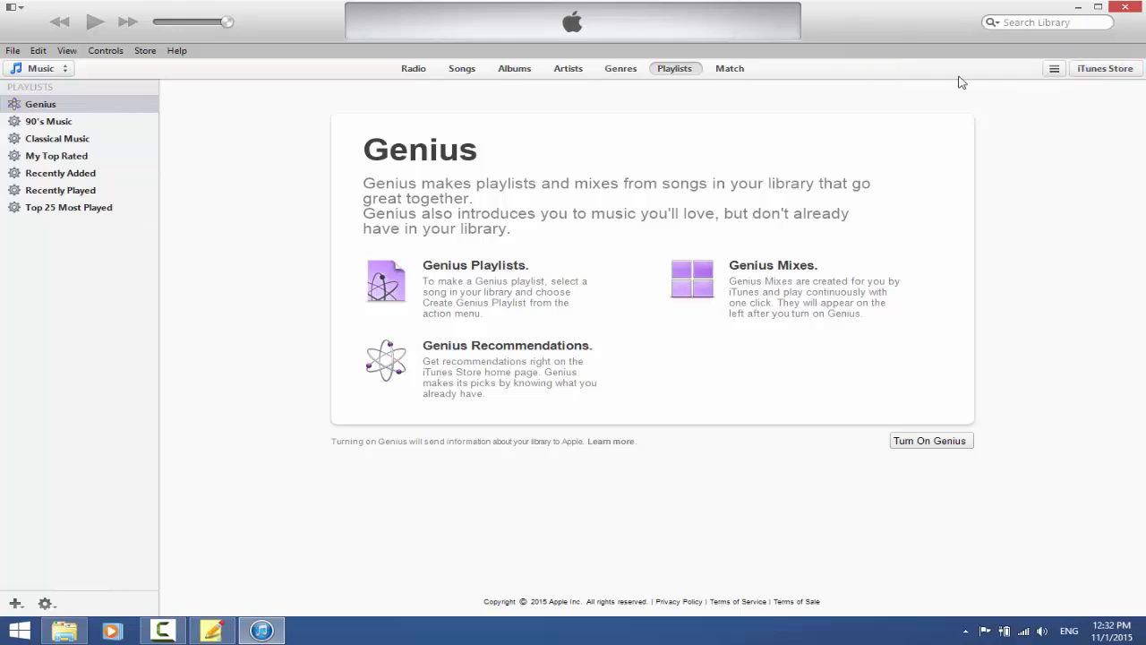
mouse_move(942, 100)
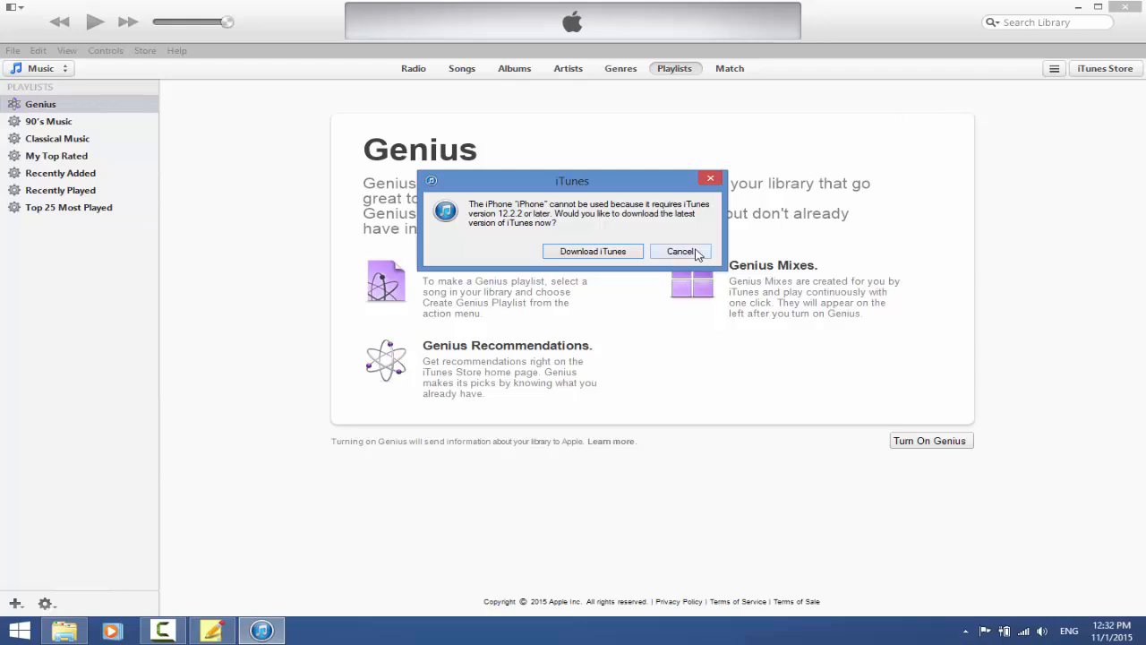
mouse_move(623, 289)
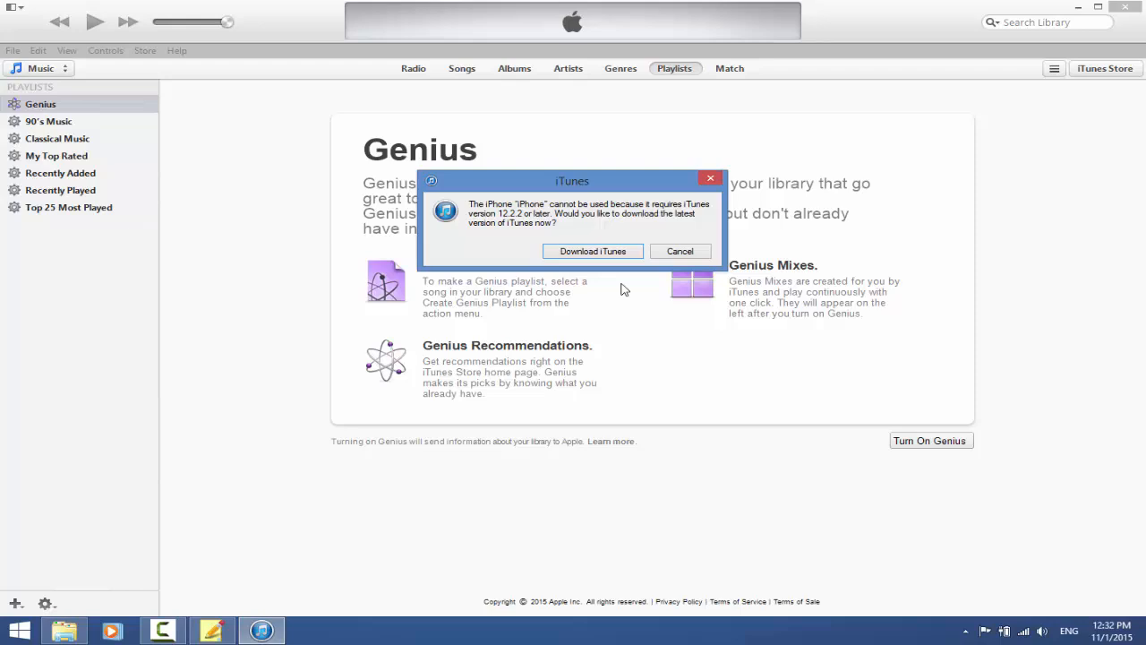
mouse_move(798, 7)
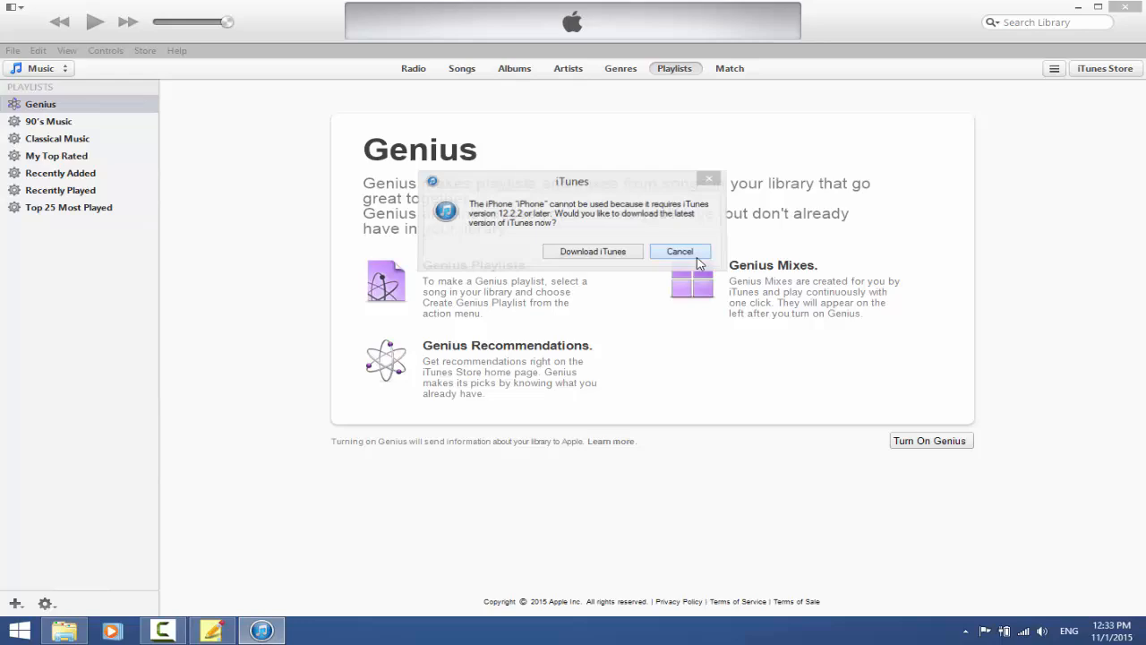
left_click(681, 250)
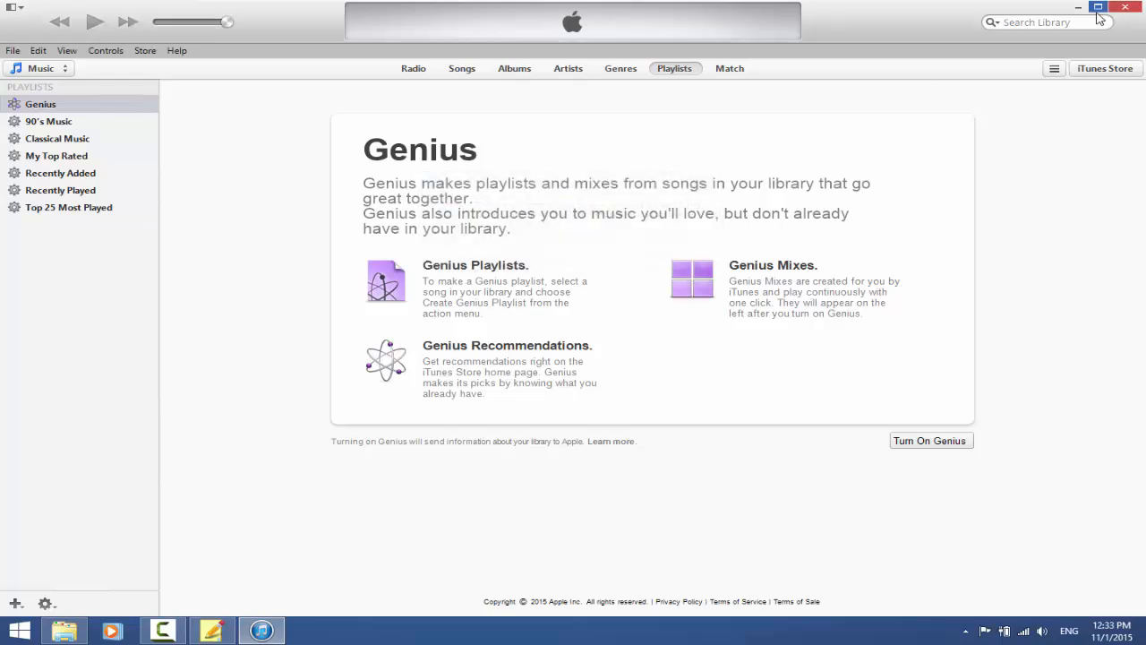
left_click(1096, 7)
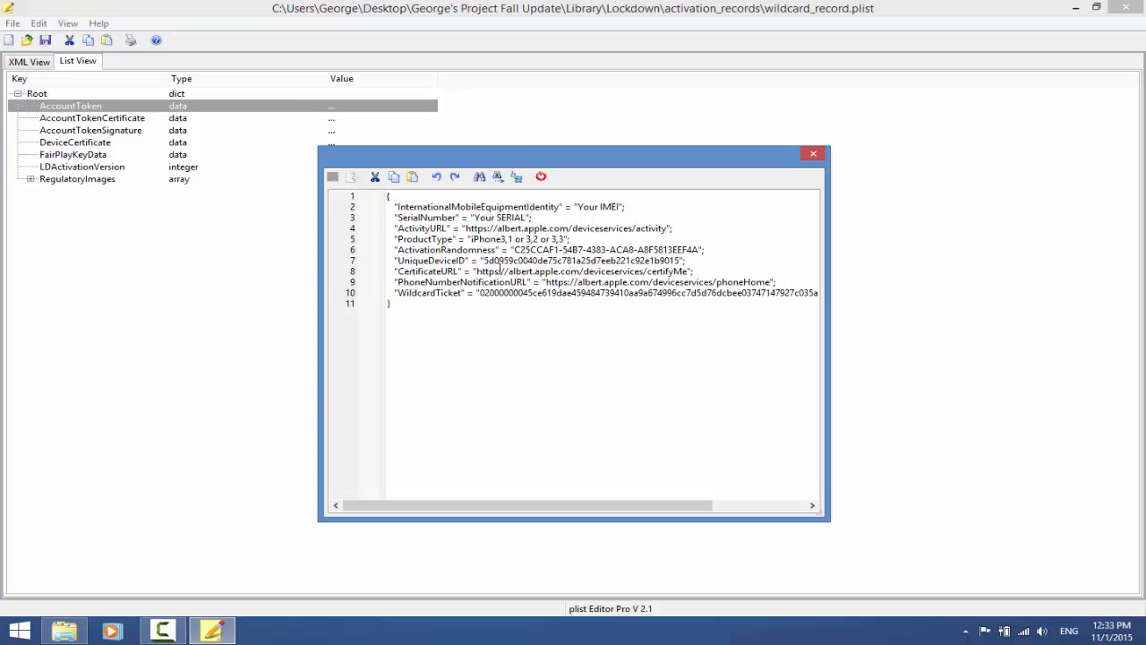
- Set ActivationRandomness to 'Generated Token from Fiddler'
double_click(582, 261)
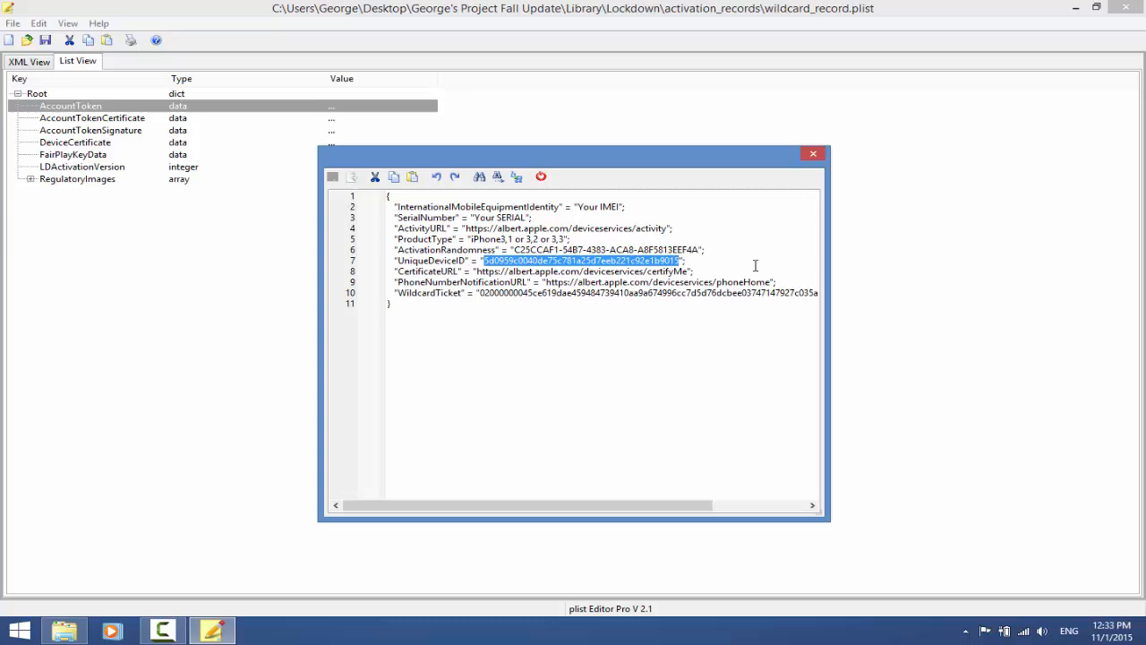
type("Generated\";")
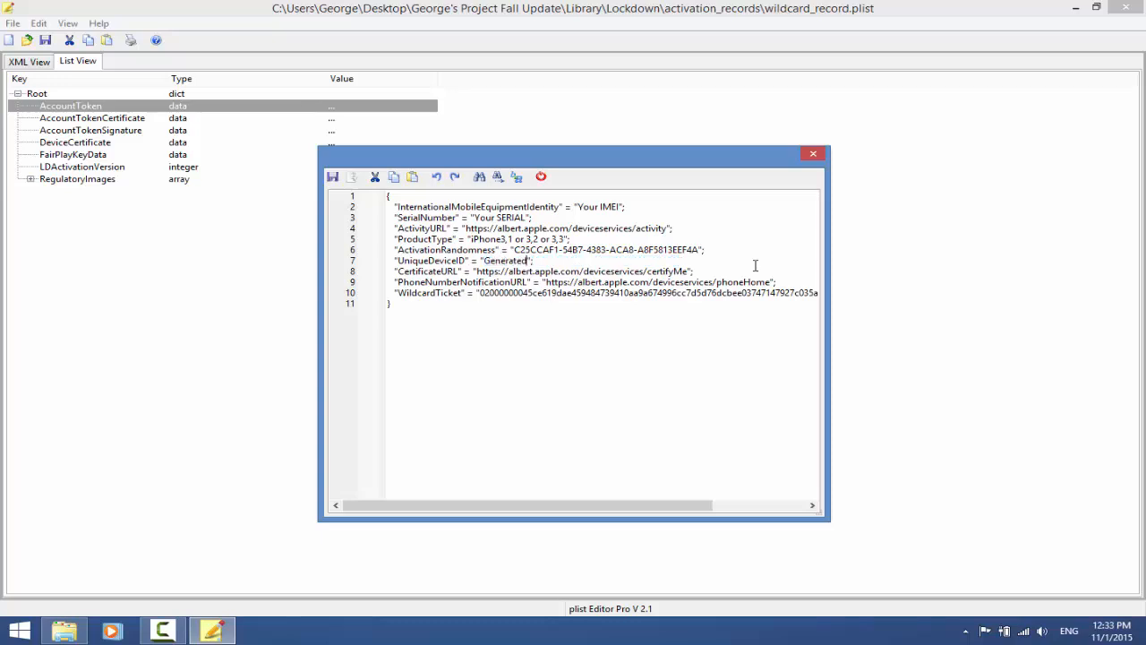
type("token")
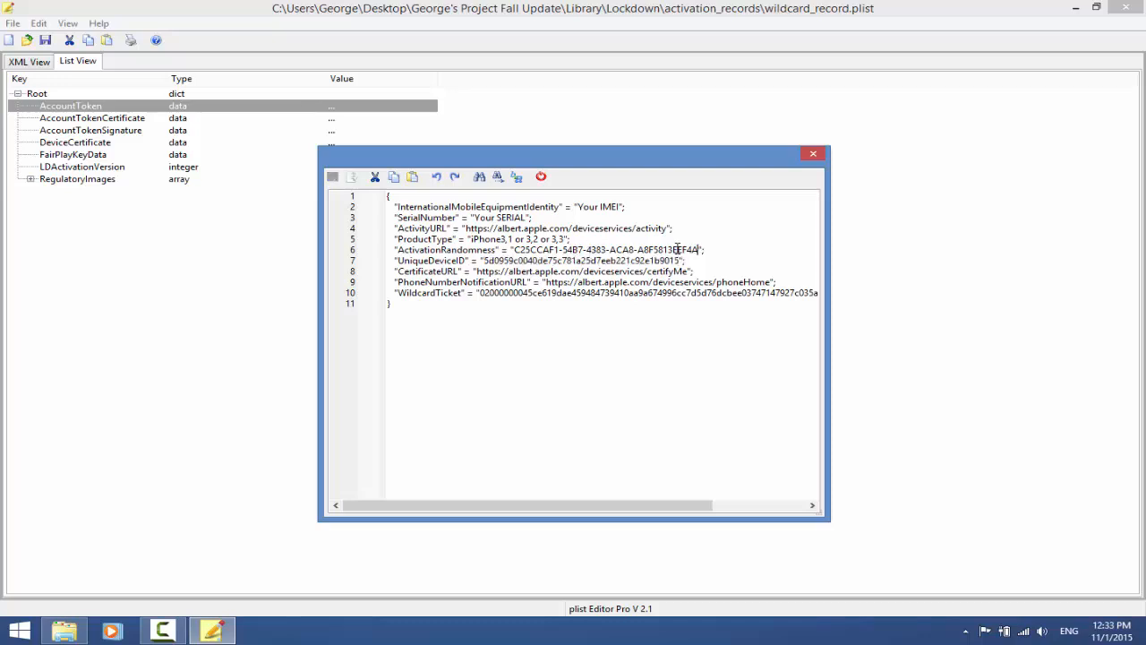
double_click(609, 251)
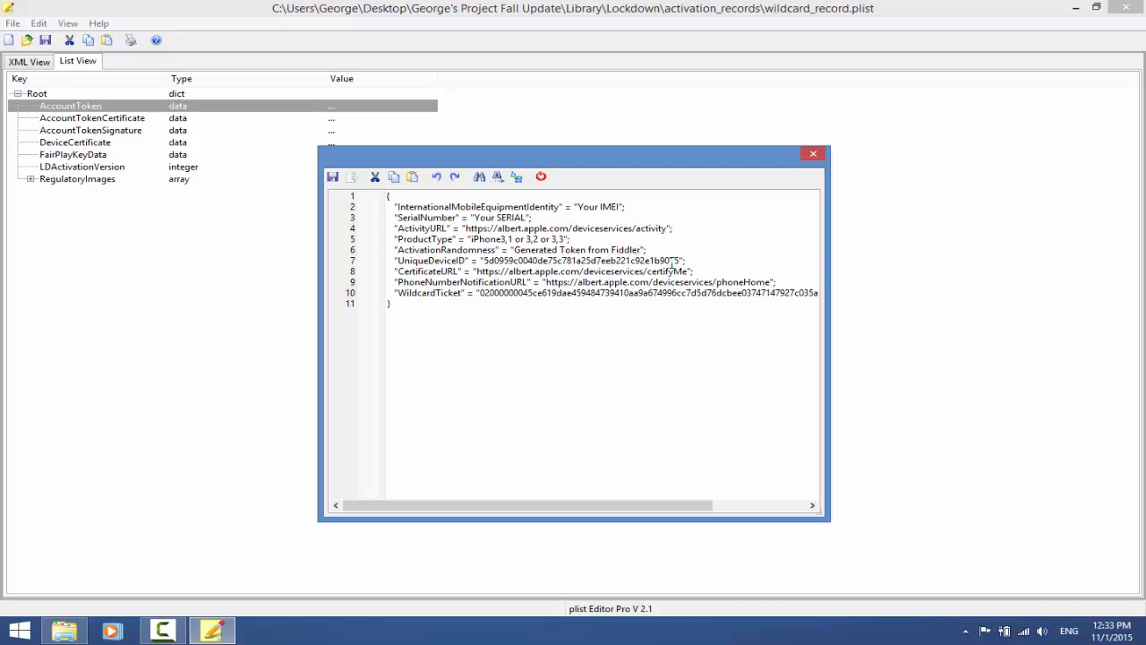
- Set UniqueDeviceID to the placeholder 'Your UDID'
double_click(582, 262)
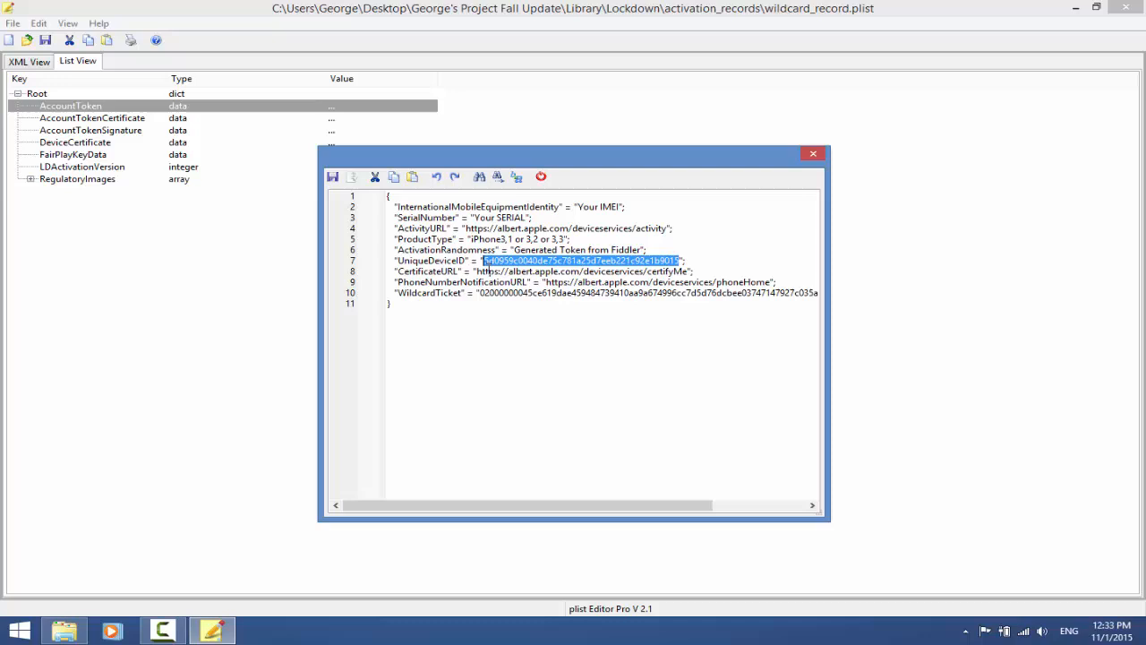
type("Your UDID\";")
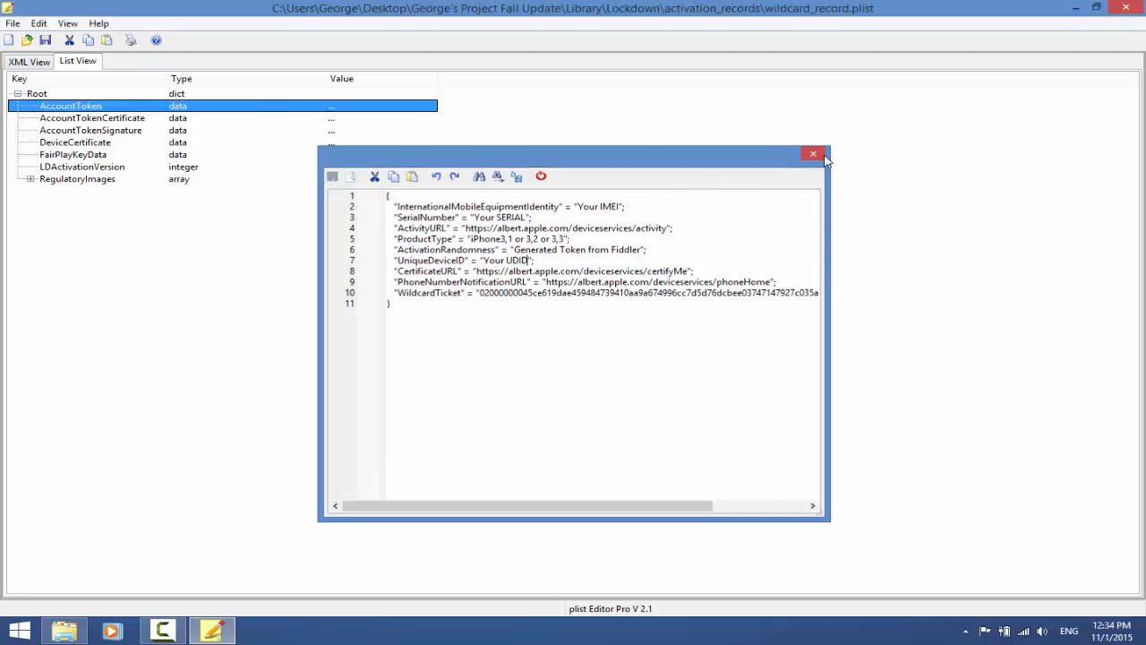
- Close the plist editor and launch a Command Prompt via Win+R
left_click(813, 154)
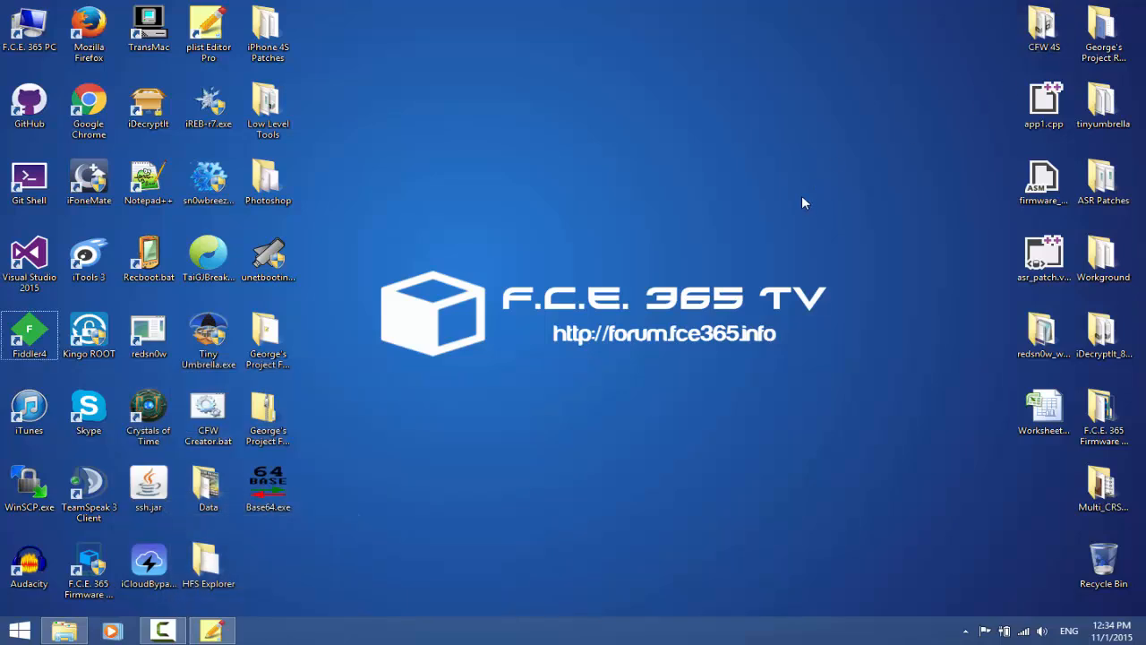
mouse_move(798, 219)
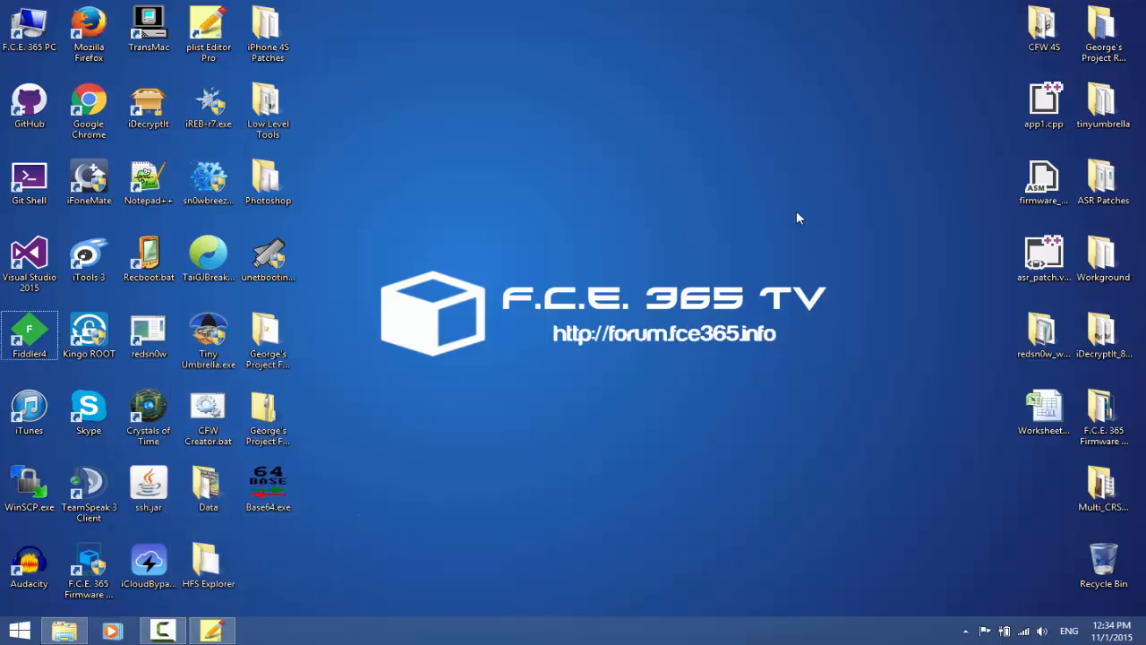
key("Win+r")
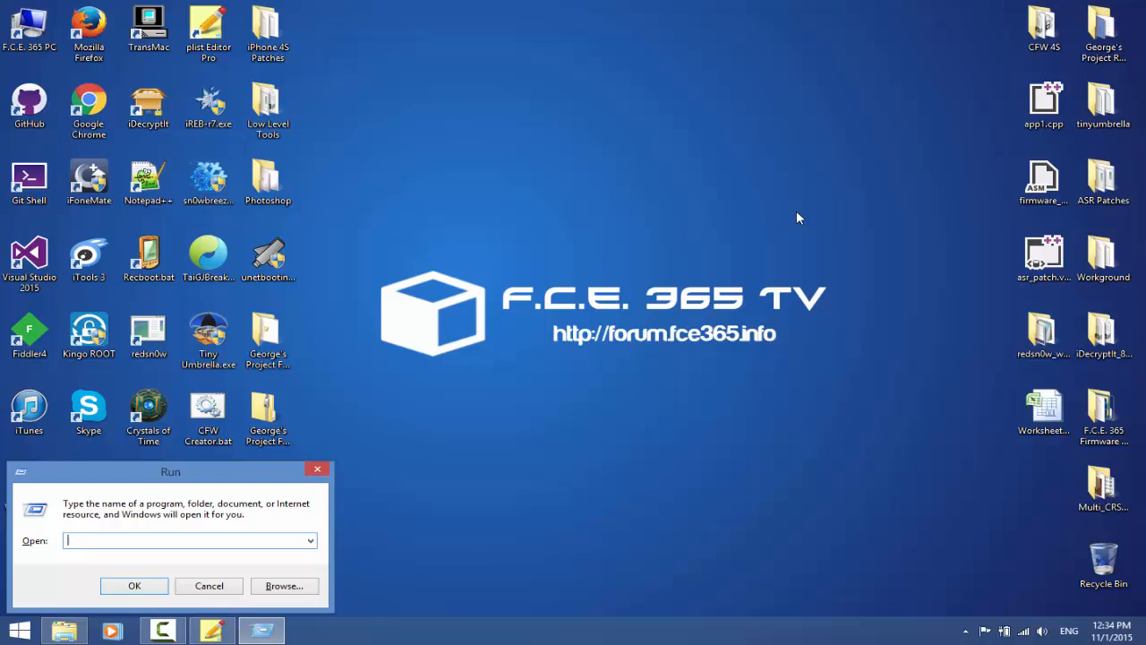
left_click(135, 584)
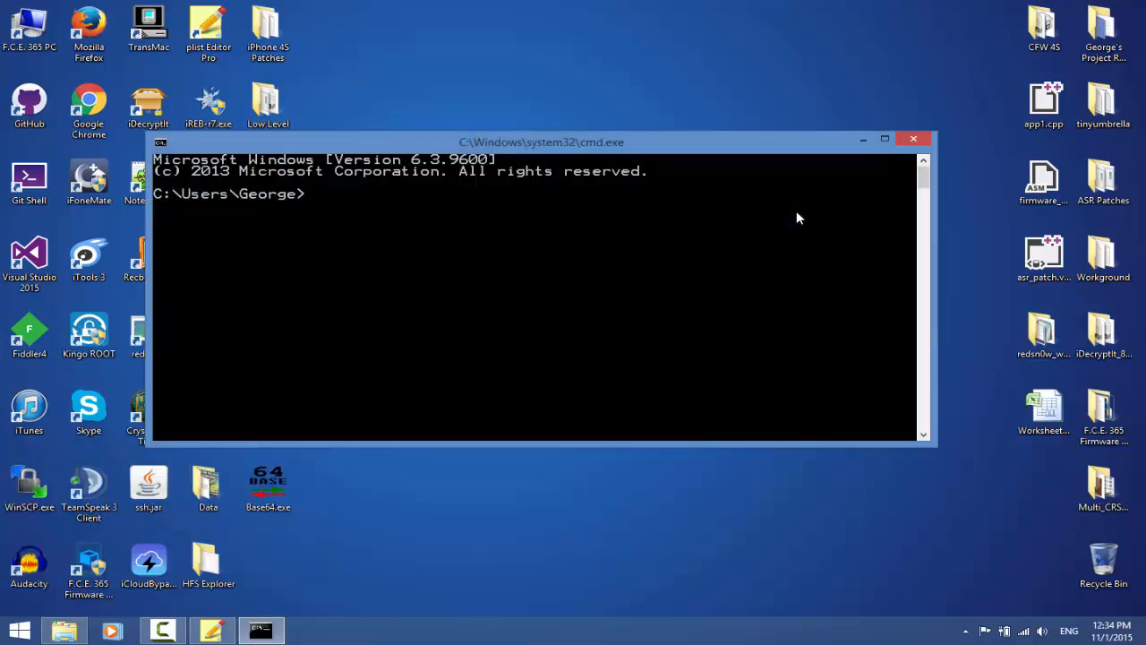
left_click(702, 337)
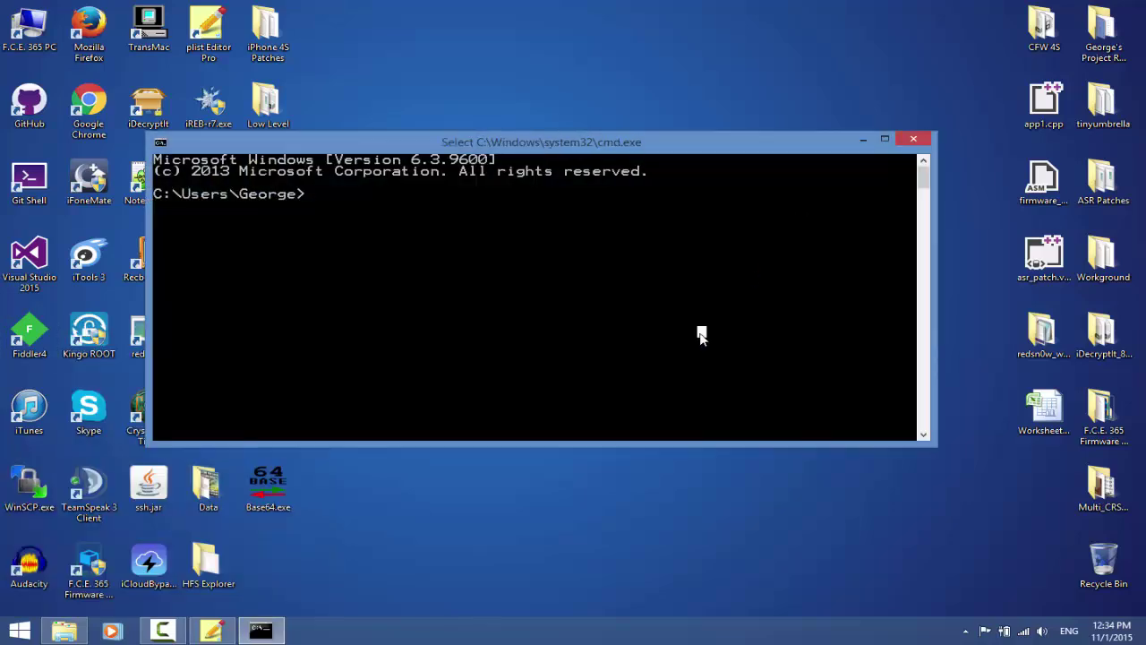
- Run ideviceinfo from c:\libi and scroll through the device info output
type("l")
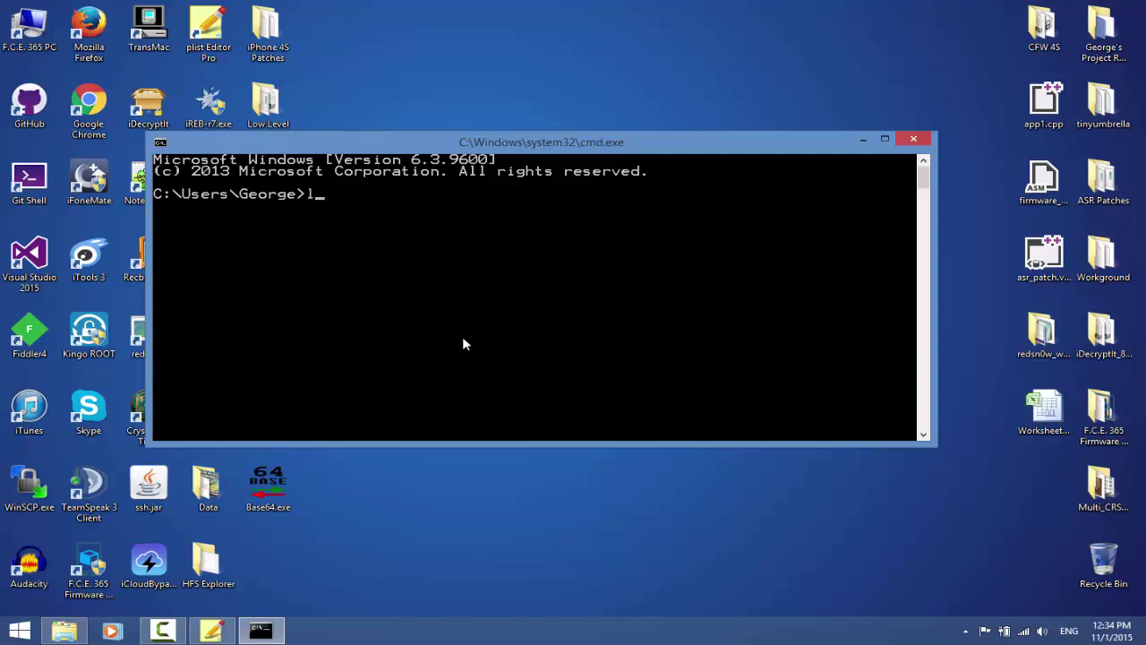
type("cd c:\"")
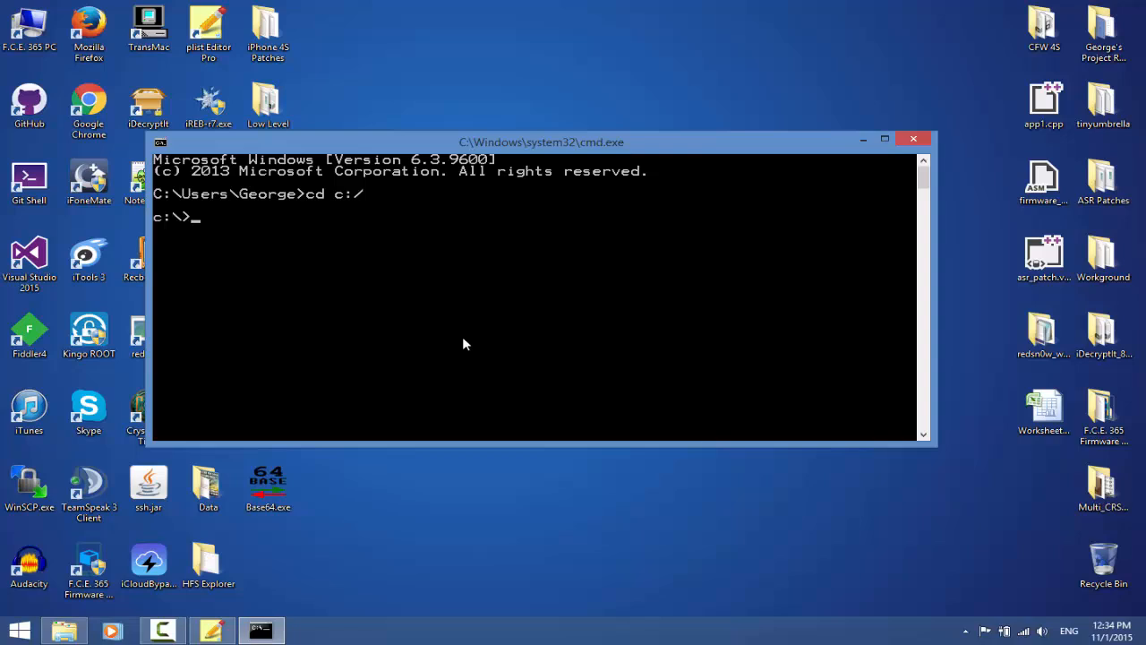
type("cd lib")
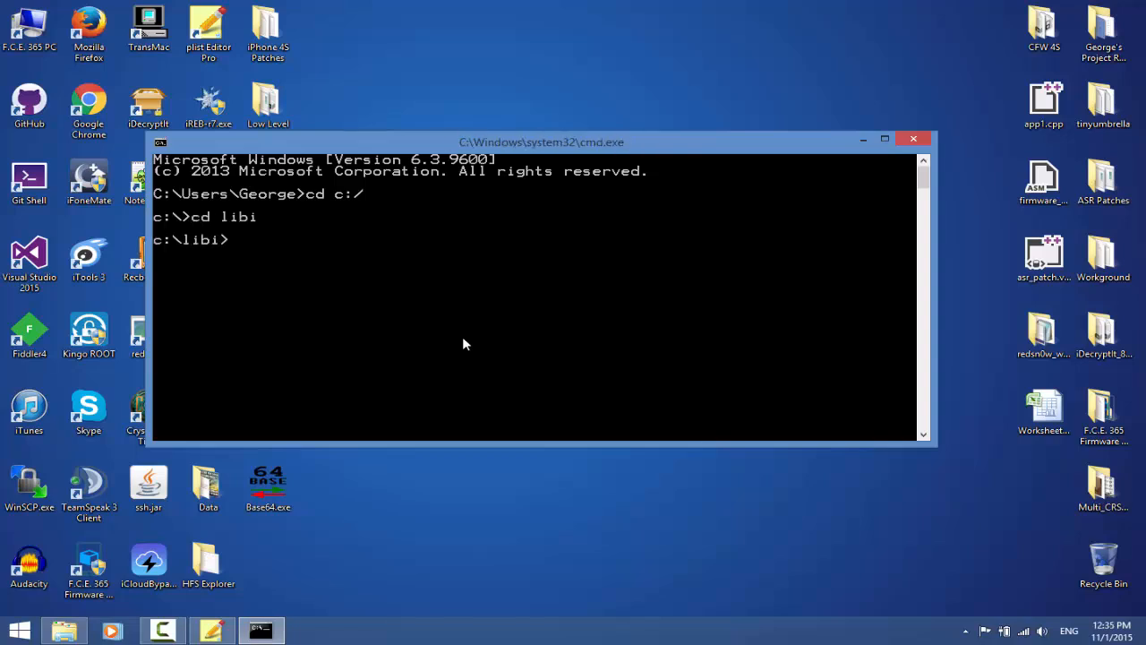
type("idevicei")
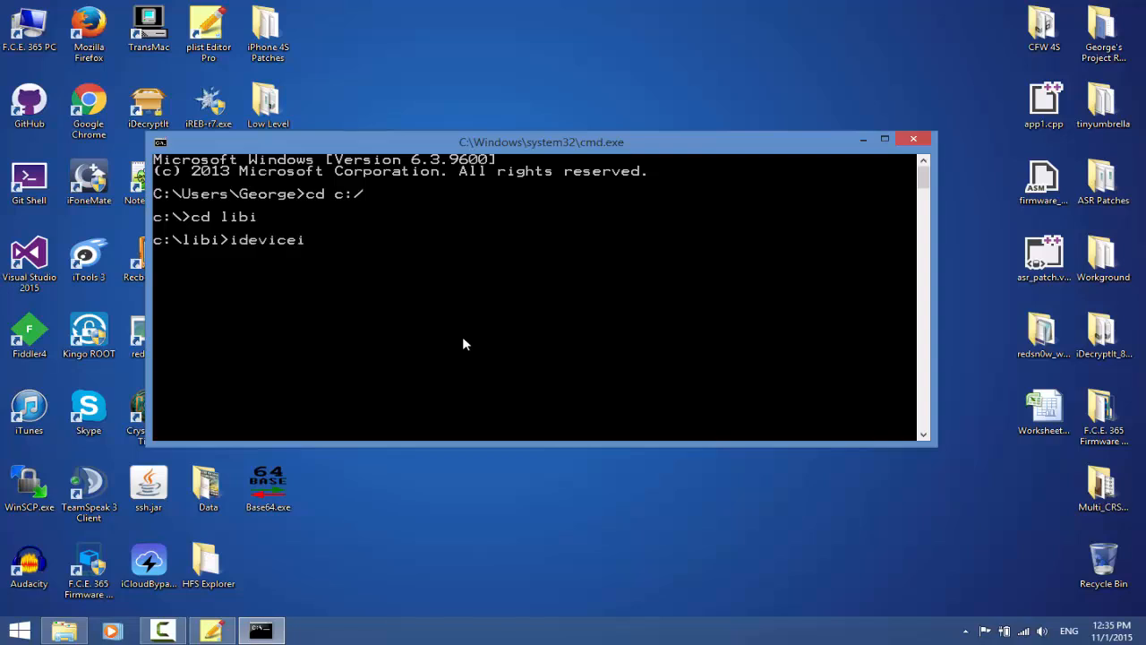
type("nfo")
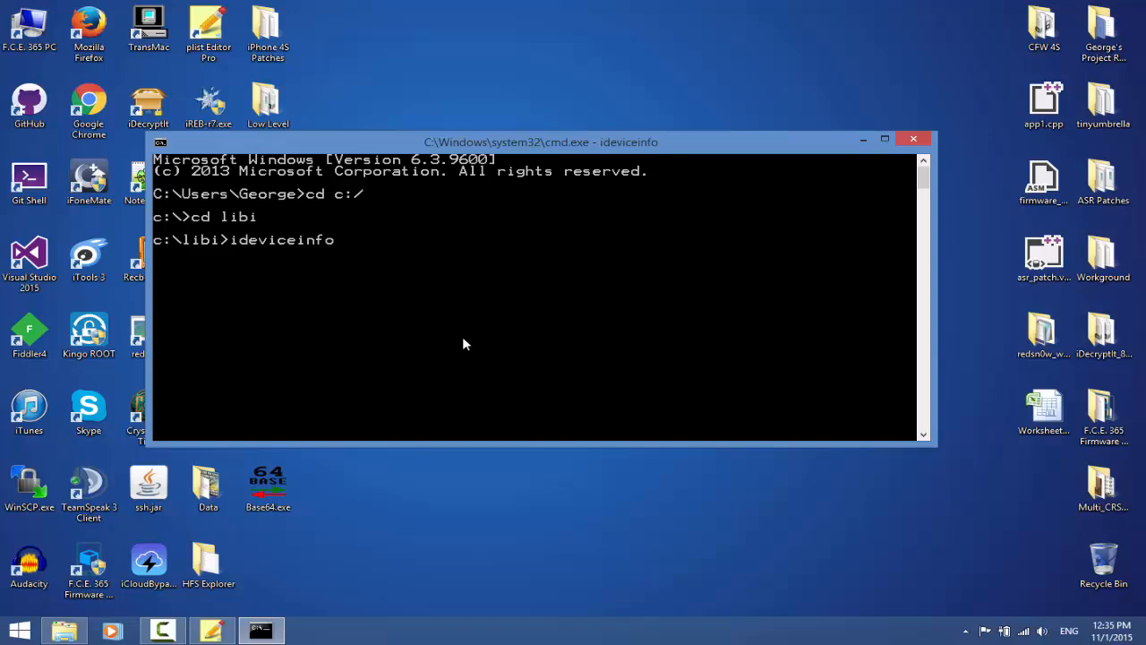
mouse_move(455, 344)
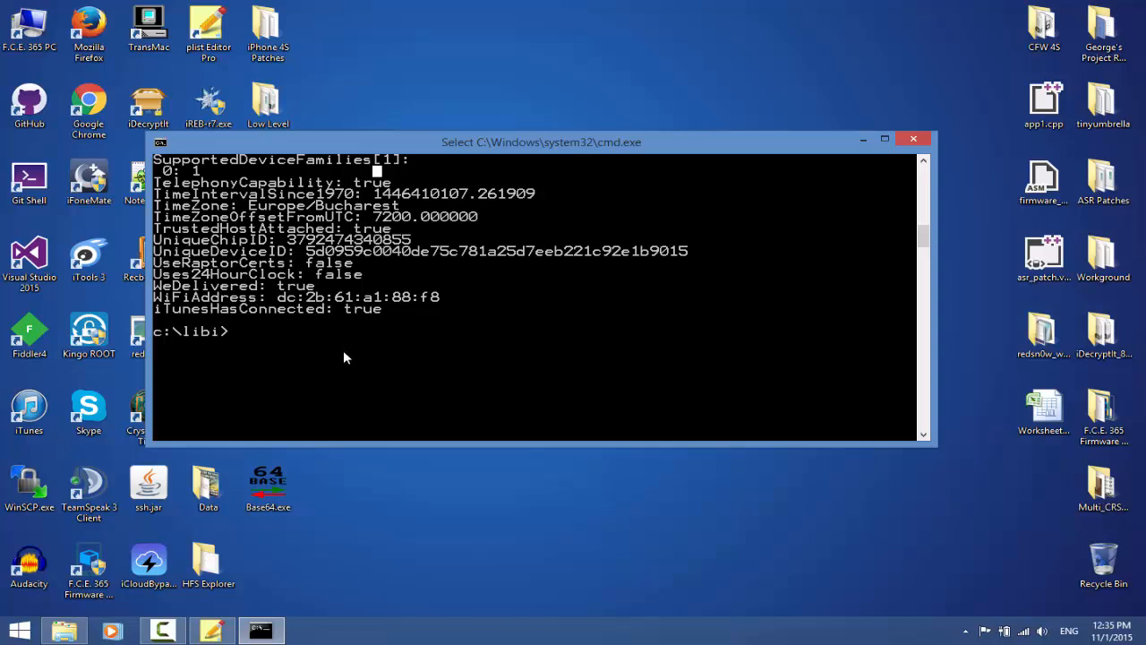
scroll("up", 3)
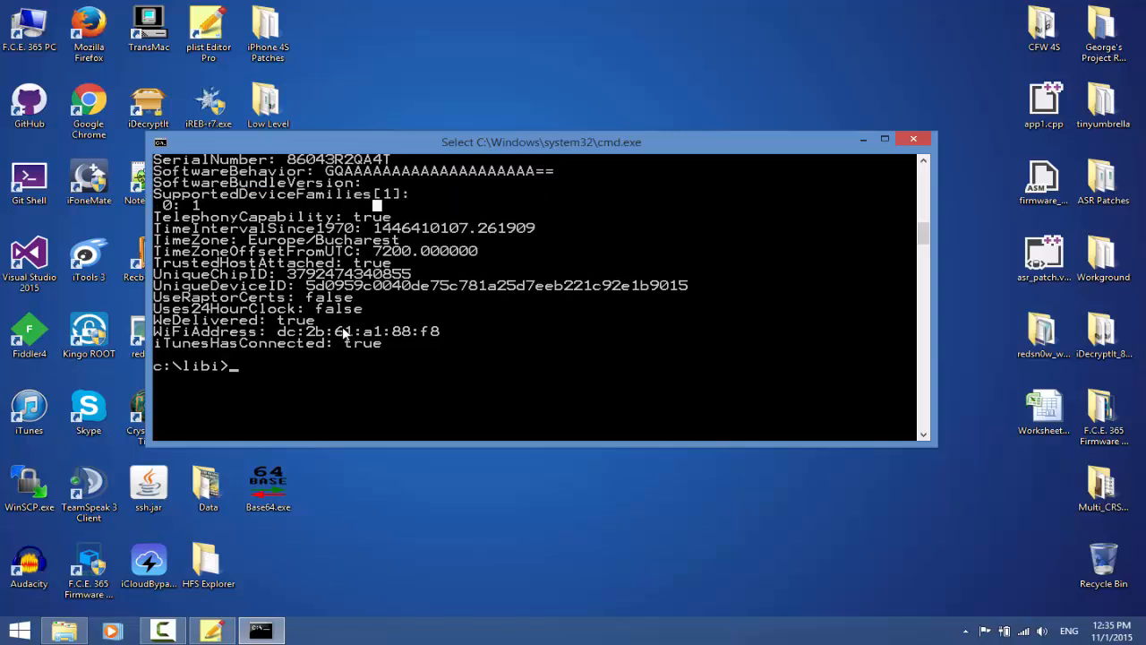
mouse_move(183, 297)
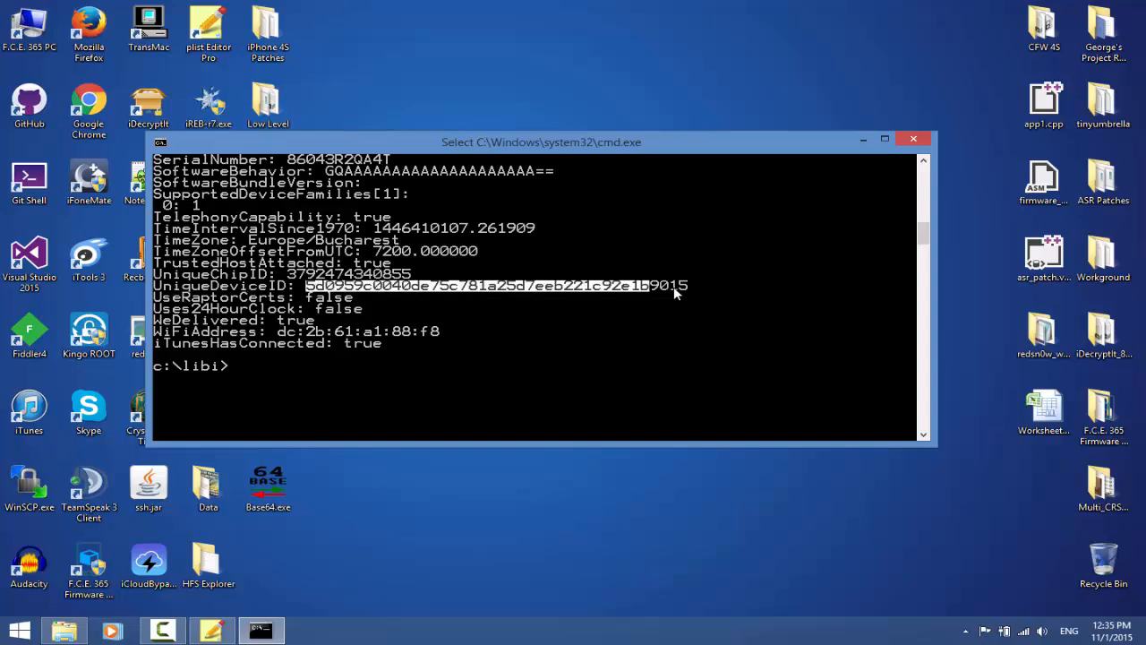
scroll("up", 3)
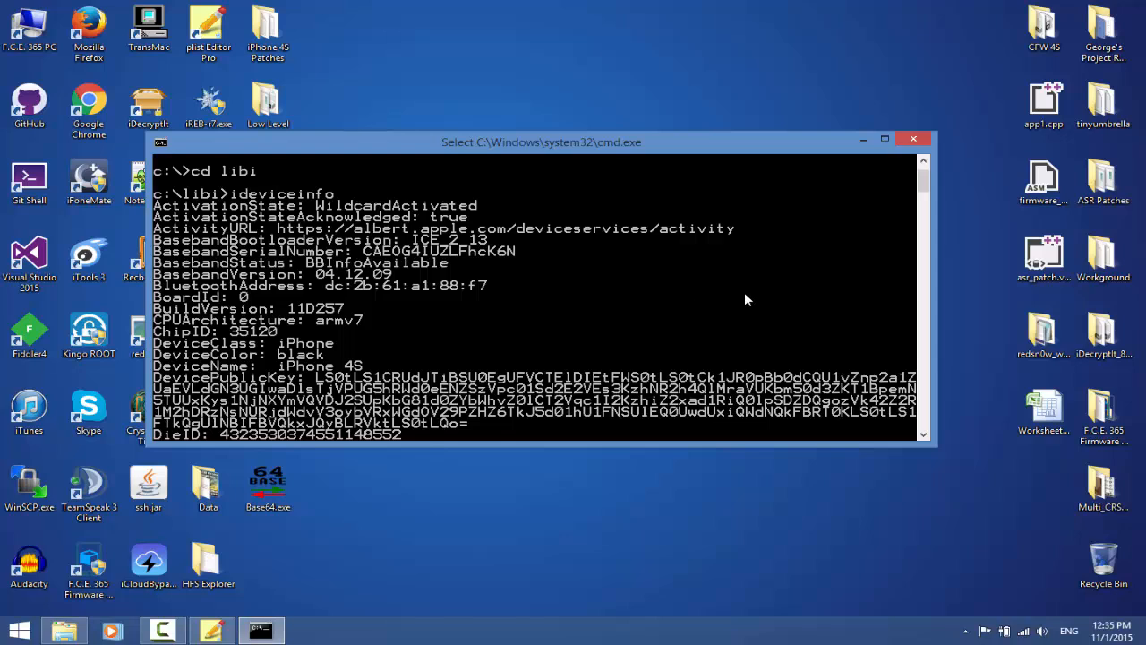
scroll("up", 3)
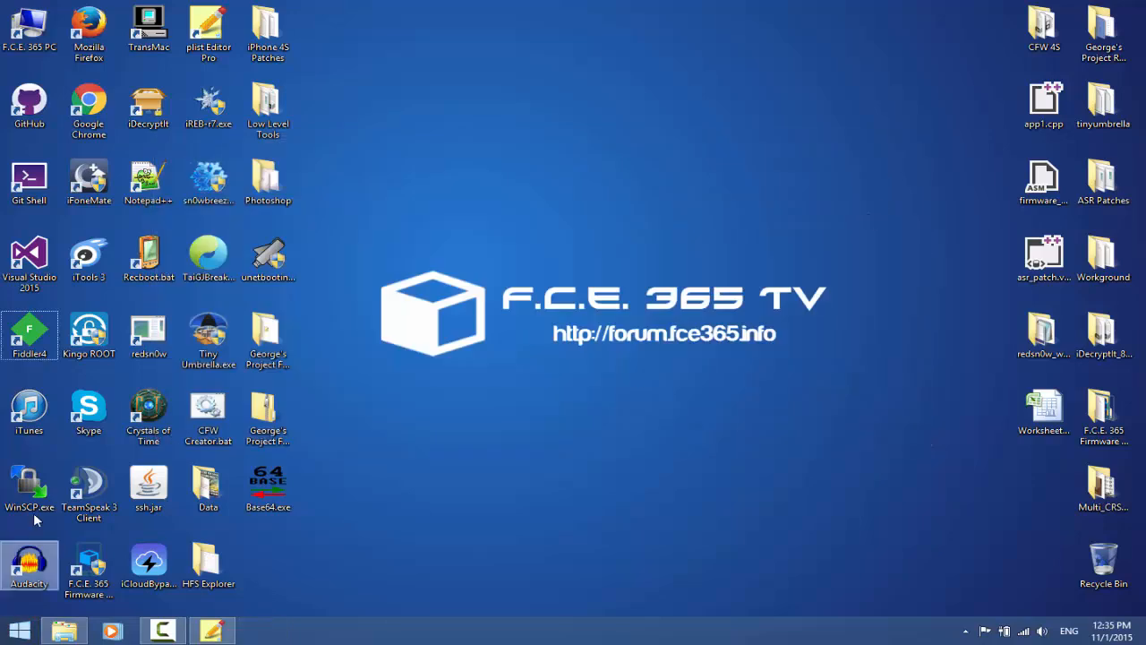
- Launch iTools and scroll through the iPhone 4S full details list
left_click(267, 416)
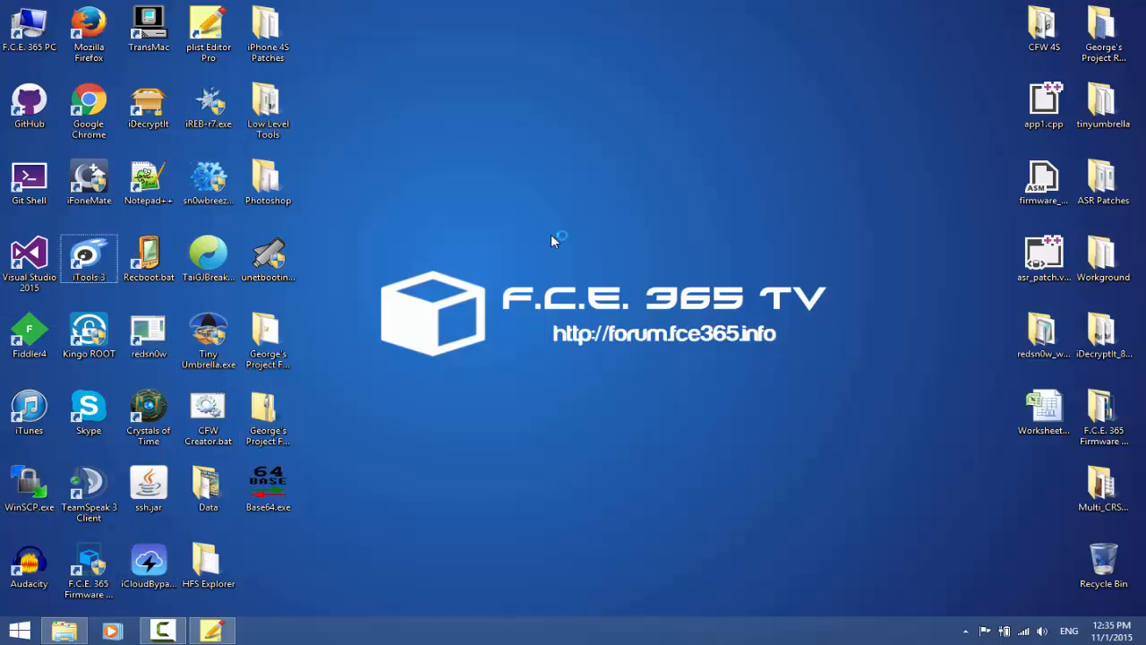
mouse_move(552, 240)
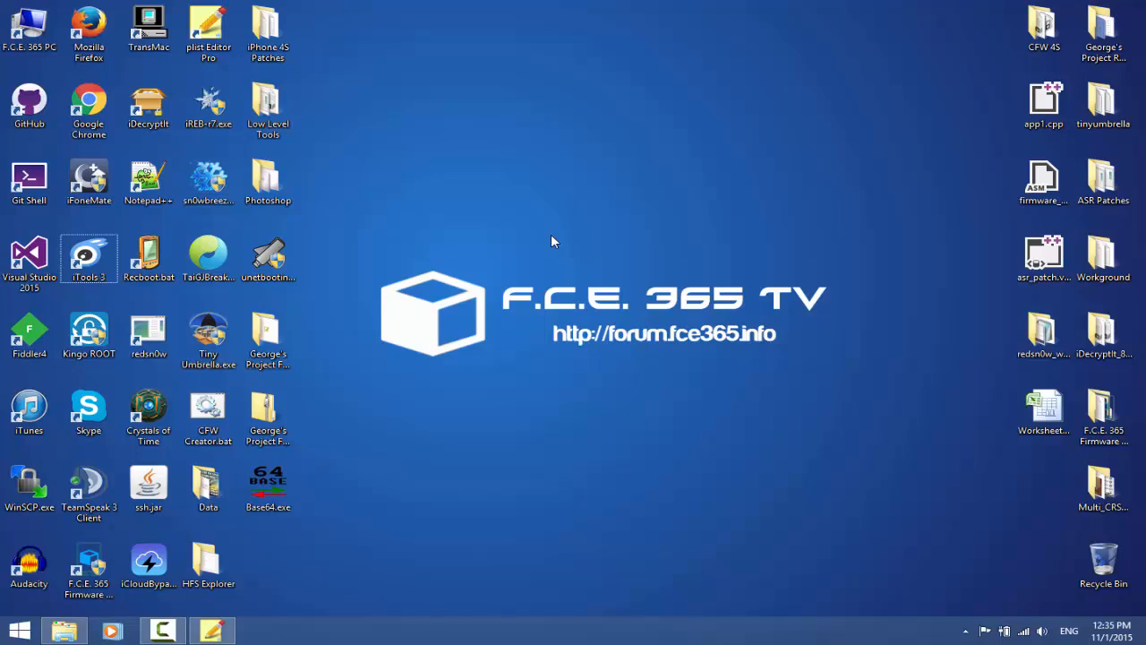
left_click(29, 410)
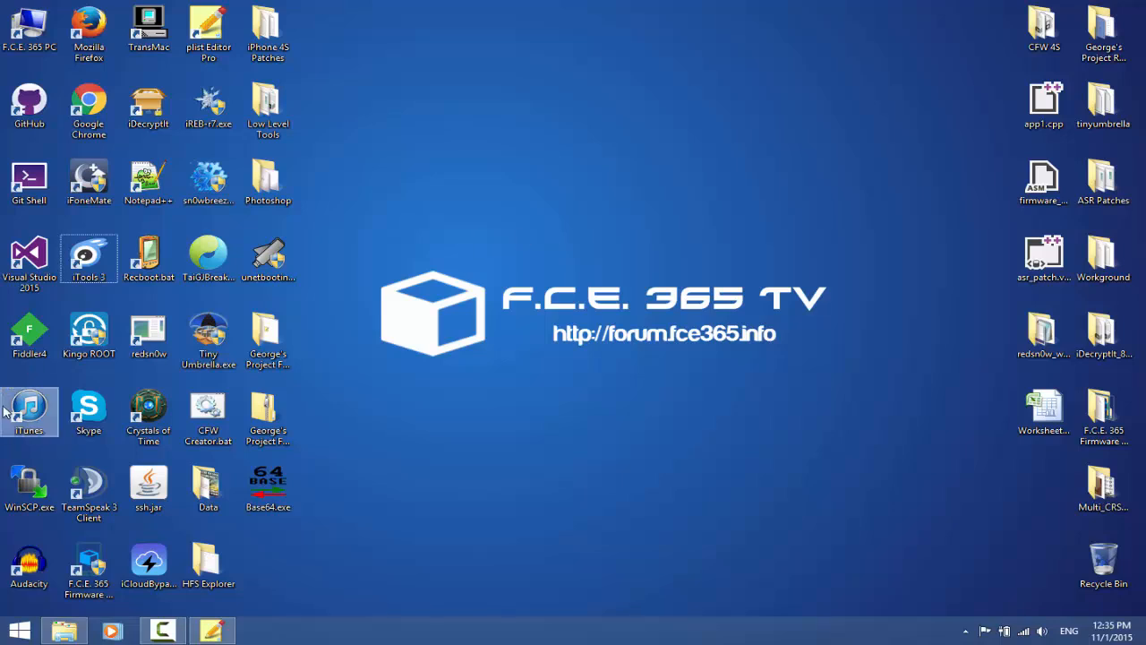
mouse_move(28, 410)
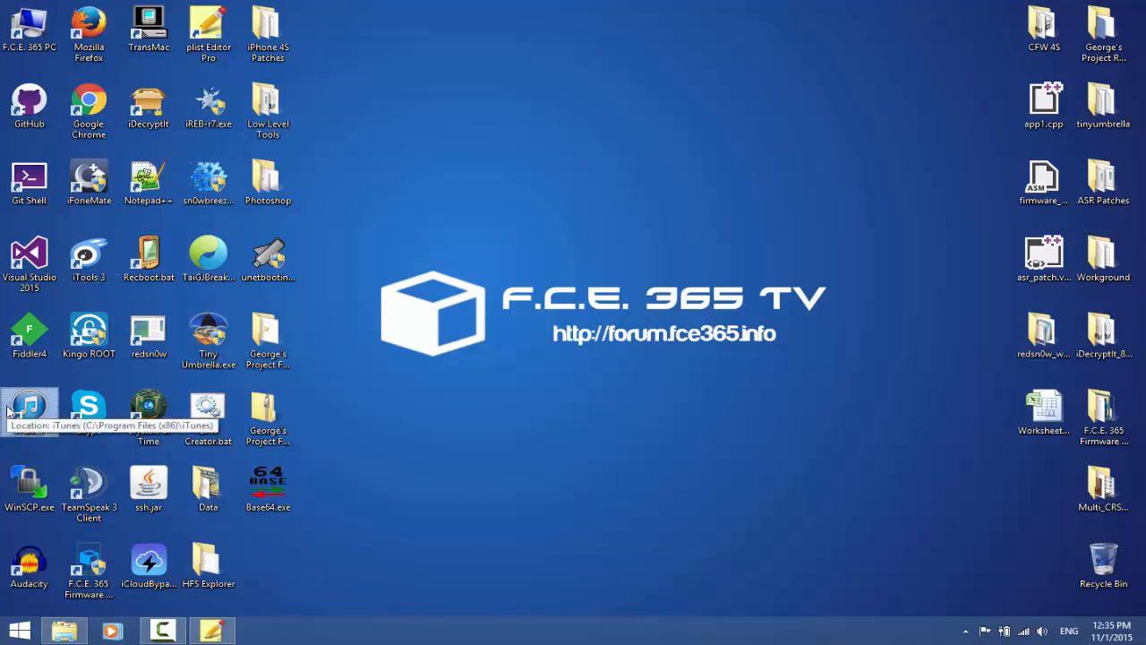
mouse_move(54, 421)
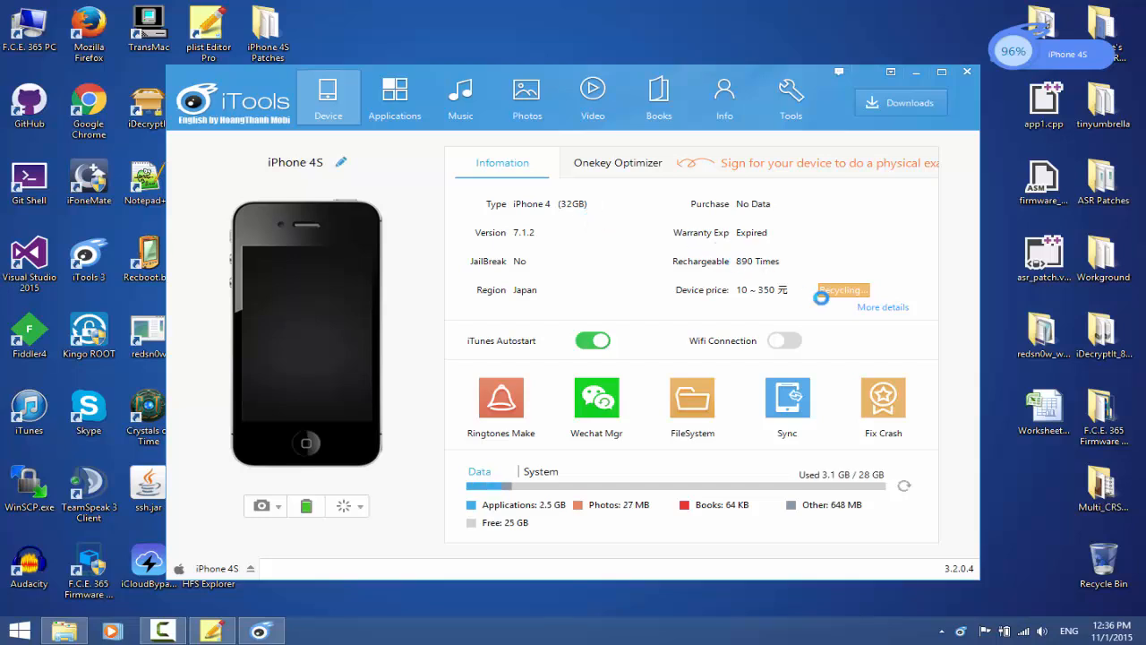
mouse_move(867, 321)
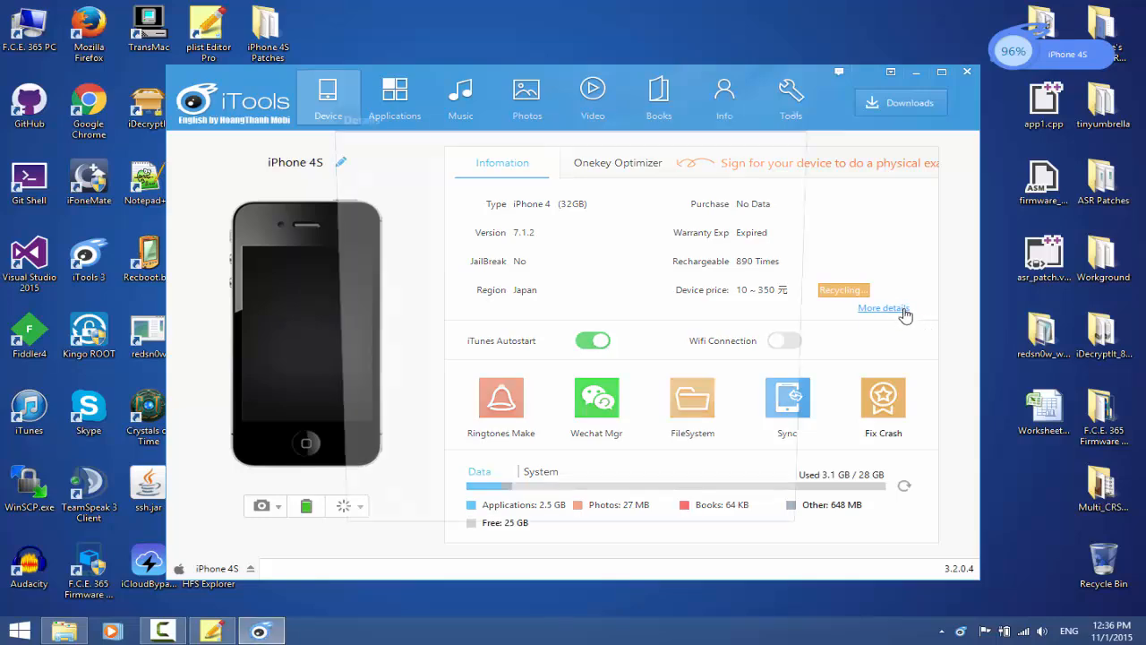
left_click(882, 308)
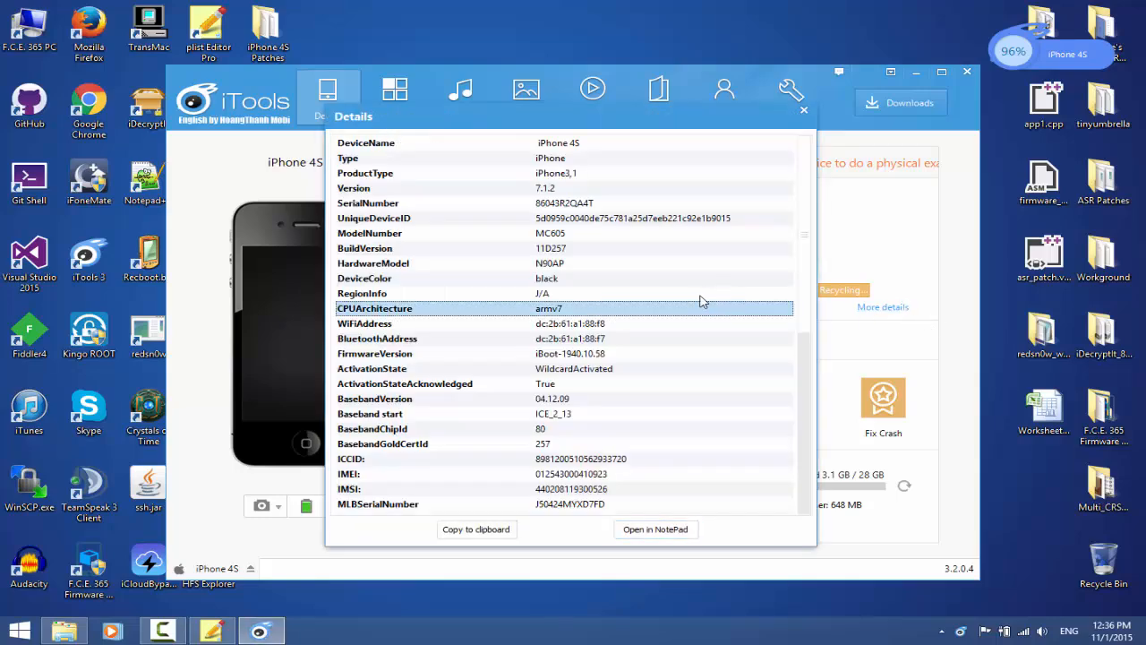
scroll("down", 3)
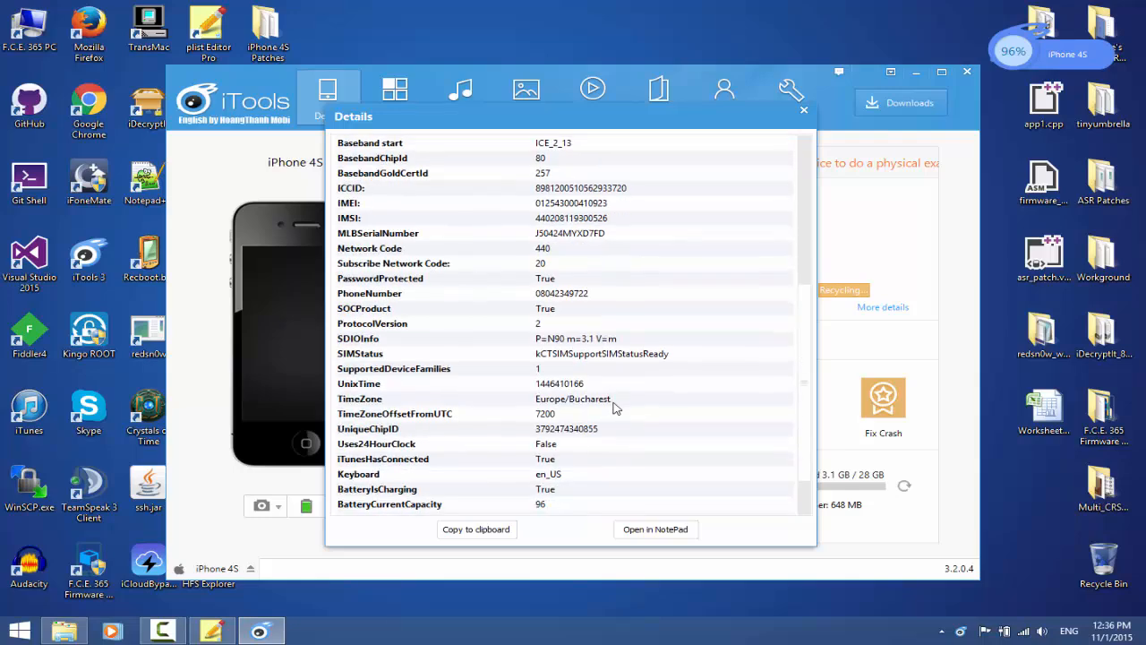
scroll("down", 3)
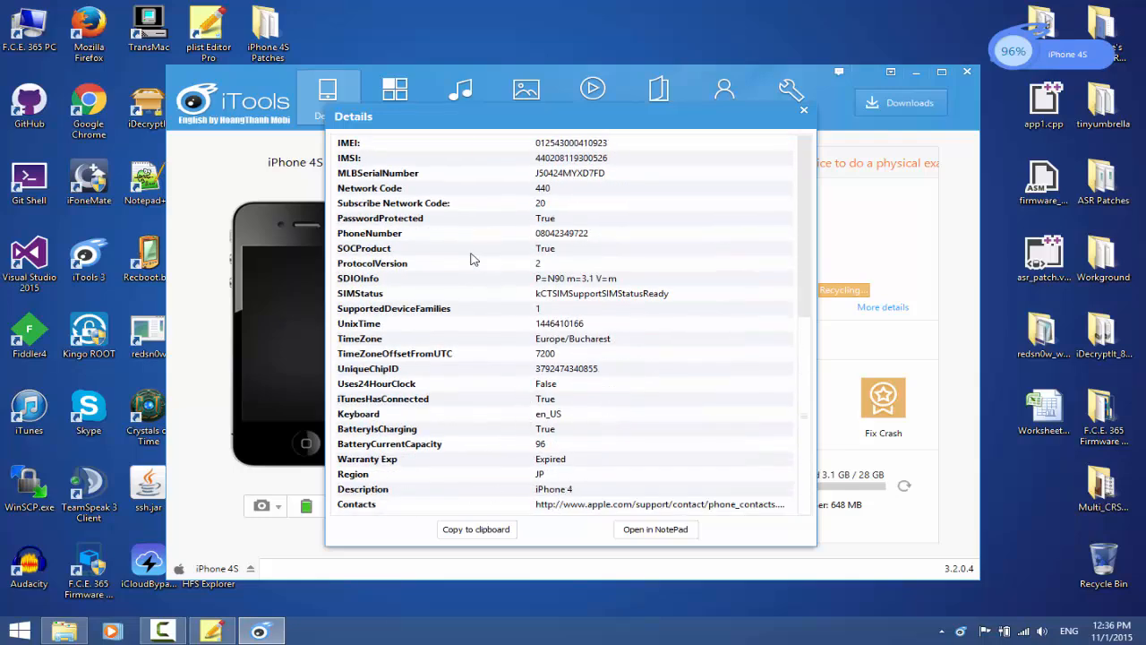
scroll("up", 3)
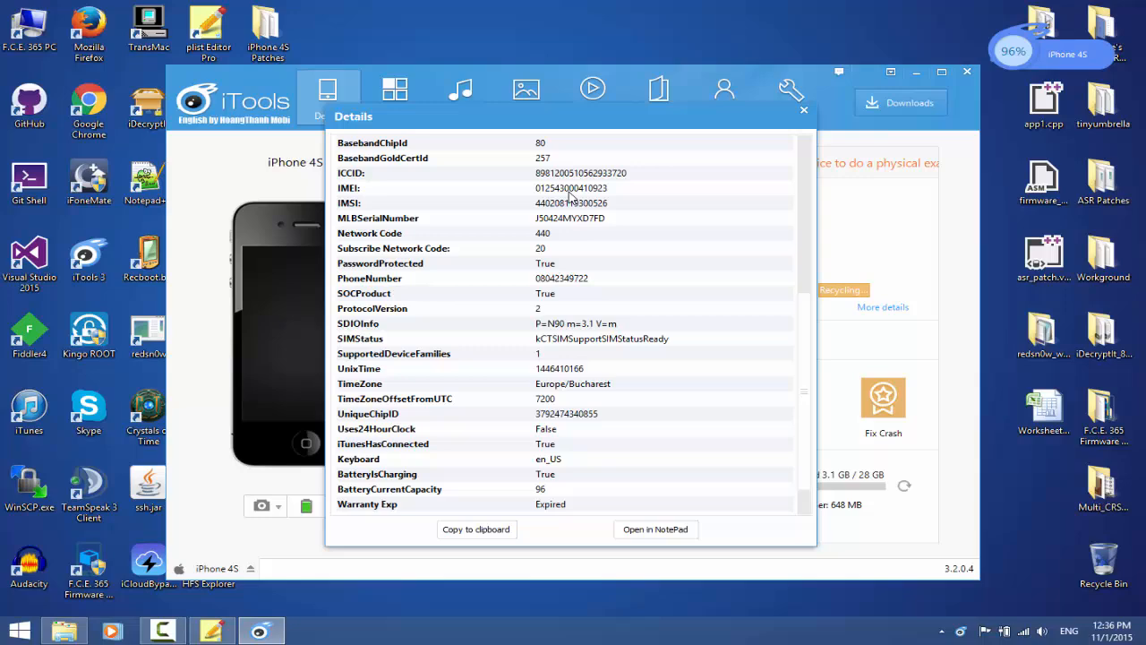
- Copy the UniqueDeviceID value from the details and close the list
left_click(564, 188)
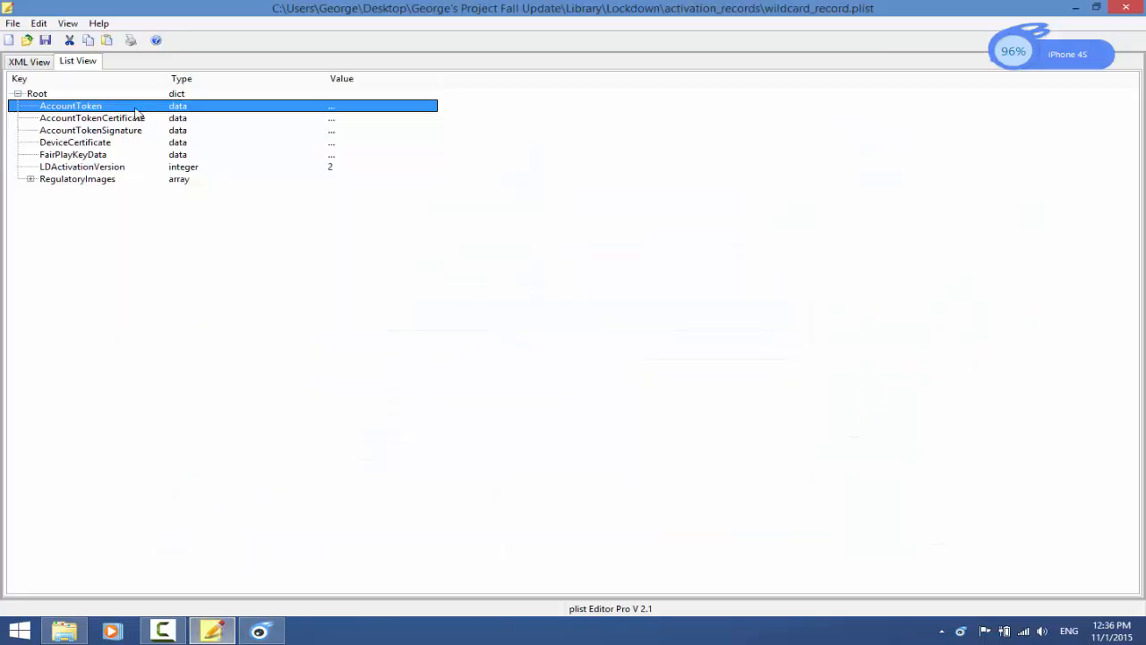
double_click(331, 106)
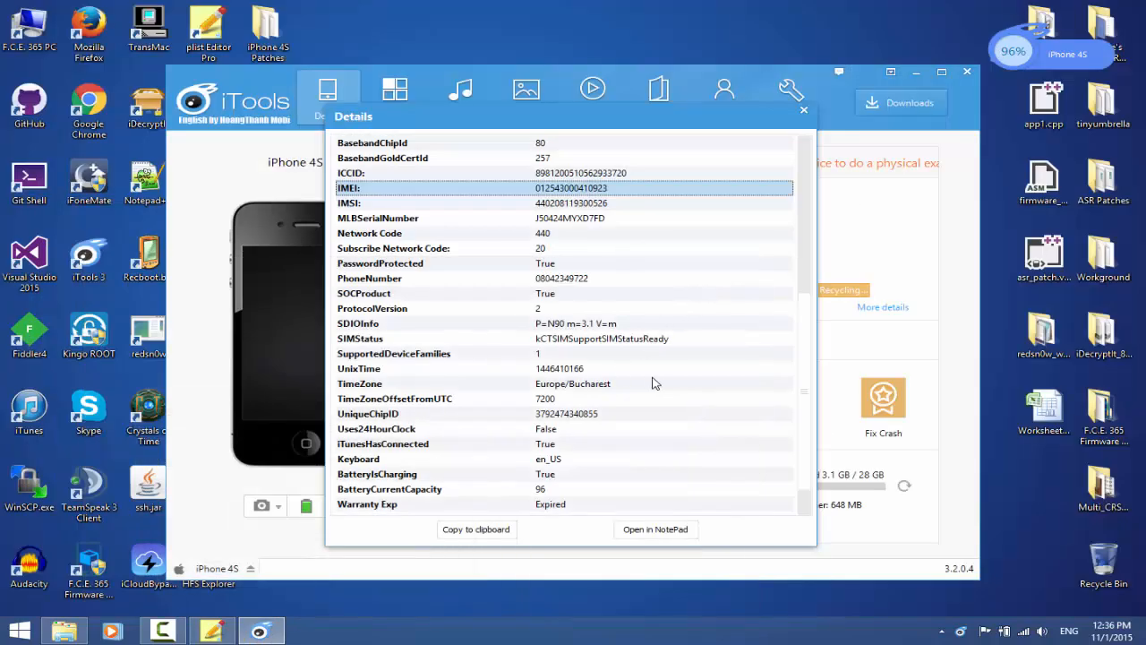
scroll("up", 3)
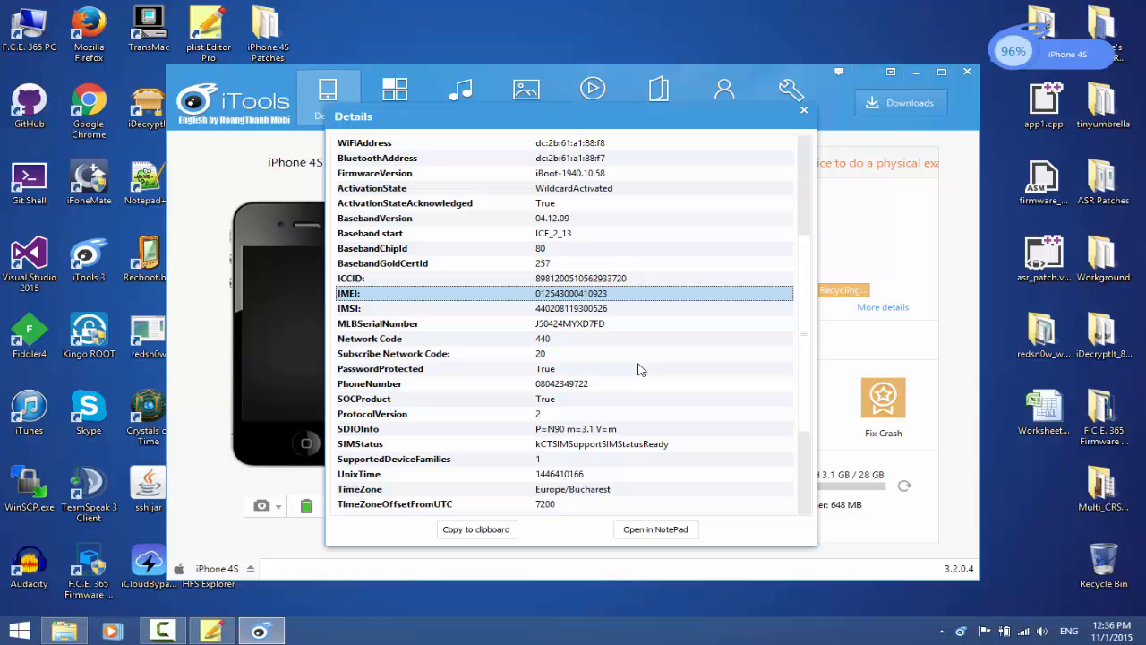
scroll("up", 3)
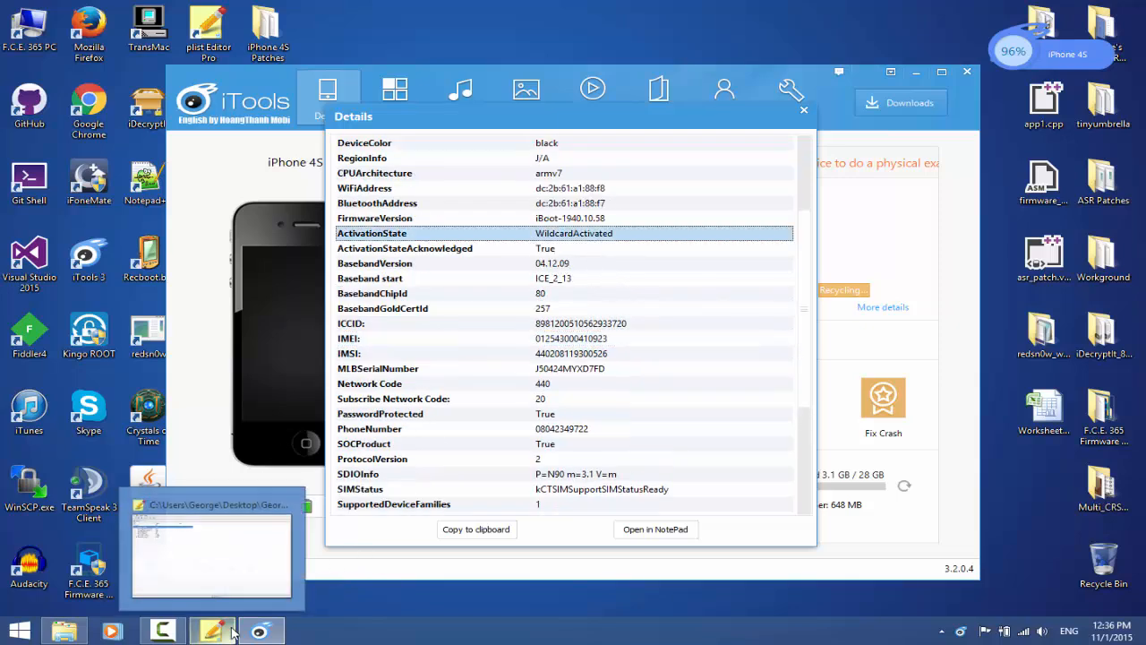
scroll("up", 3)
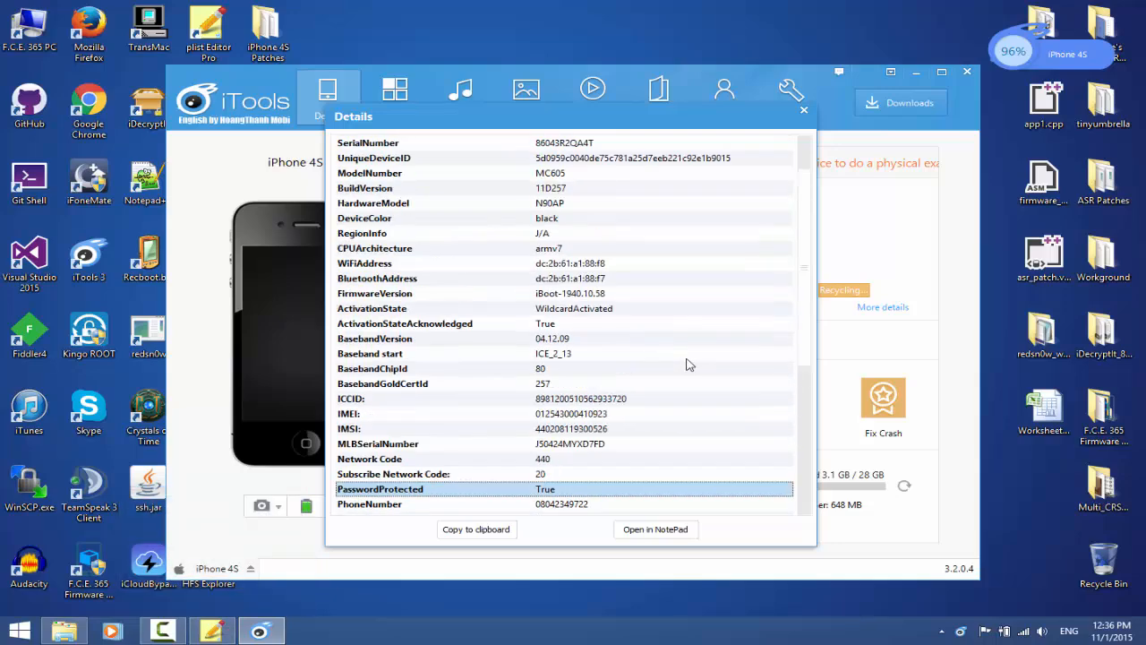
scroll("up", 3)
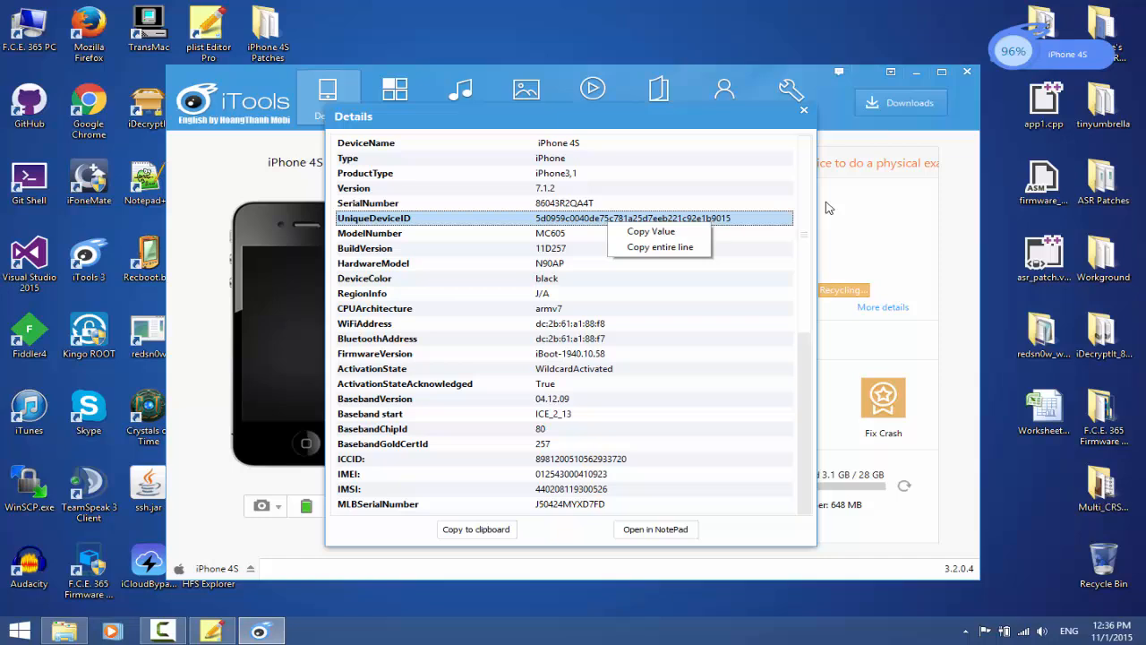
left_click(802, 111)
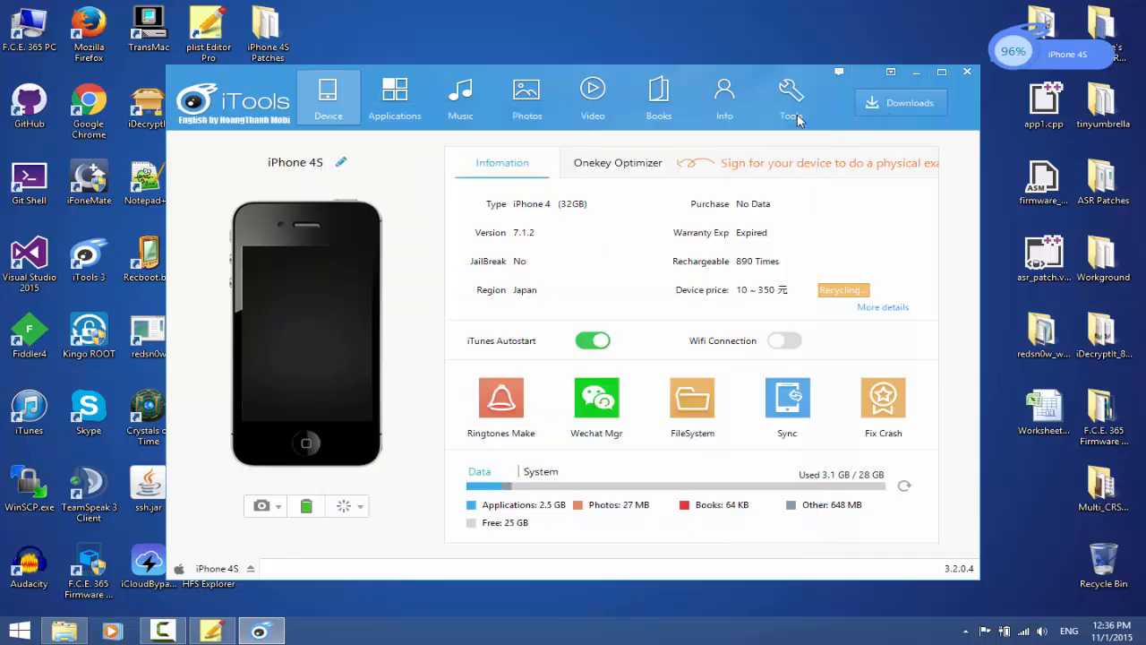
mouse_move(786, 231)
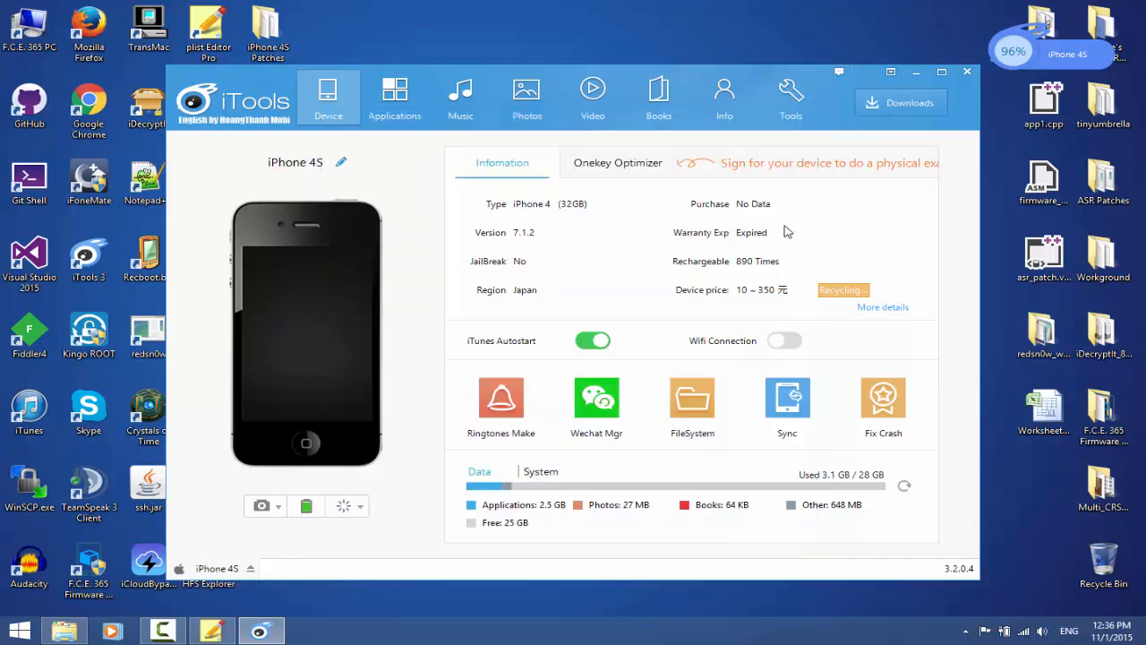
mouse_move(666, 226)
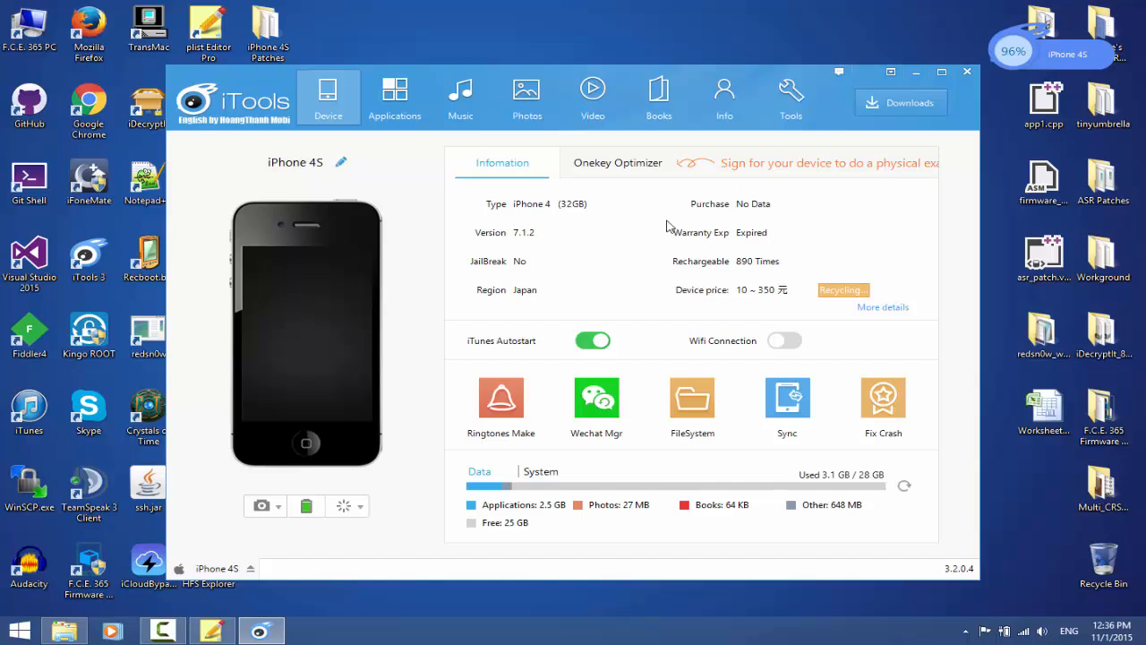
mouse_move(602, 308)
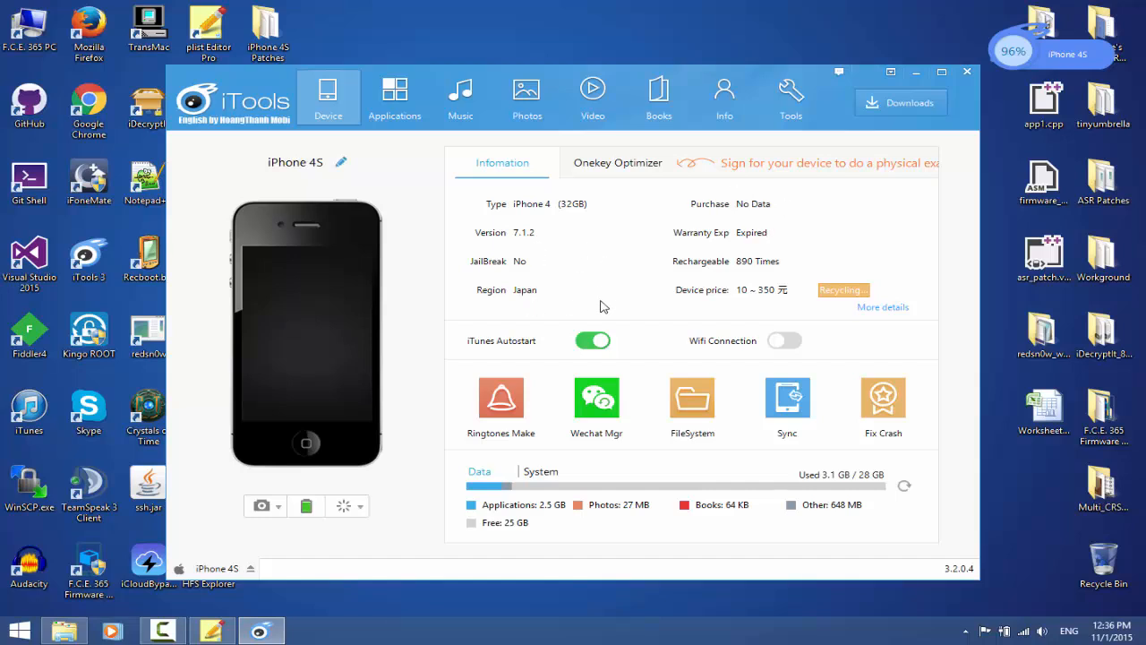
mouse_move(590, 308)
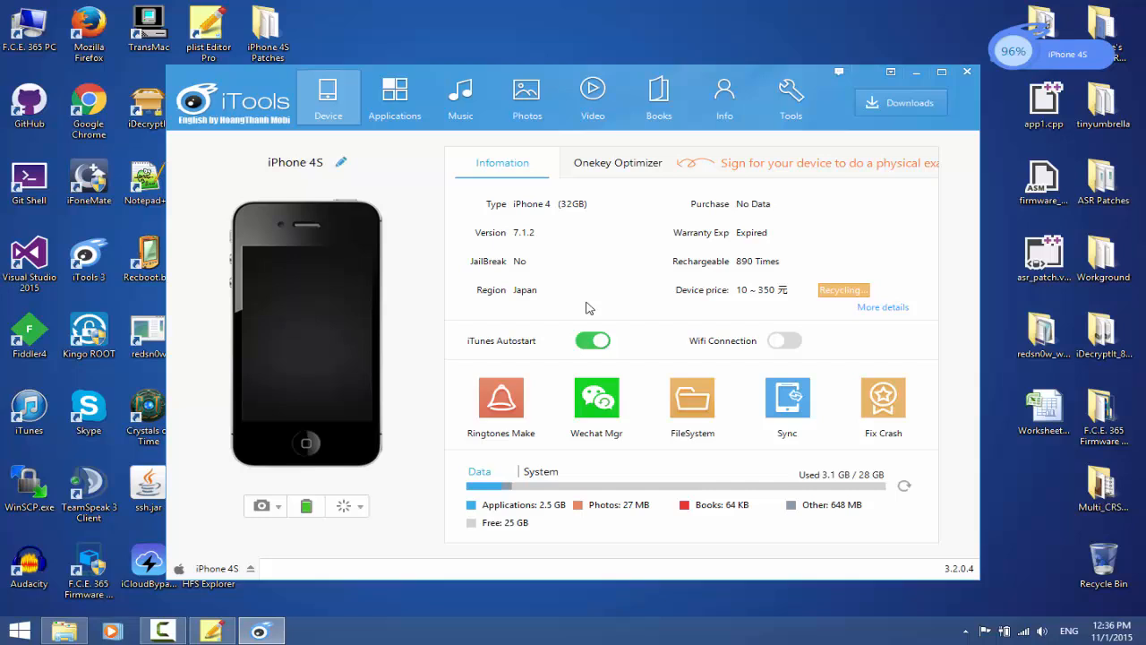
mouse_move(254, 342)
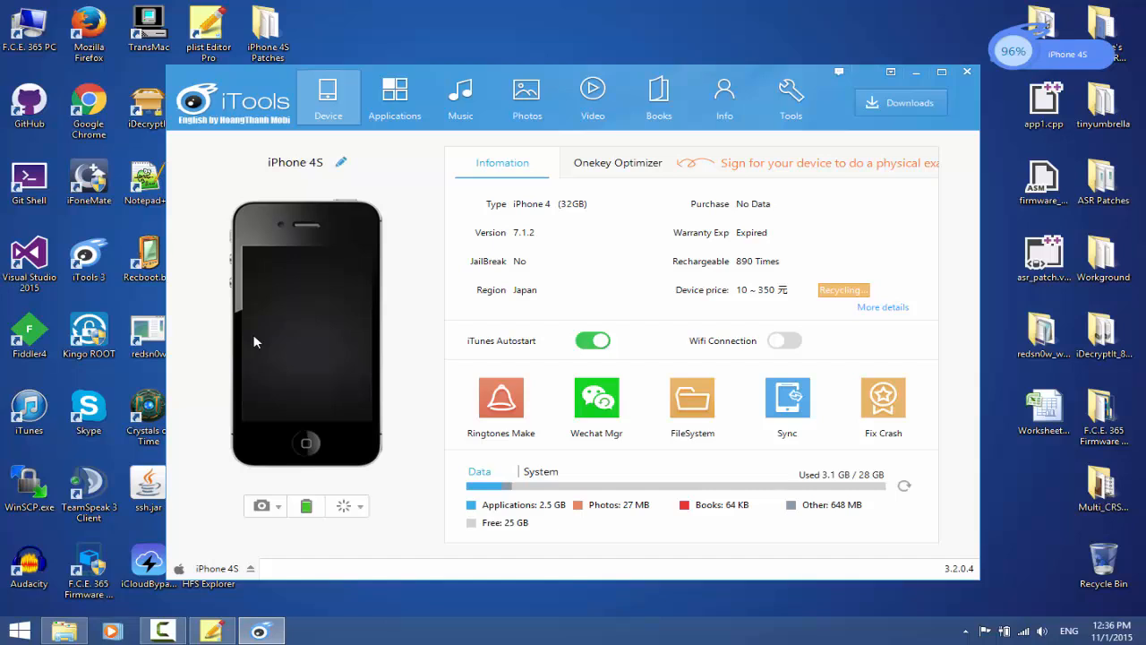
mouse_move(523, 312)
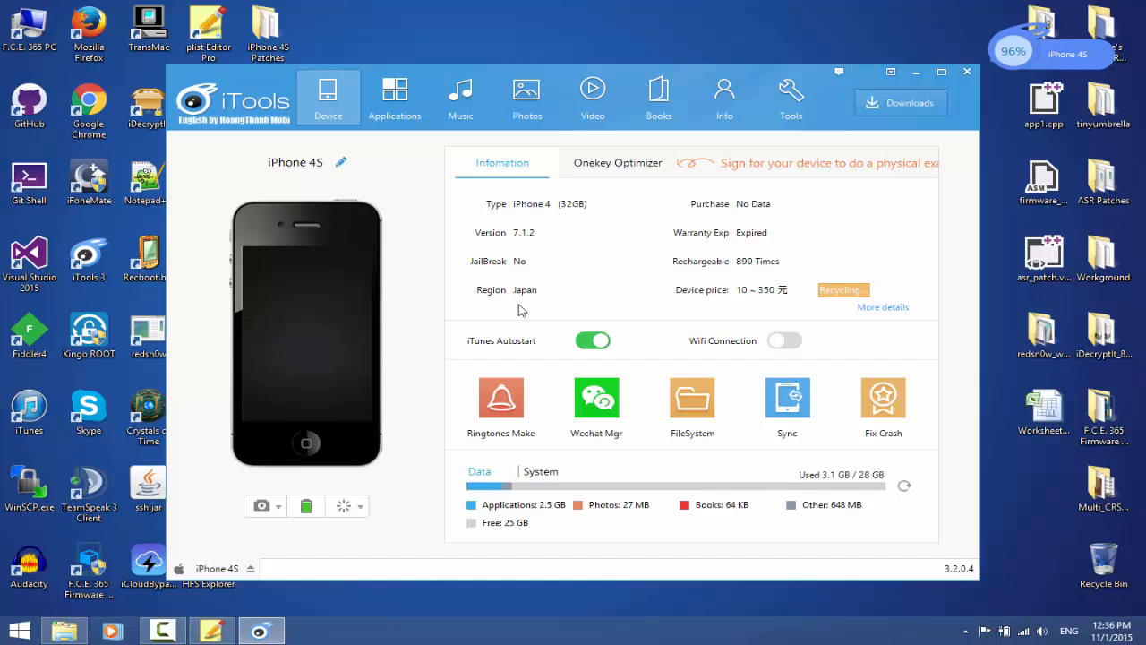
mouse_move(522, 298)
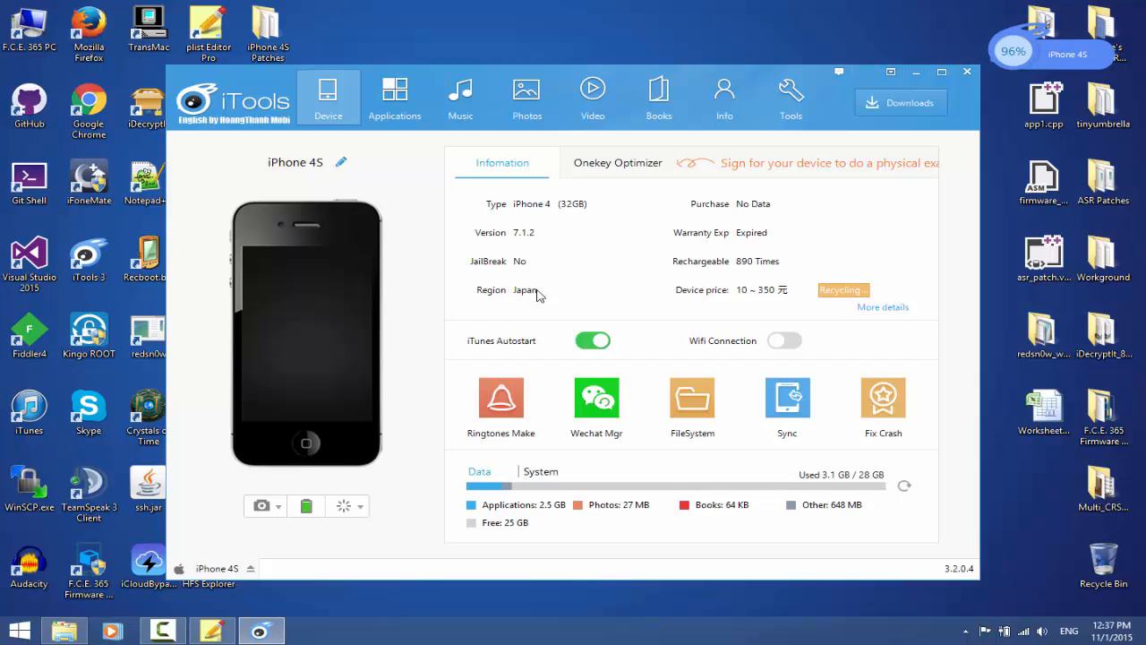
mouse_move(913, 86)
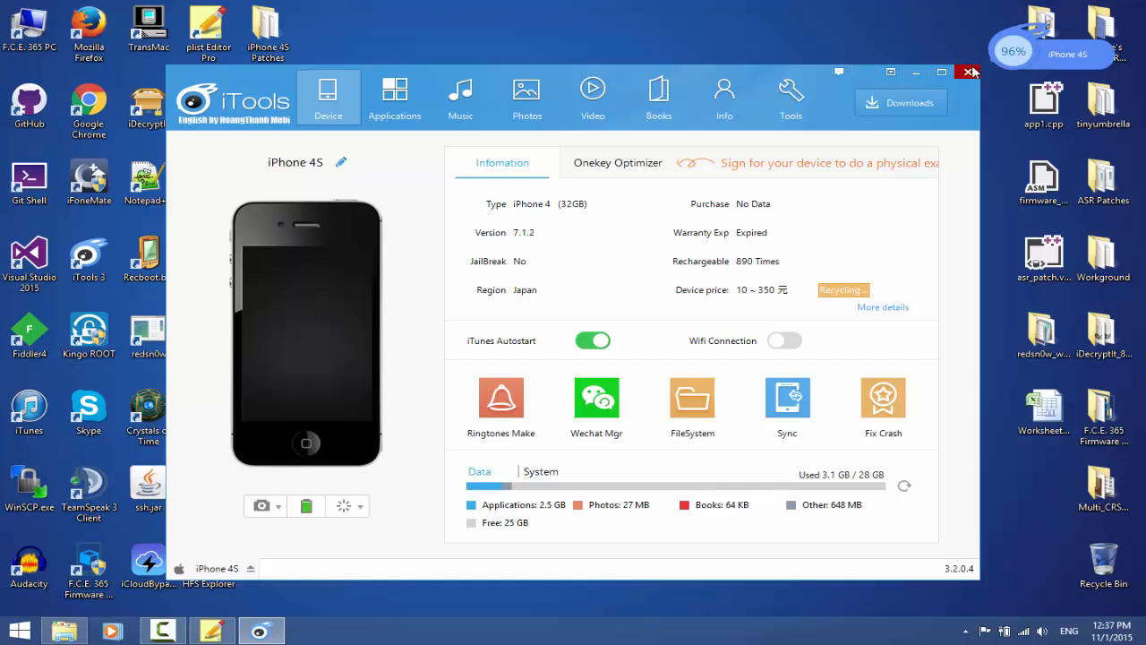
mouse_move(188, 308)
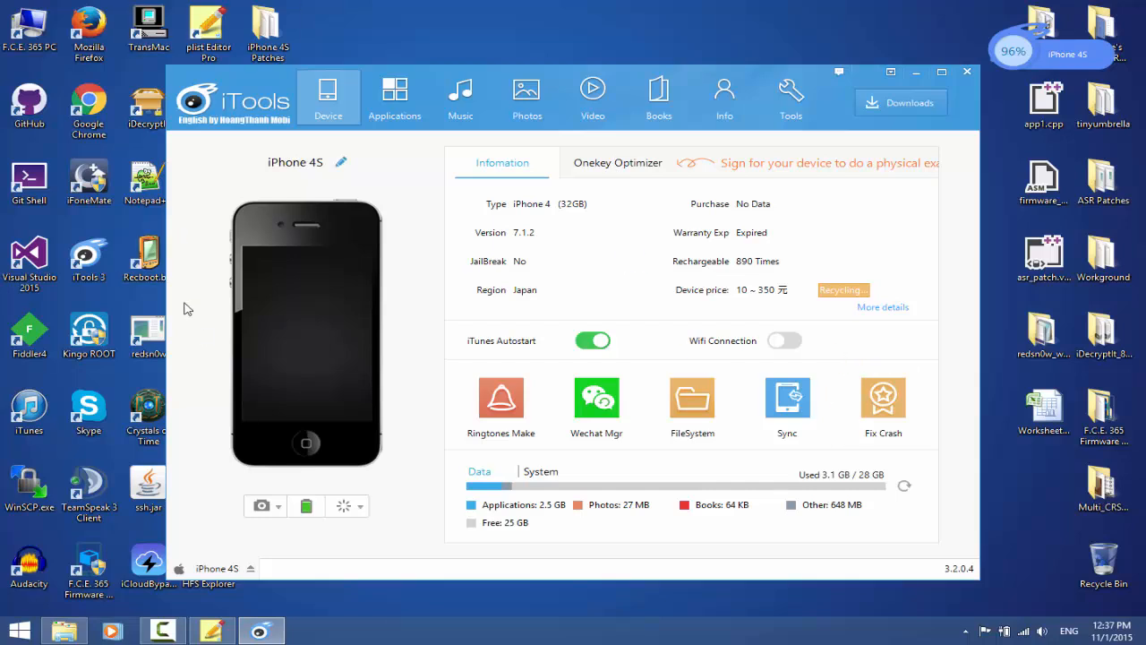
mouse_move(999, 385)
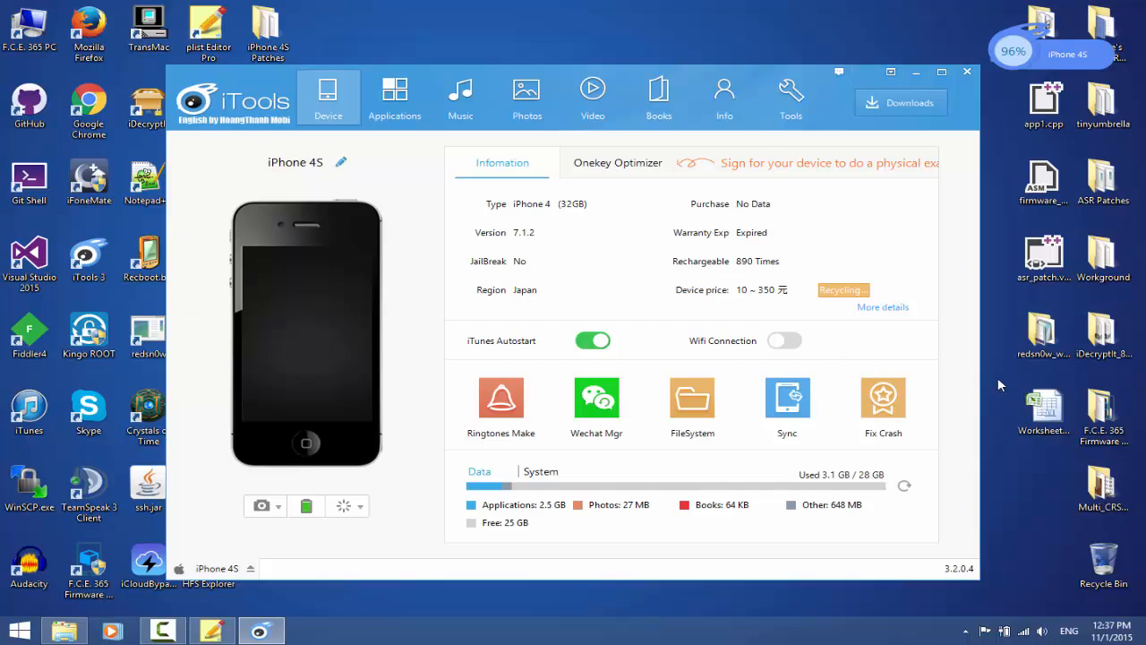
left_click(881, 307)
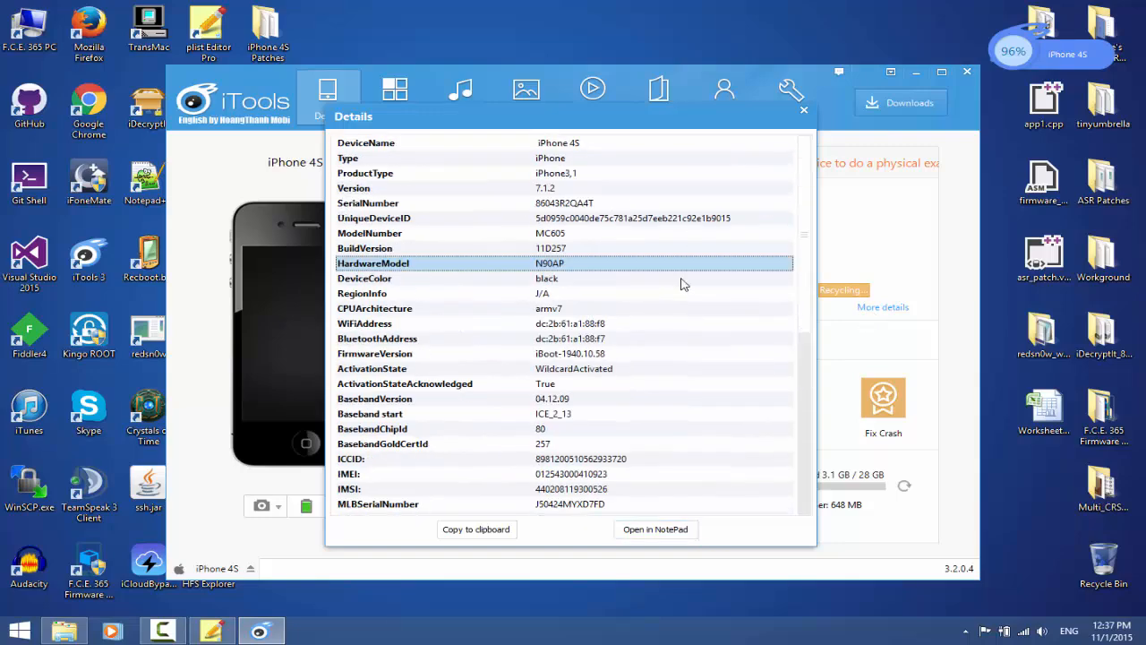
- Scroll the device details and open them in a text editor
scroll("down", 3)
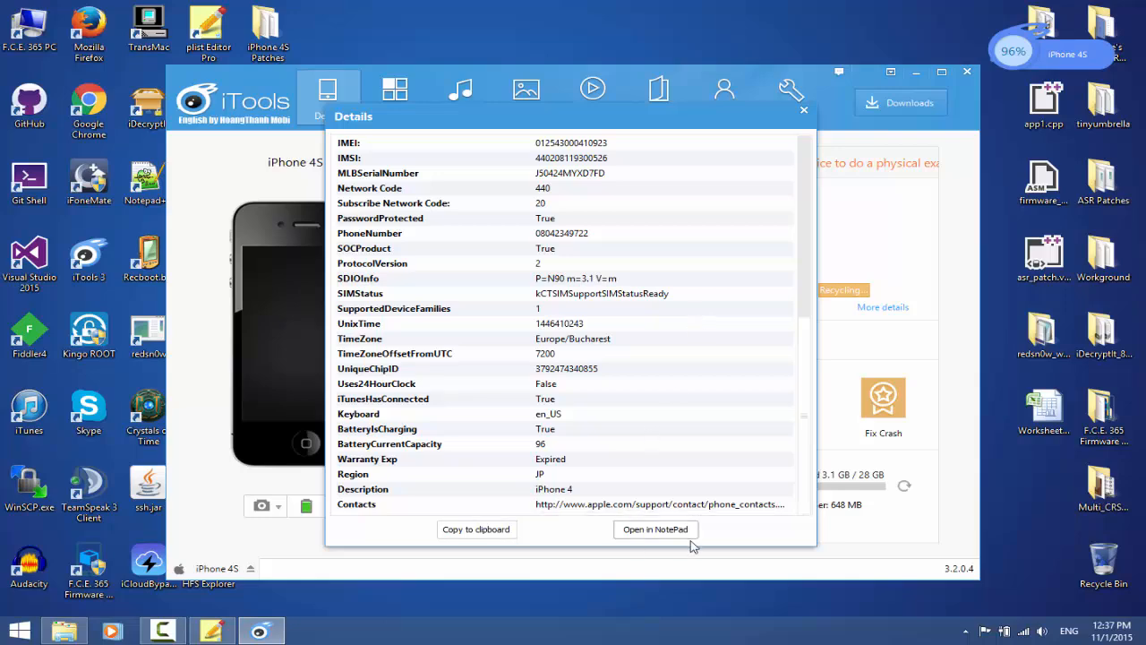
left_click(655, 529)
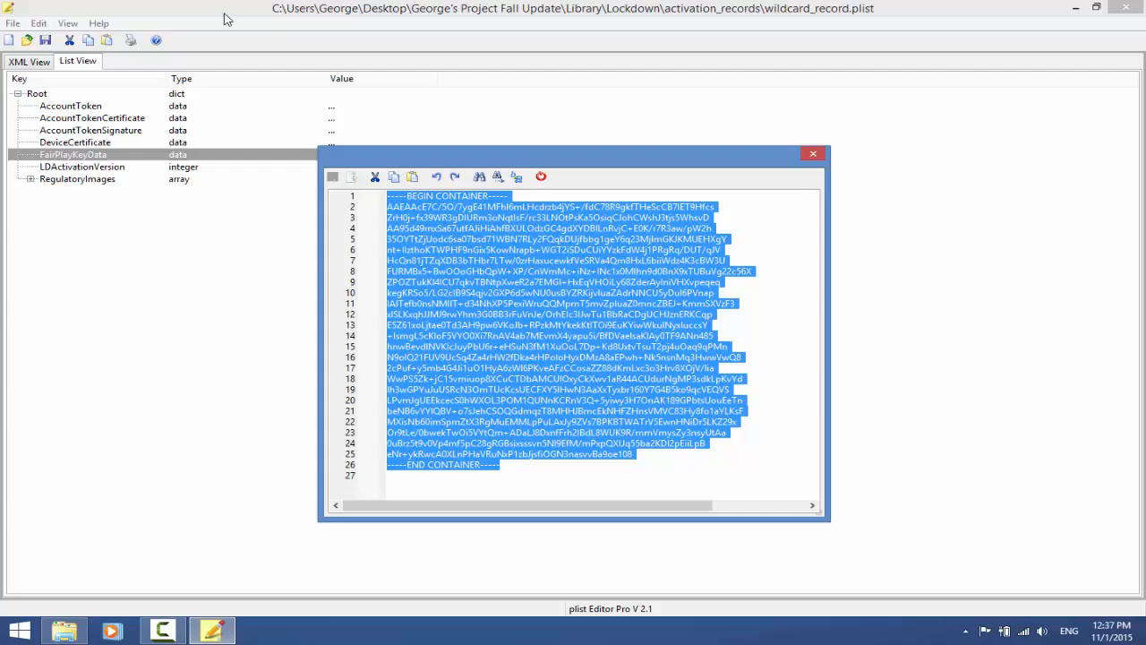
mouse_move(831, 124)
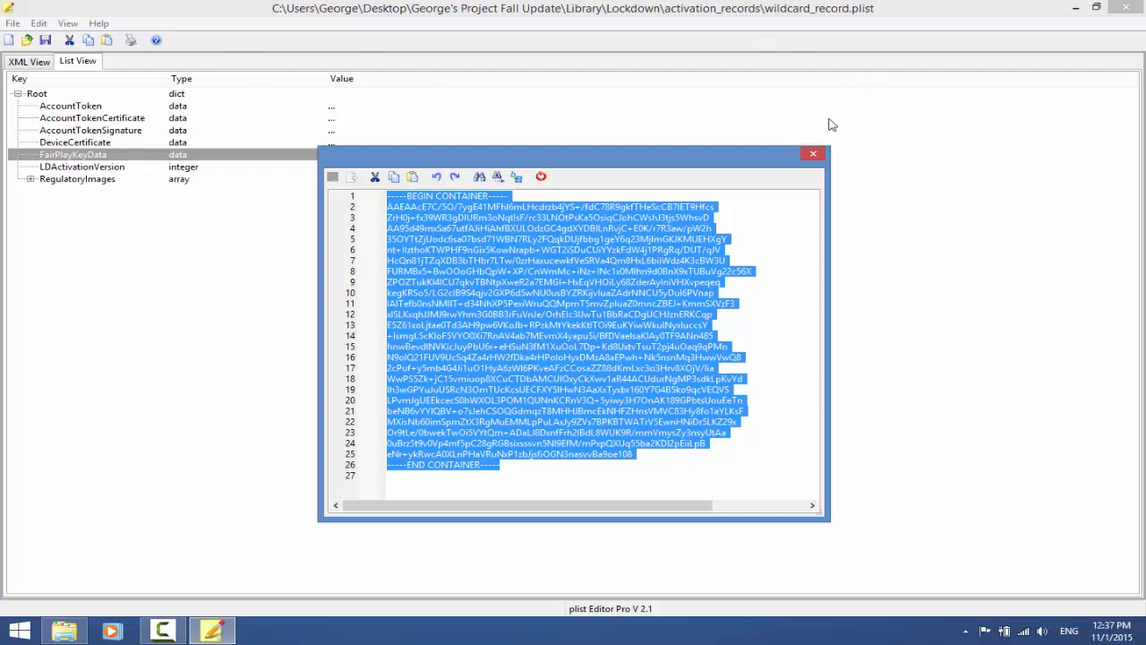
mouse_move(810, 169)
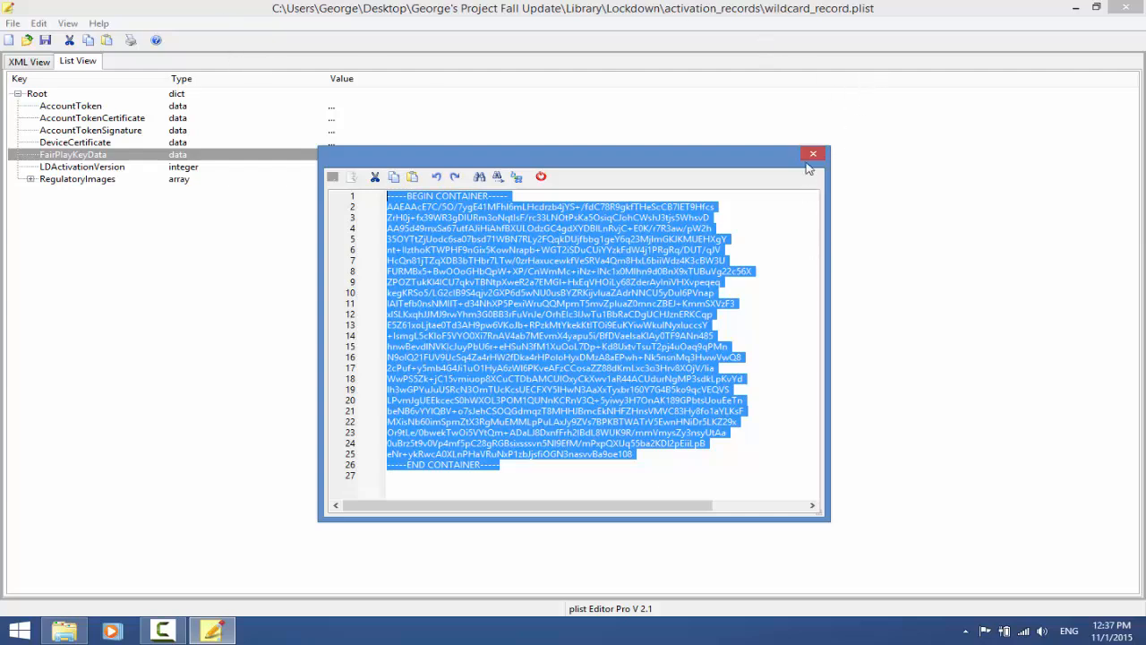
mouse_move(799, 186)
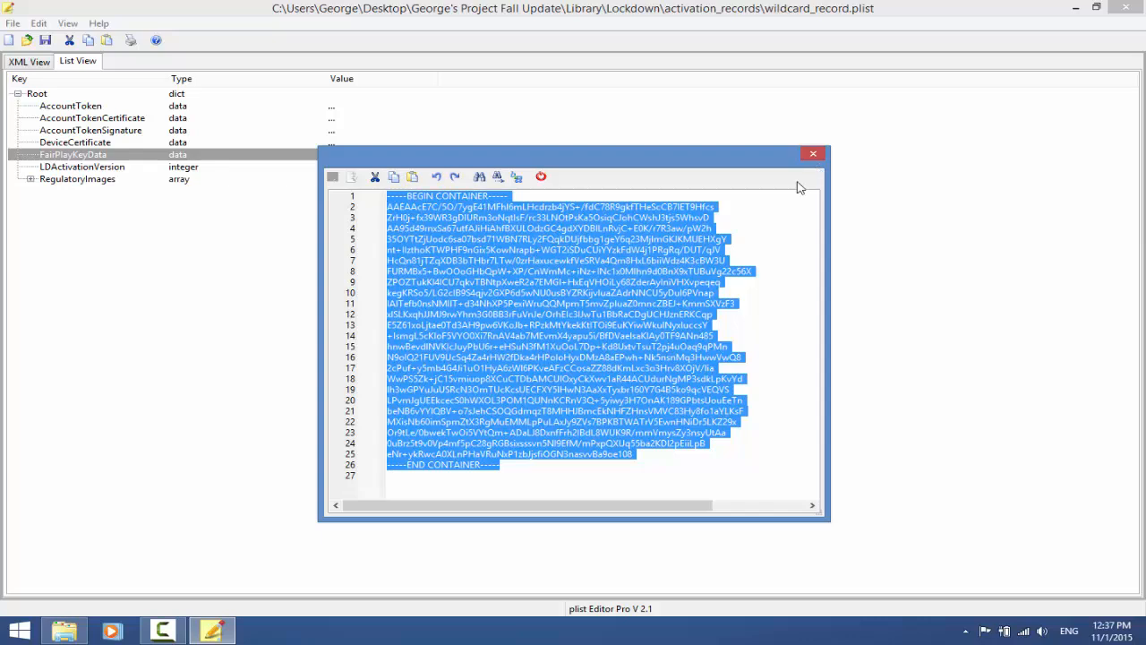
- Close the key container viewer and inspect the DeviceCertificate block
left_click(813, 154)
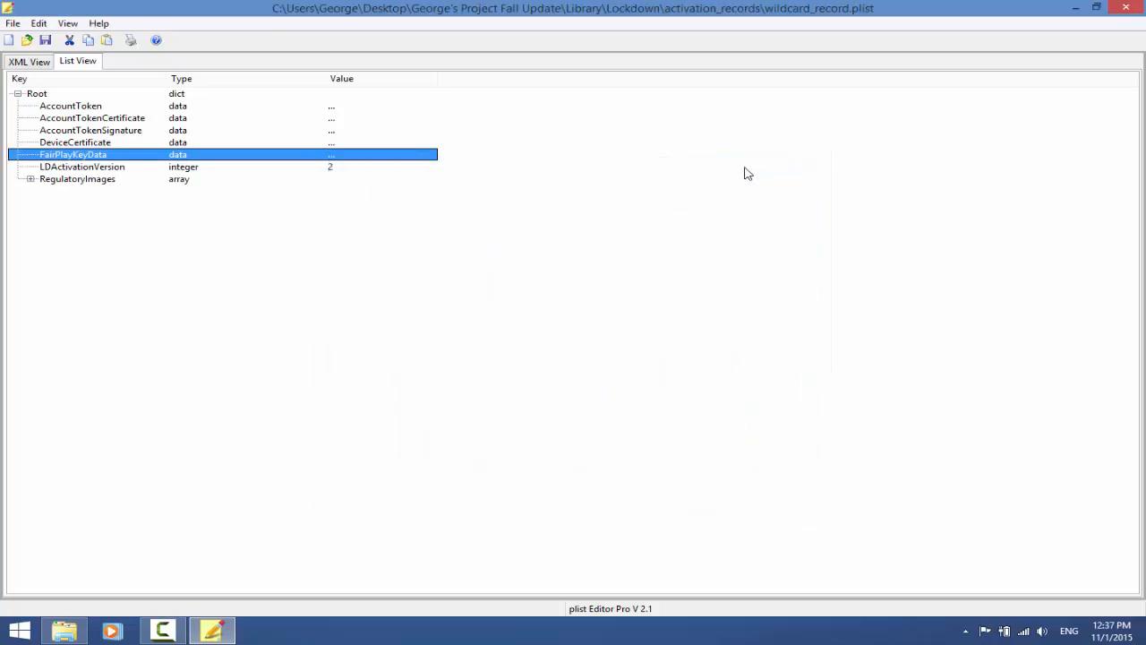
double_click(75, 144)
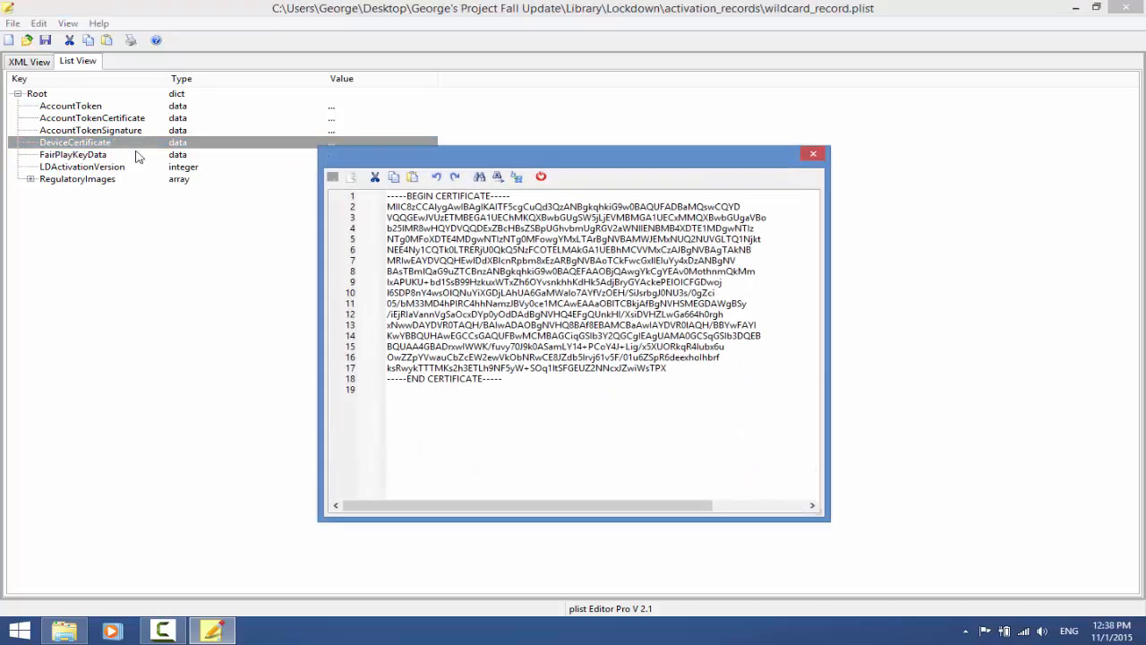
key("ctrl+a")
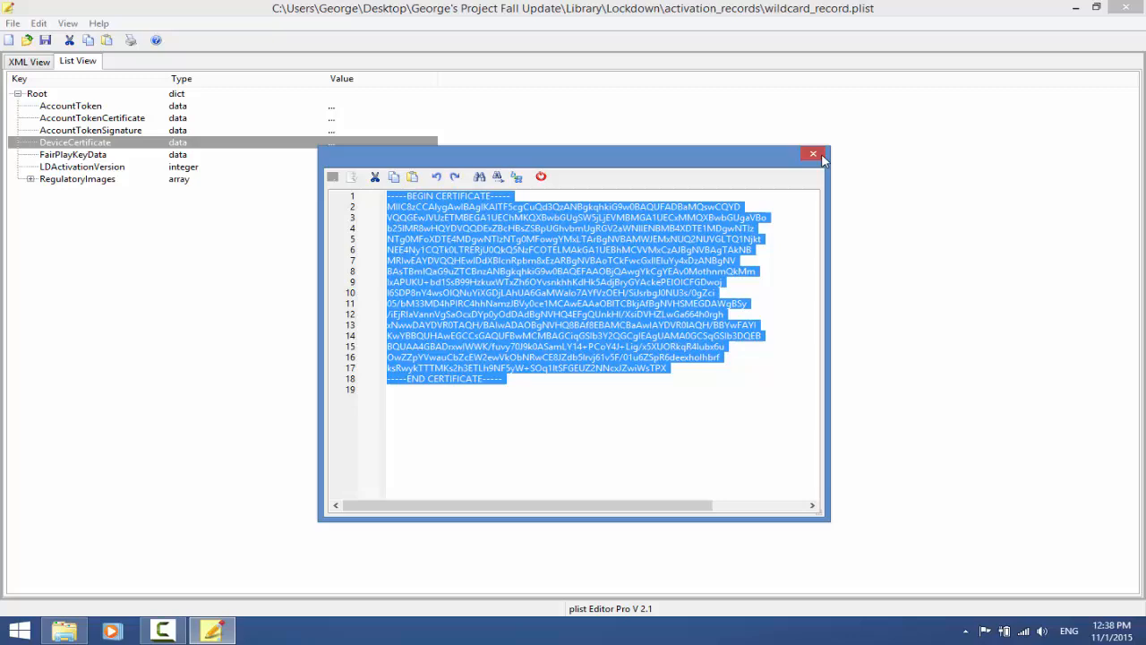
left_click(813, 154)
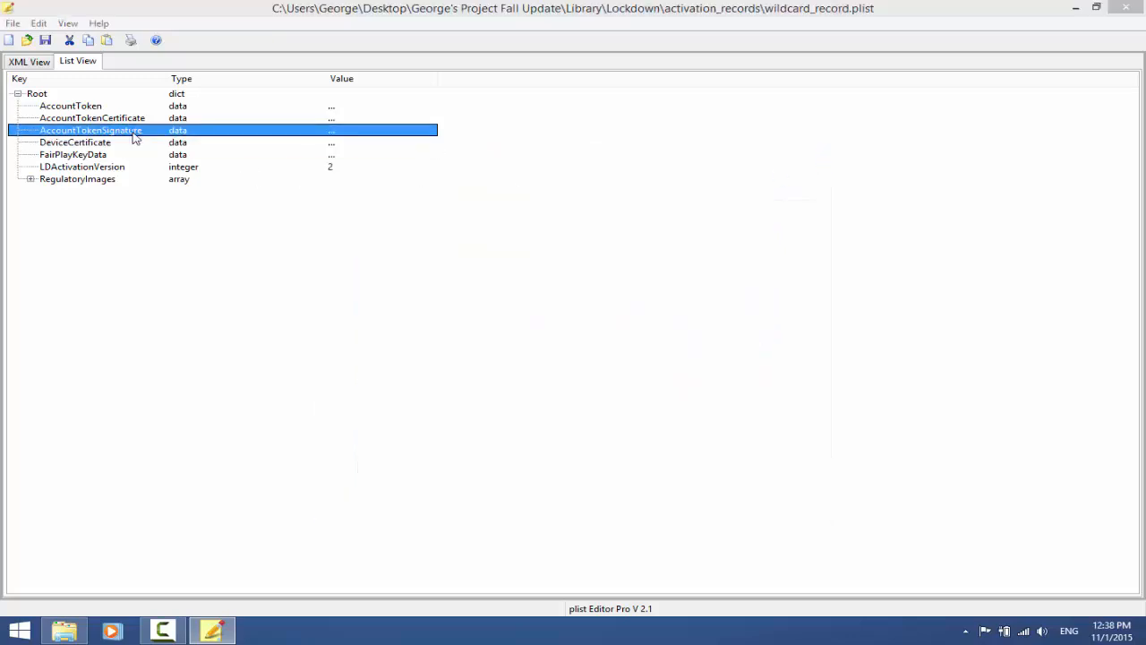
- Inspect the AccountTokenCertificate block and close its viewer
double_click(90, 129)
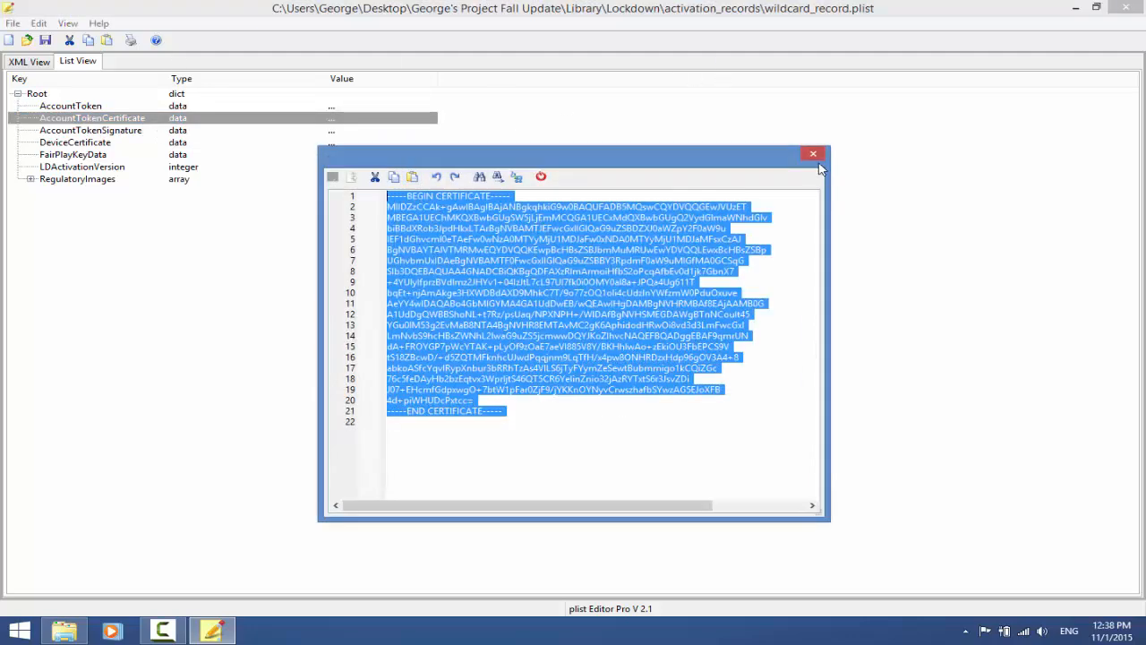
left_click(813, 154)
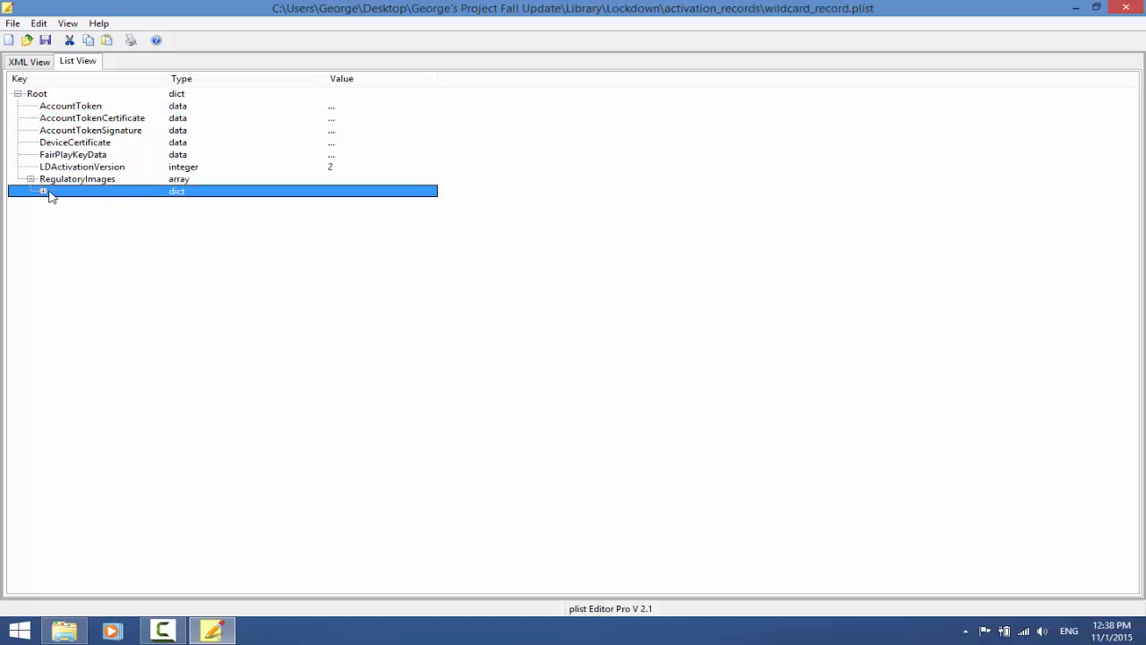
- View the ImageData picture under RegulatoryImages, then close wildcard_record.plist to the save prompt
left_click(43, 189)
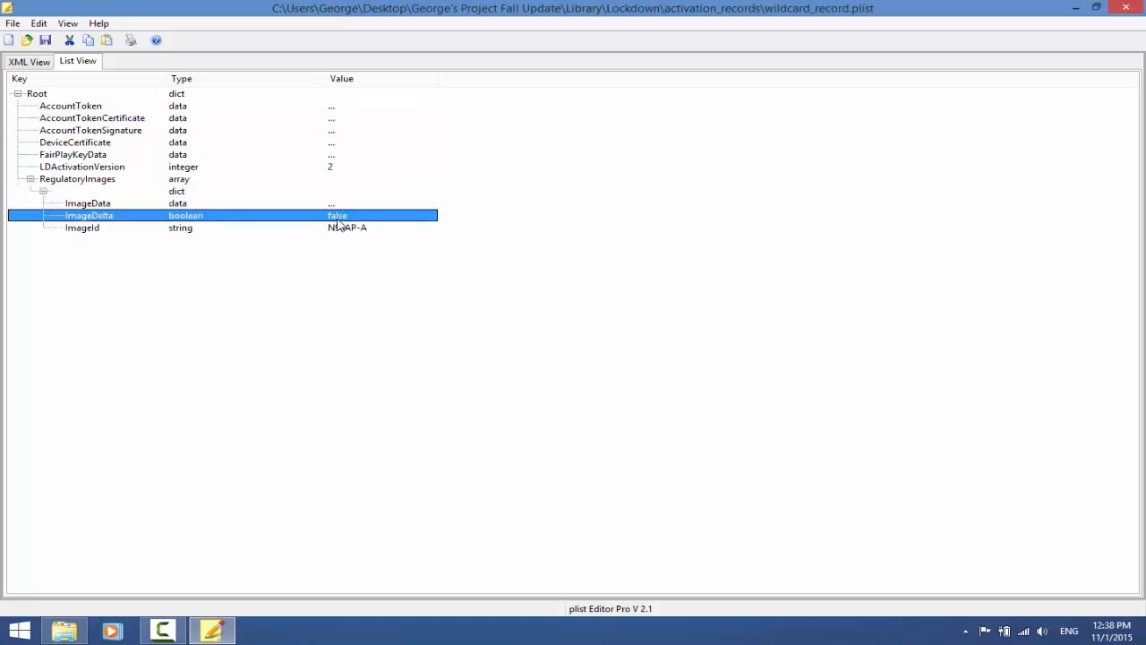
left_click(83, 227)
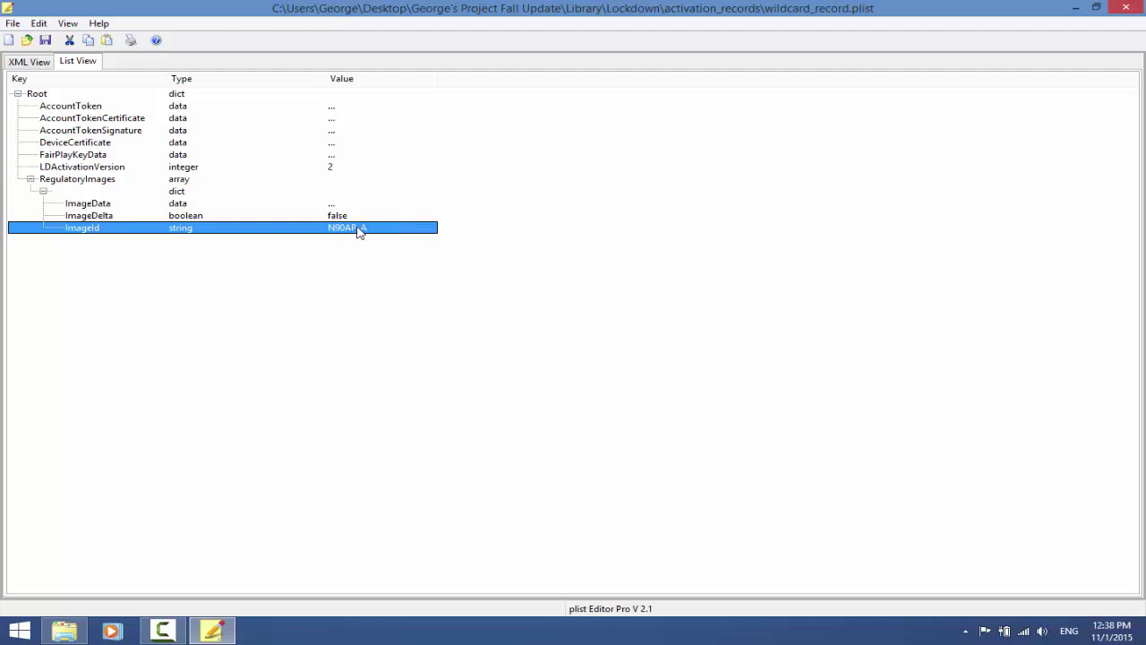
double_click(87, 202)
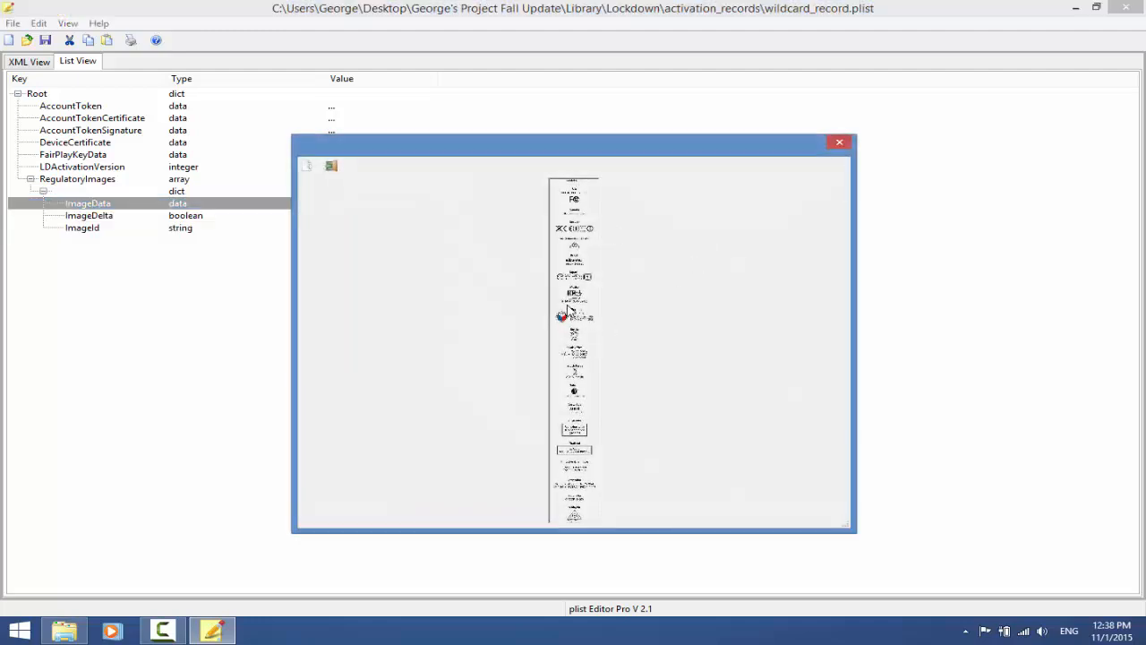
mouse_move(623, 242)
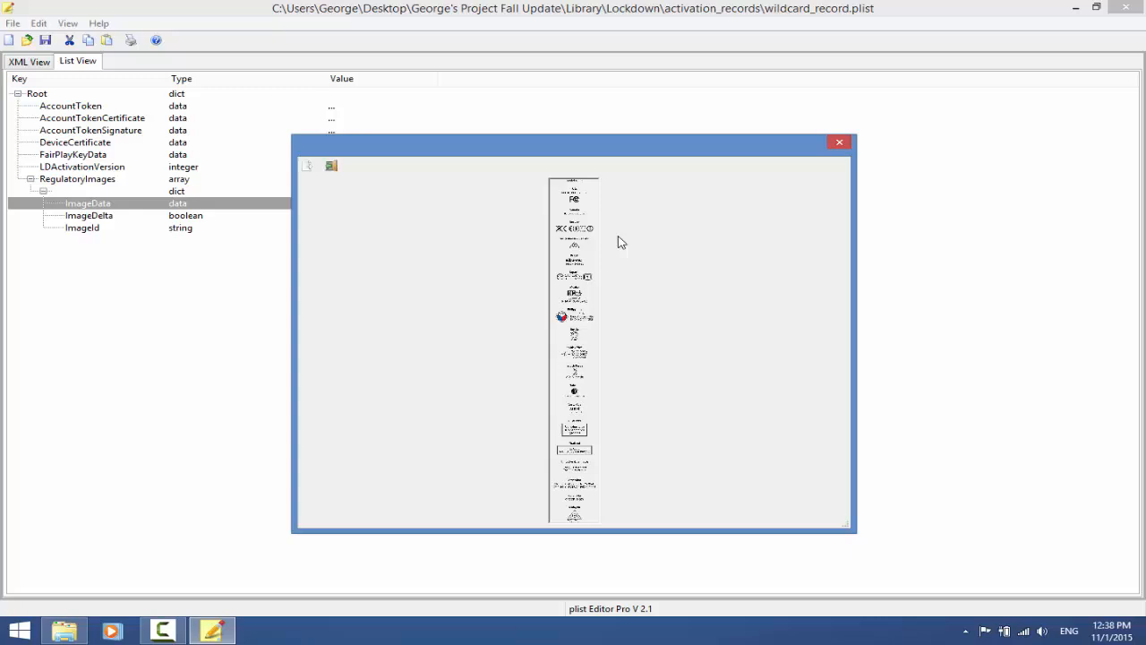
mouse_move(752, 100)
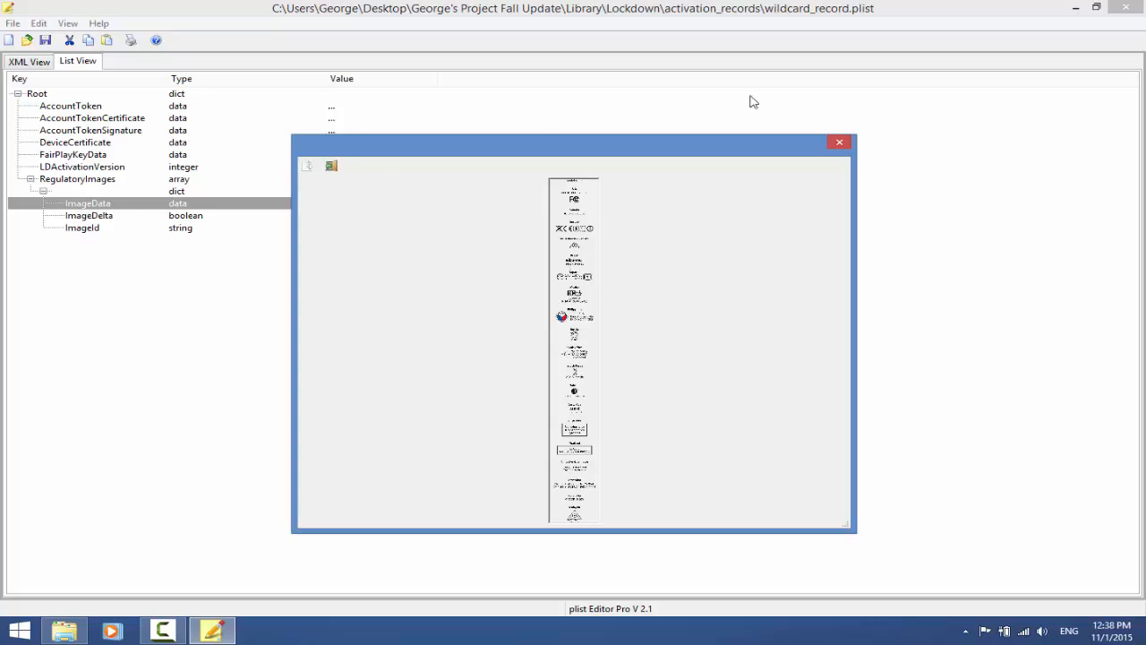
left_click(838, 141)
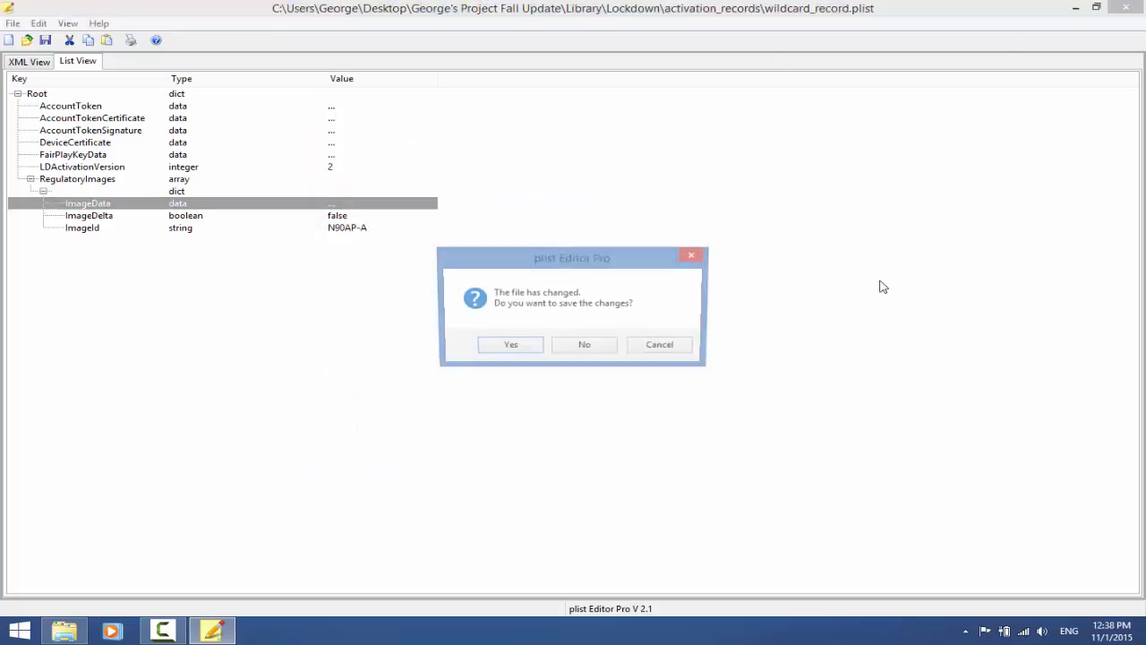
- Dismiss the save prompt and browse into the project's Library folder
left_click(584, 344)
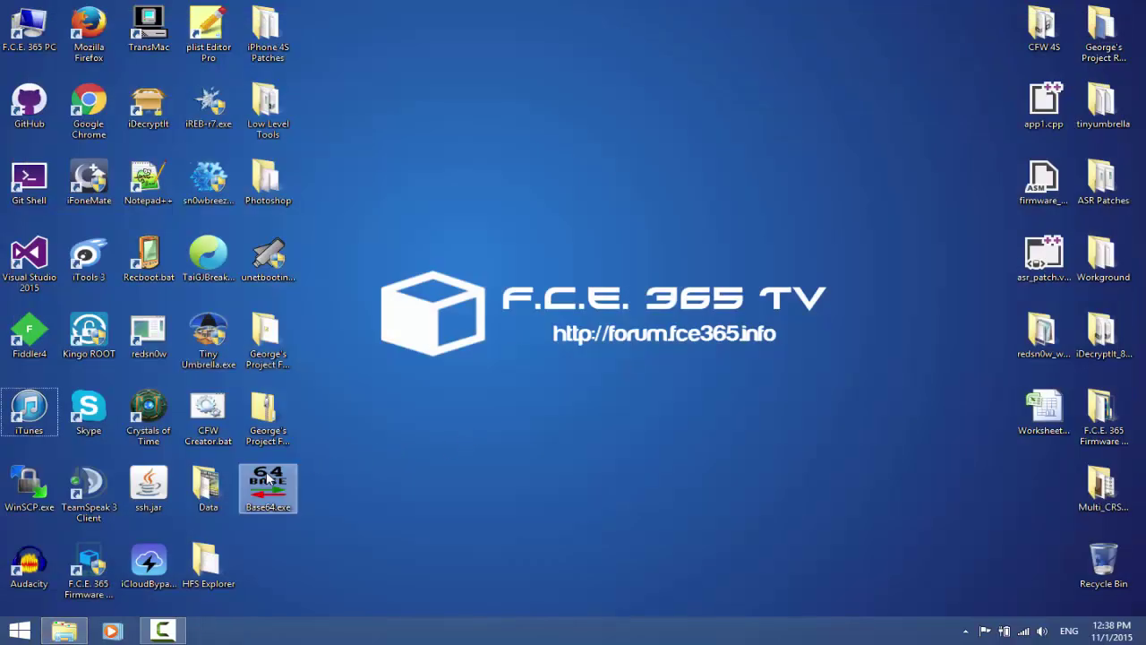
double_click(267, 411)
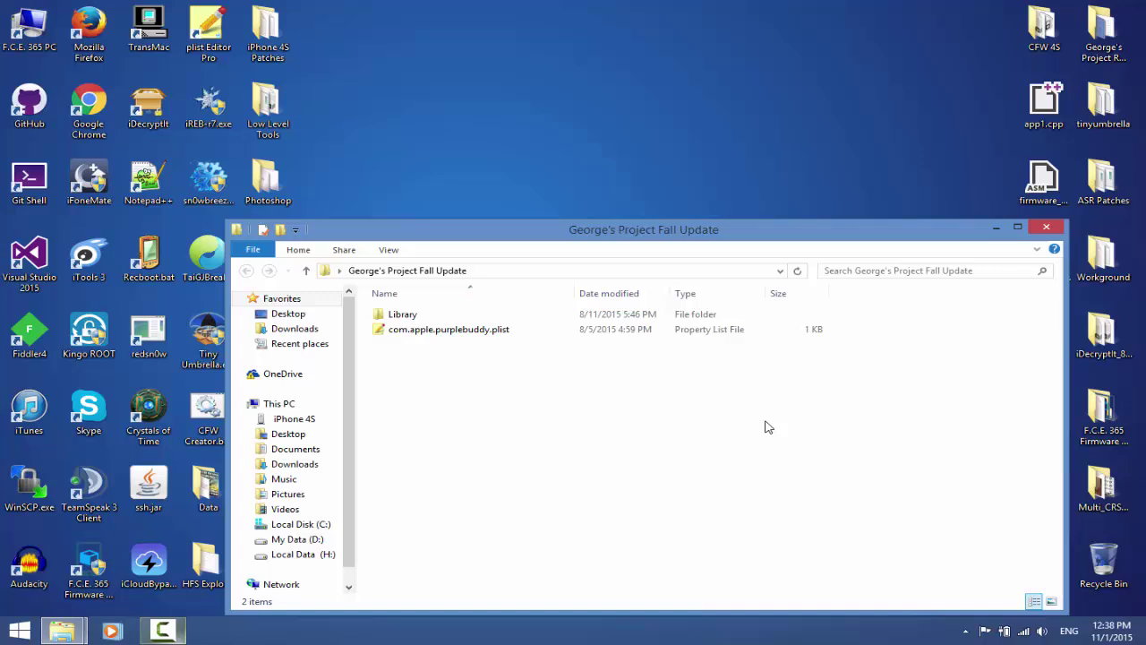
double_click(401, 313)
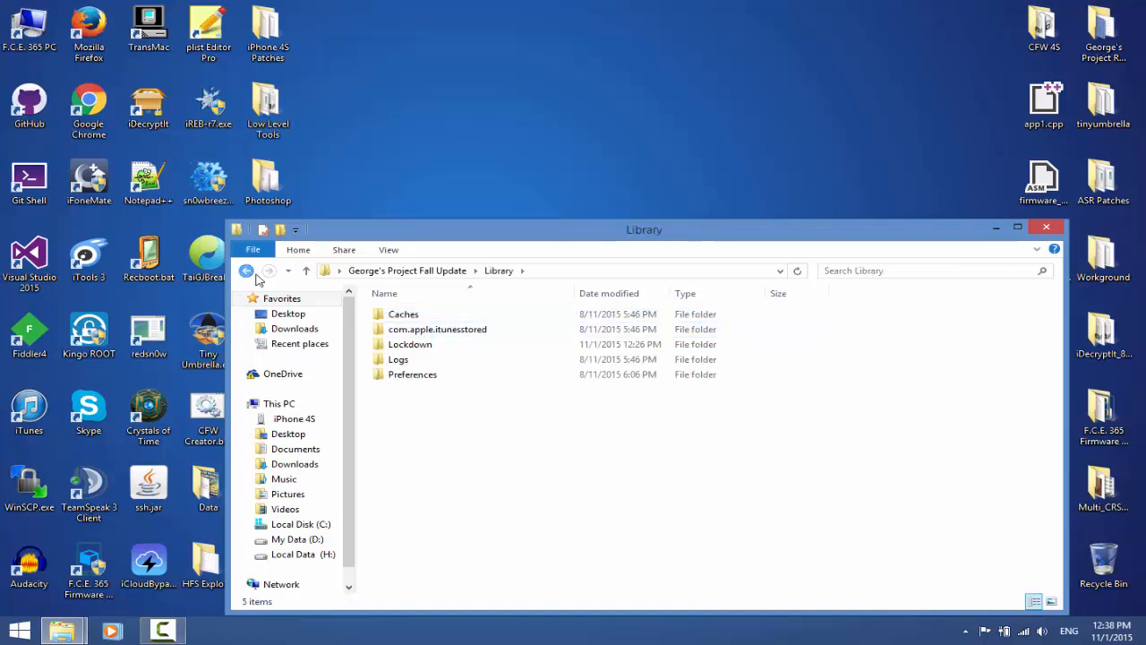
- View com.apple.purplebuddy.plist as raw text in Notepad++, then reopen its file options
right_click(448, 330)
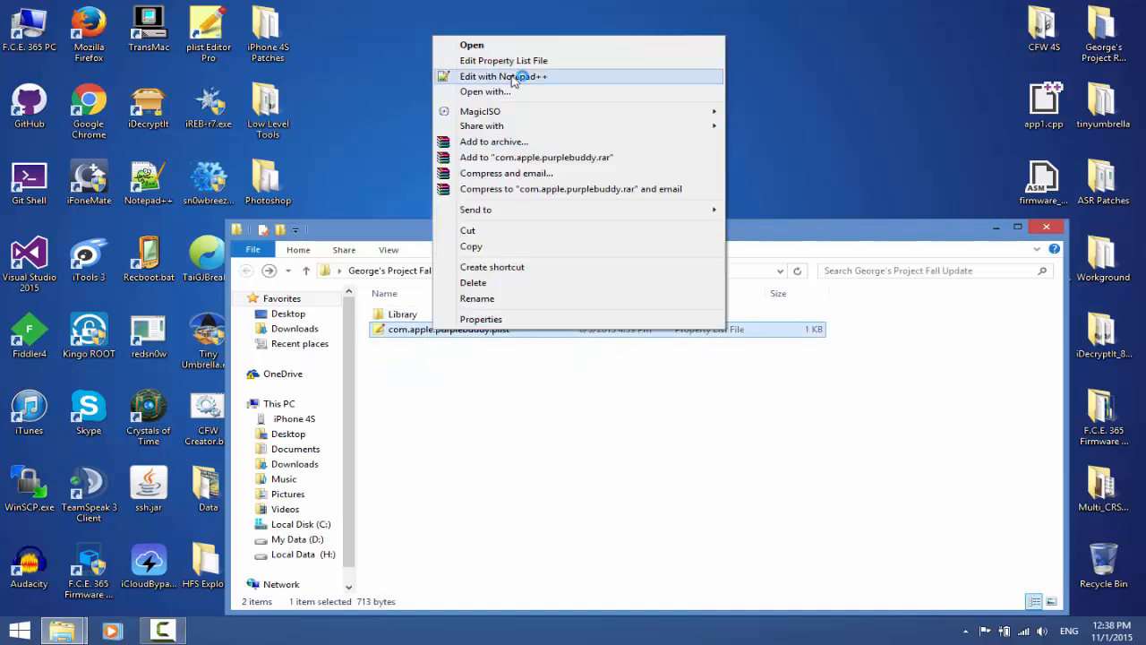
left_click(504, 76)
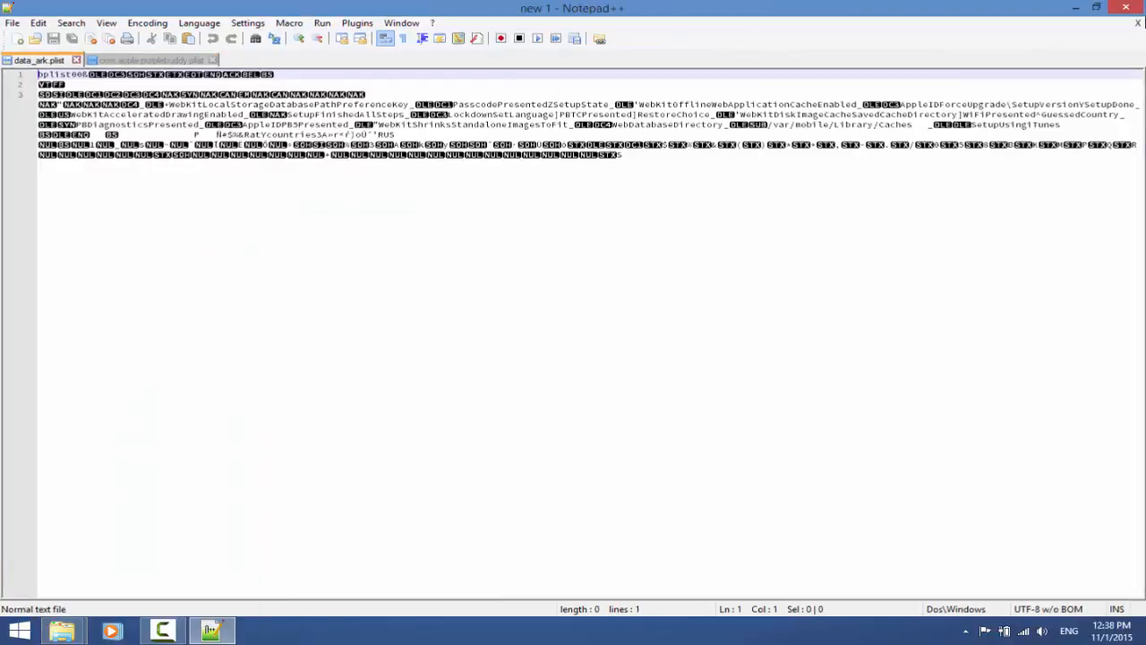
right_click(408, 330)
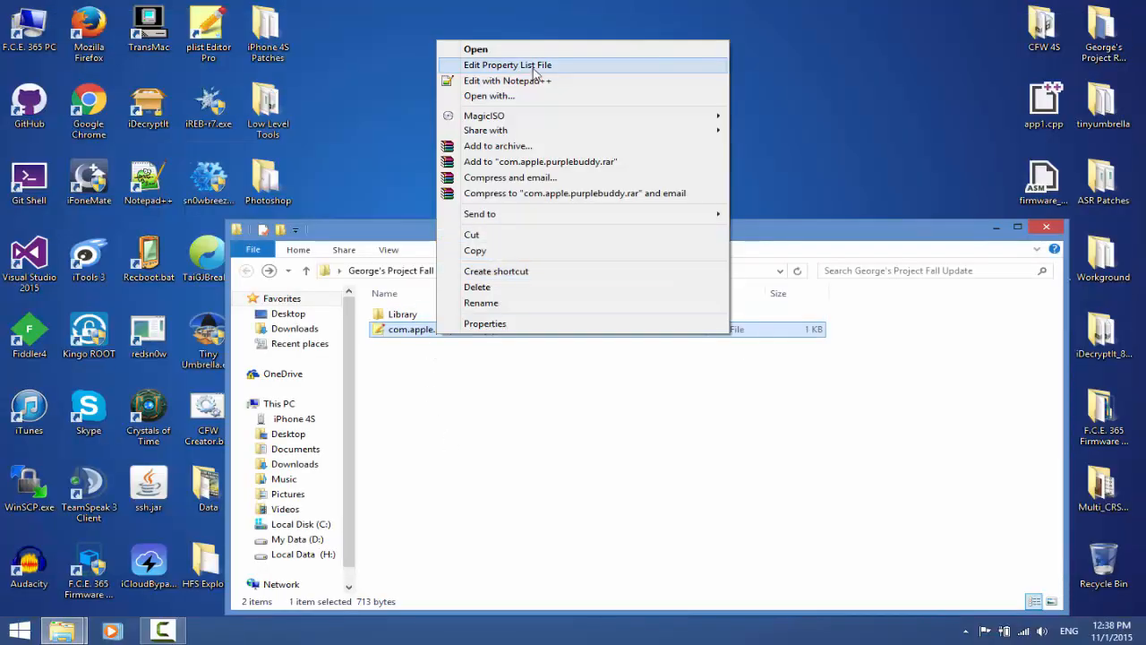
- Load purplebuddy as a property list and check the SetupDone and LockdownSetLanguage true values
left_click(509, 65)
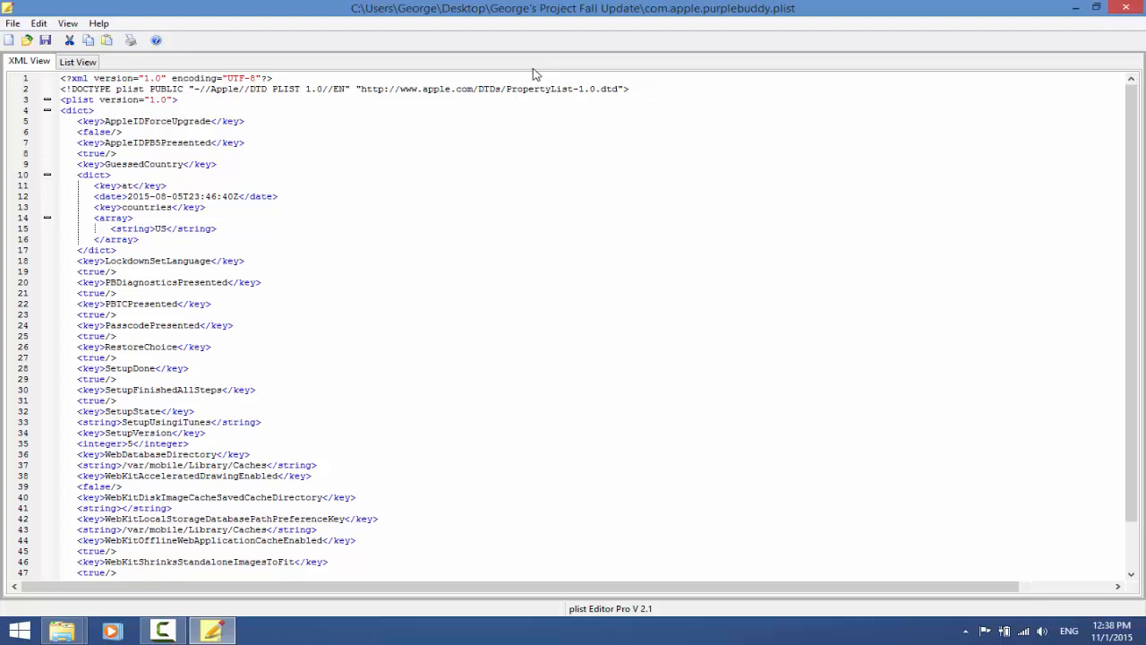
scroll("down", 3)
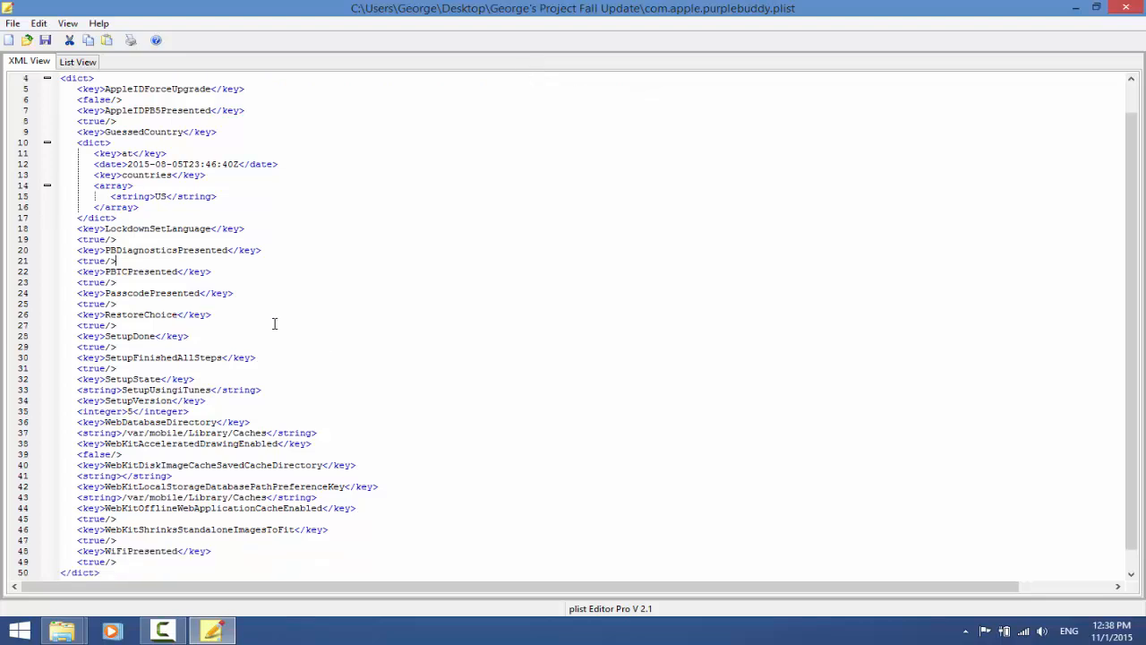
scroll("down", 3)
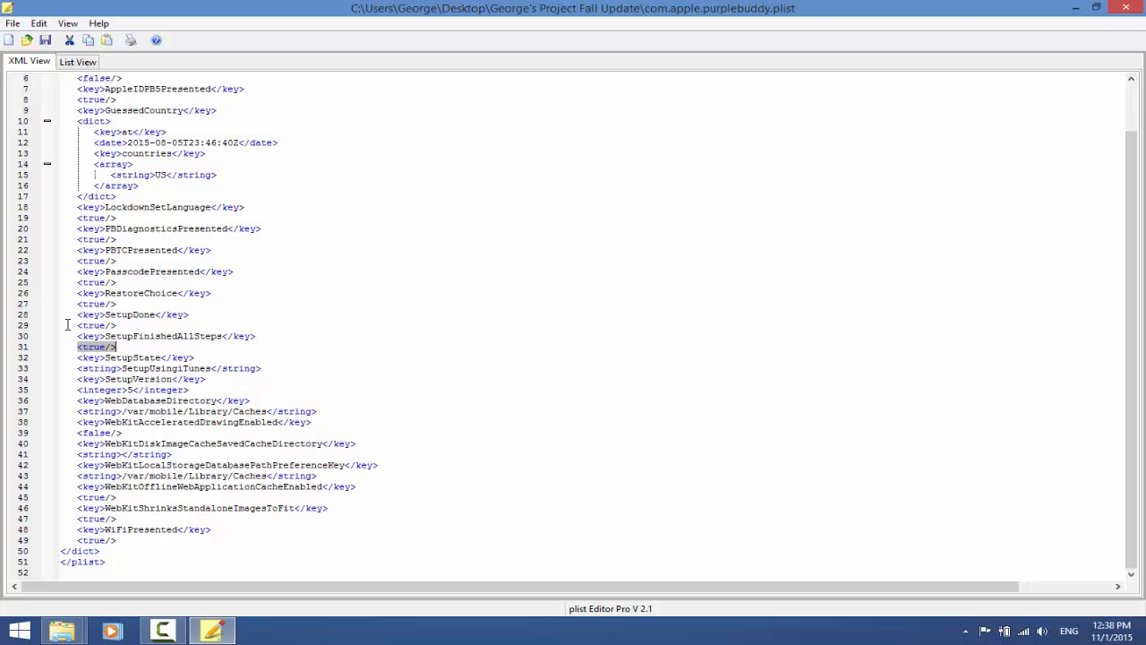
left_click(97, 304)
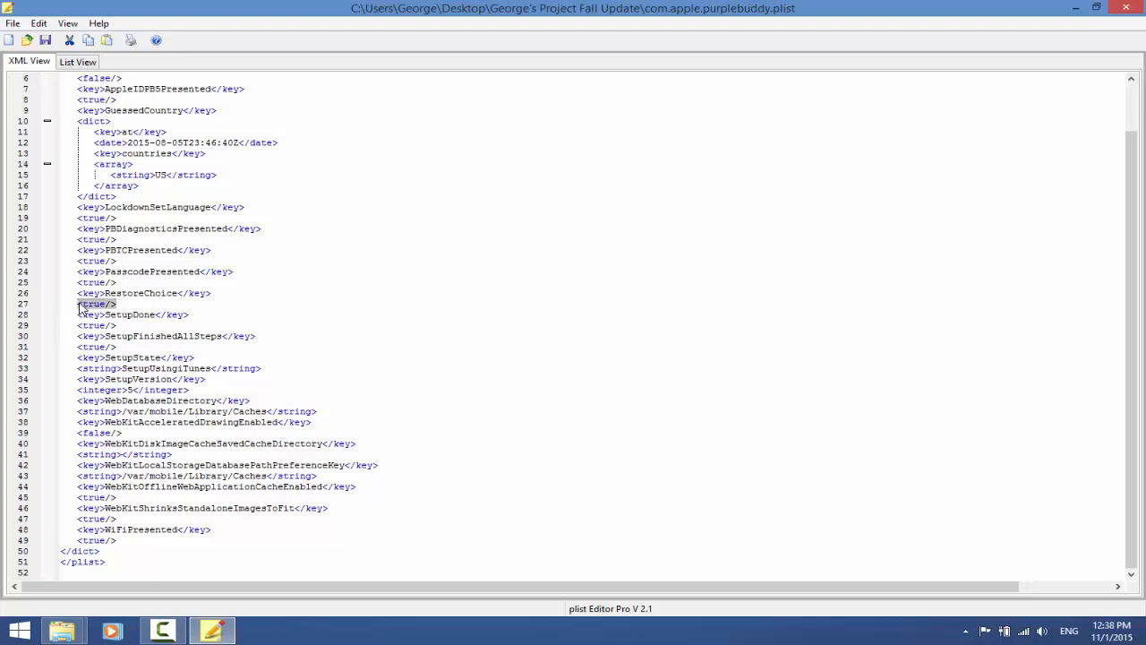
left_click(90, 282)
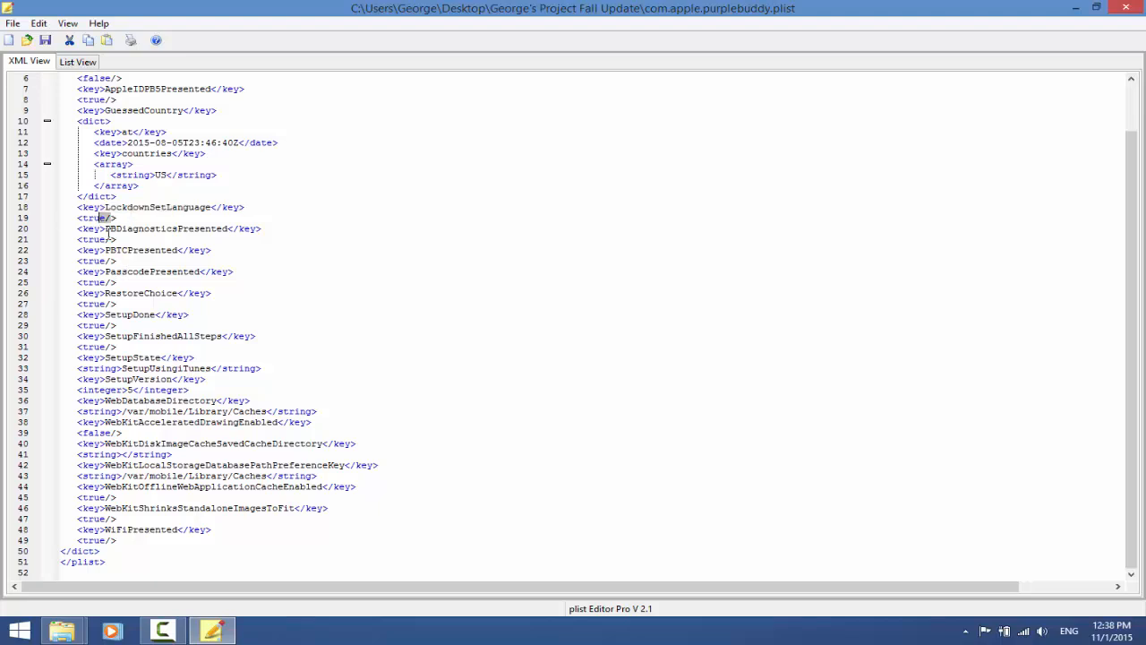
scroll("up", 3)
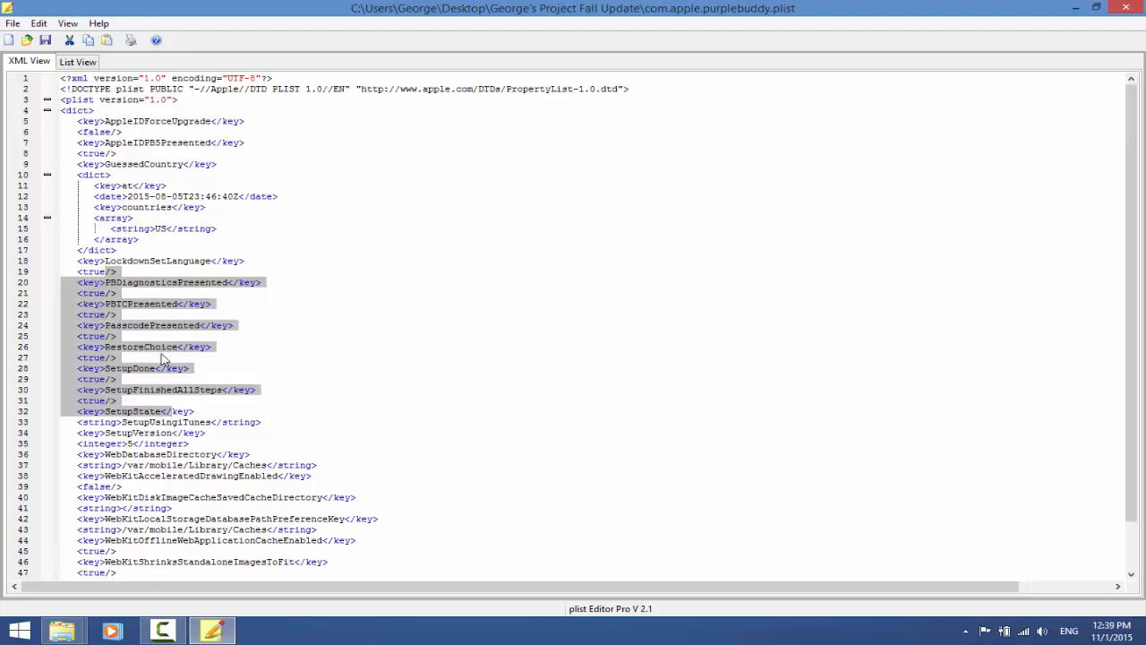
scroll("down", 3)
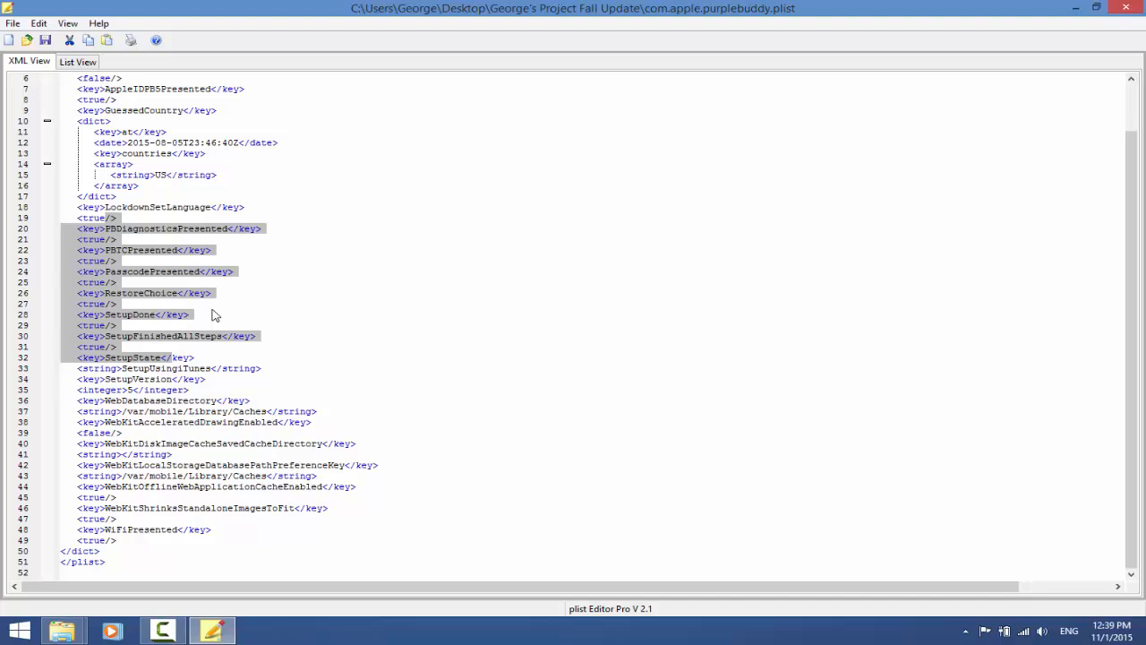
mouse_move(492, 257)
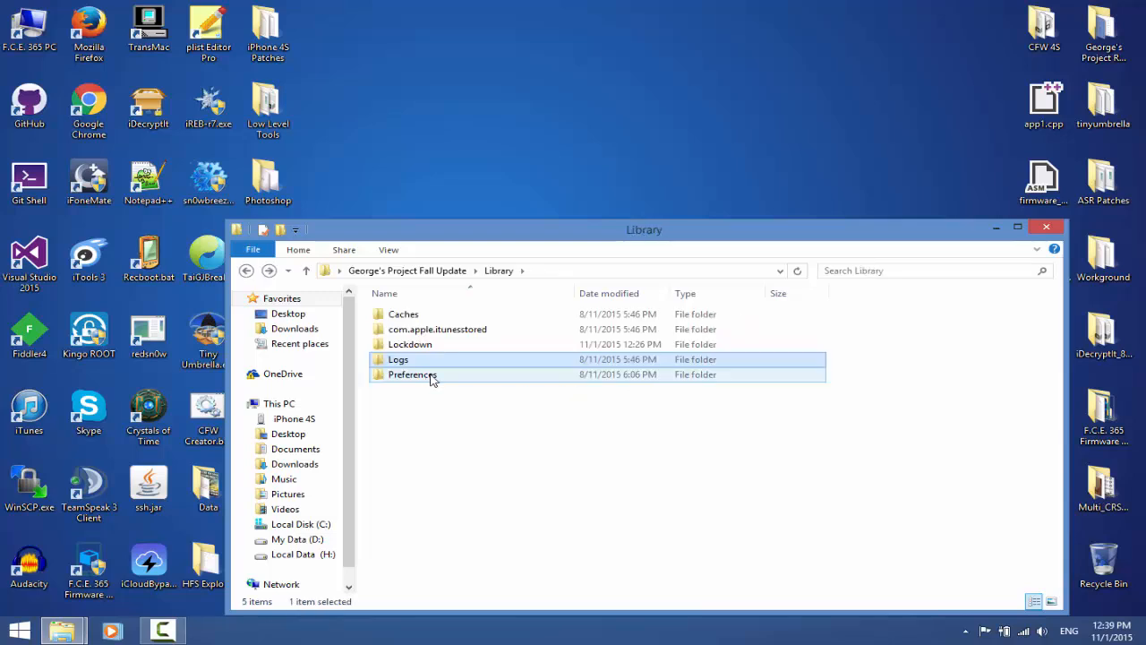
- Browse the empty com.apple.itunesstored folder and return to Library
double_click(412, 374)
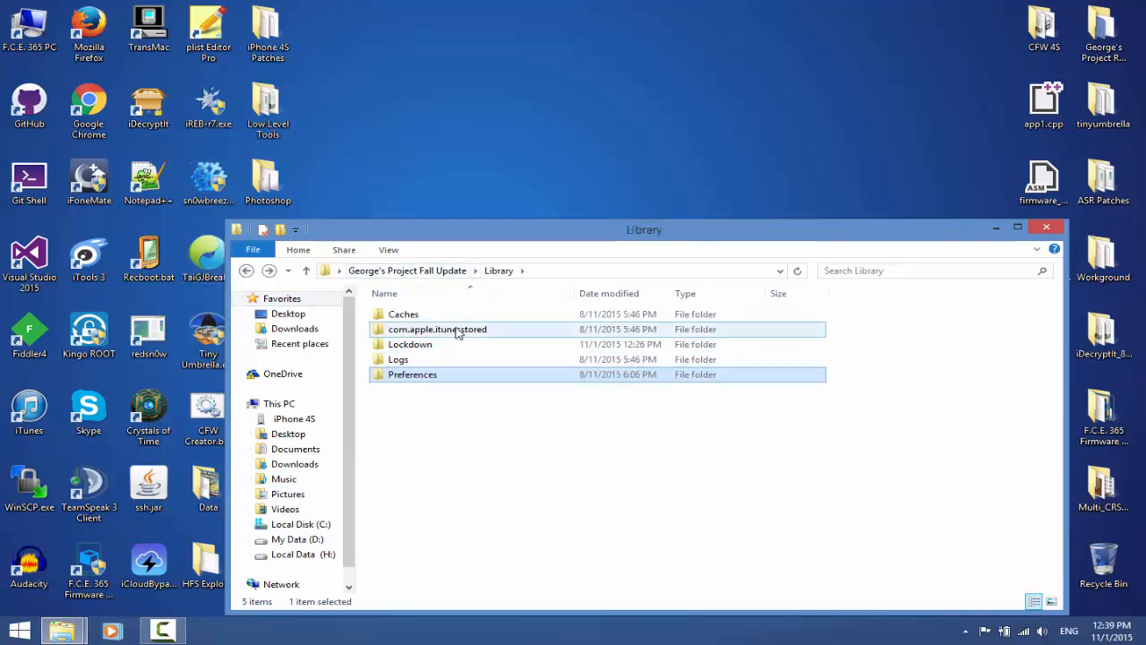
double_click(437, 329)
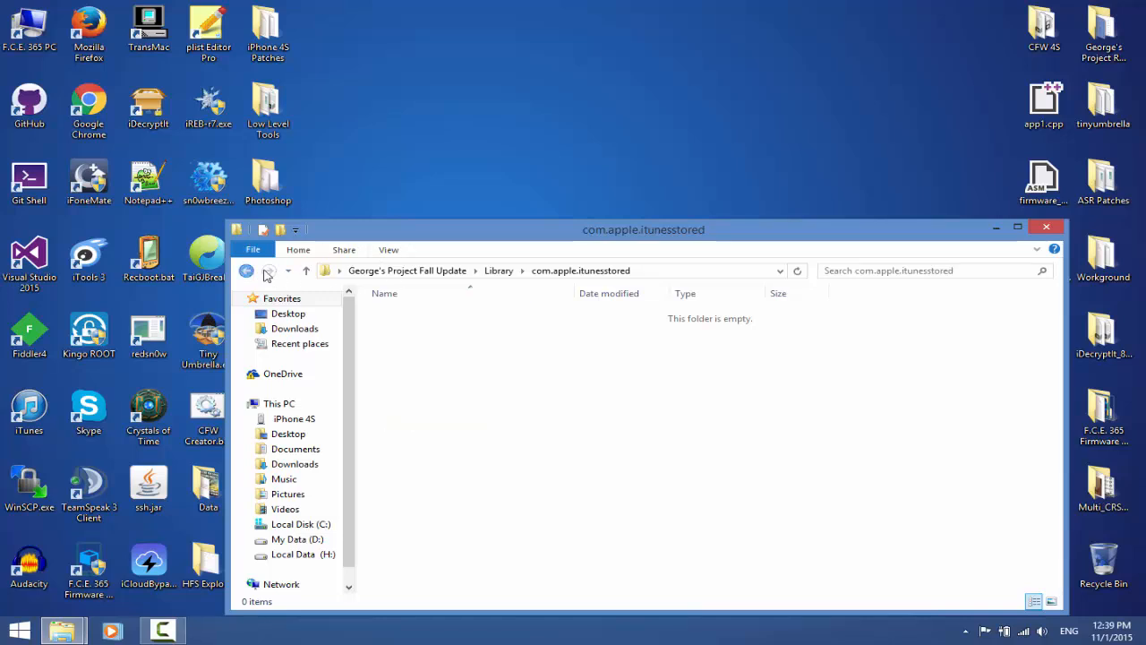
left_click(247, 270)
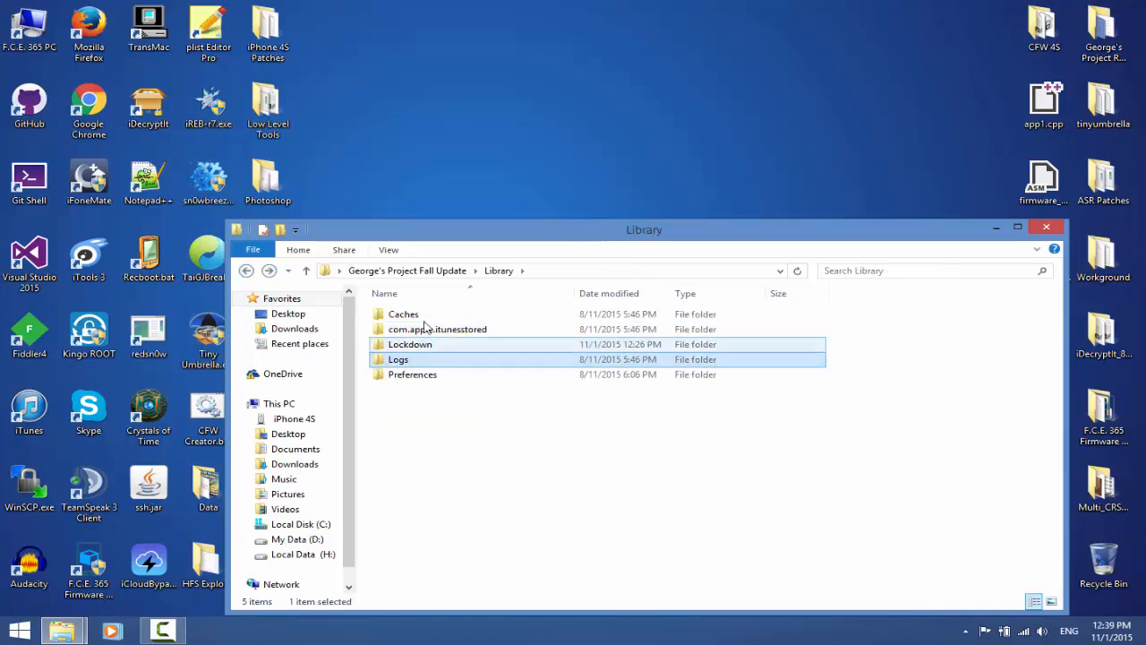
- Delete everything inside Caches, then go into the Lockdown folder
double_click(403, 314)
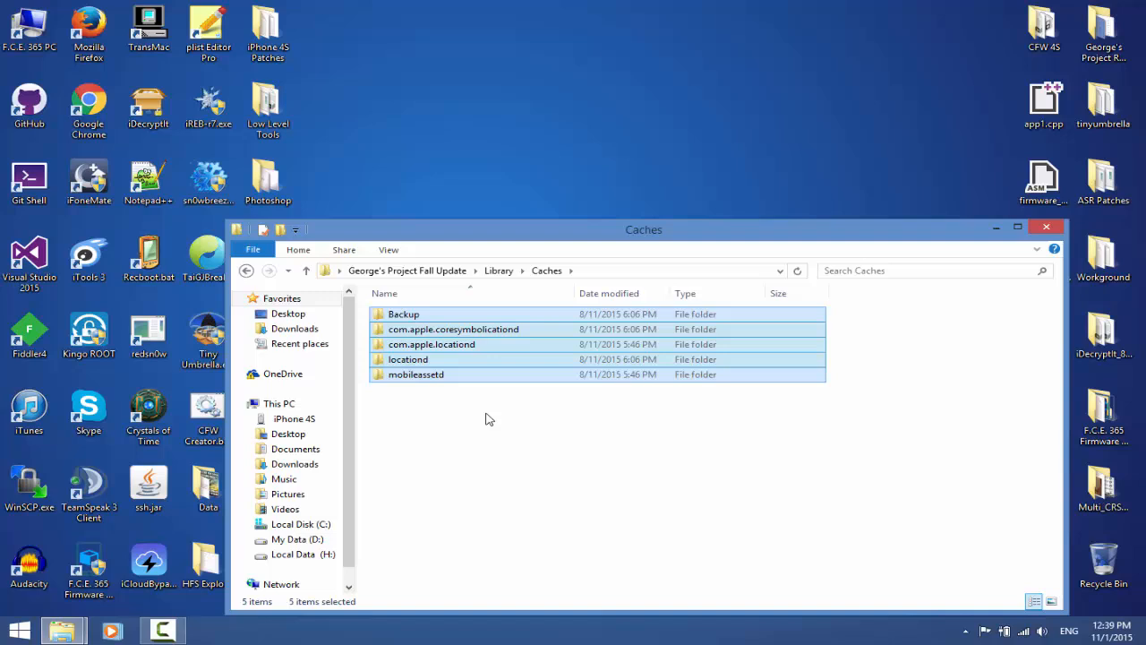
mouse_move(501, 454)
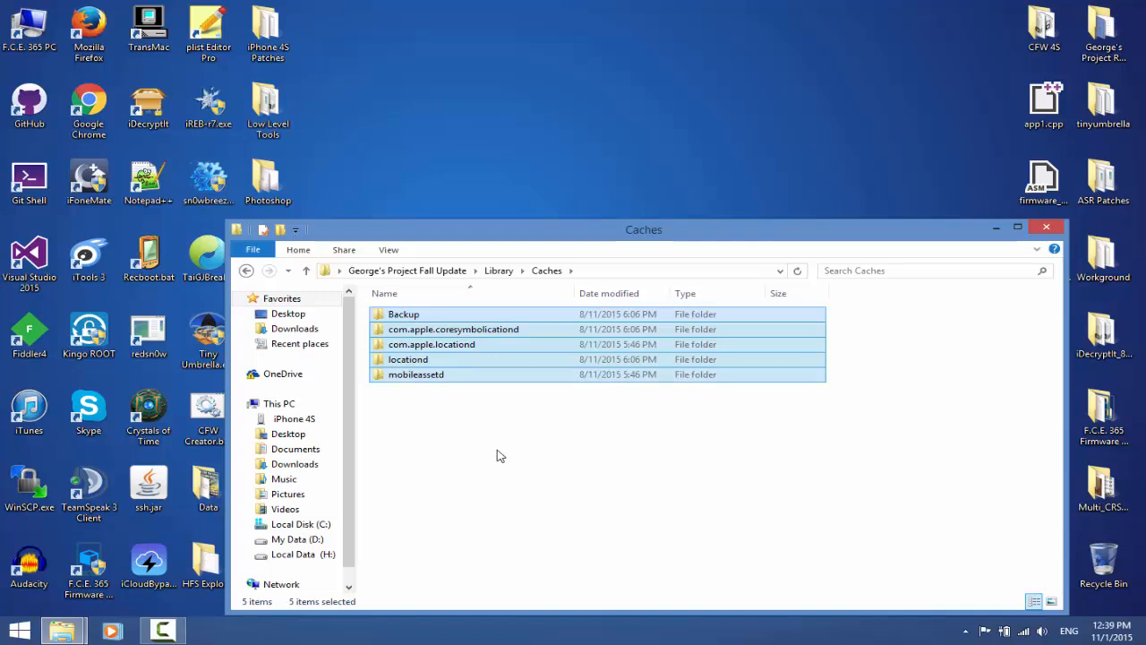
right_click(1103, 569)
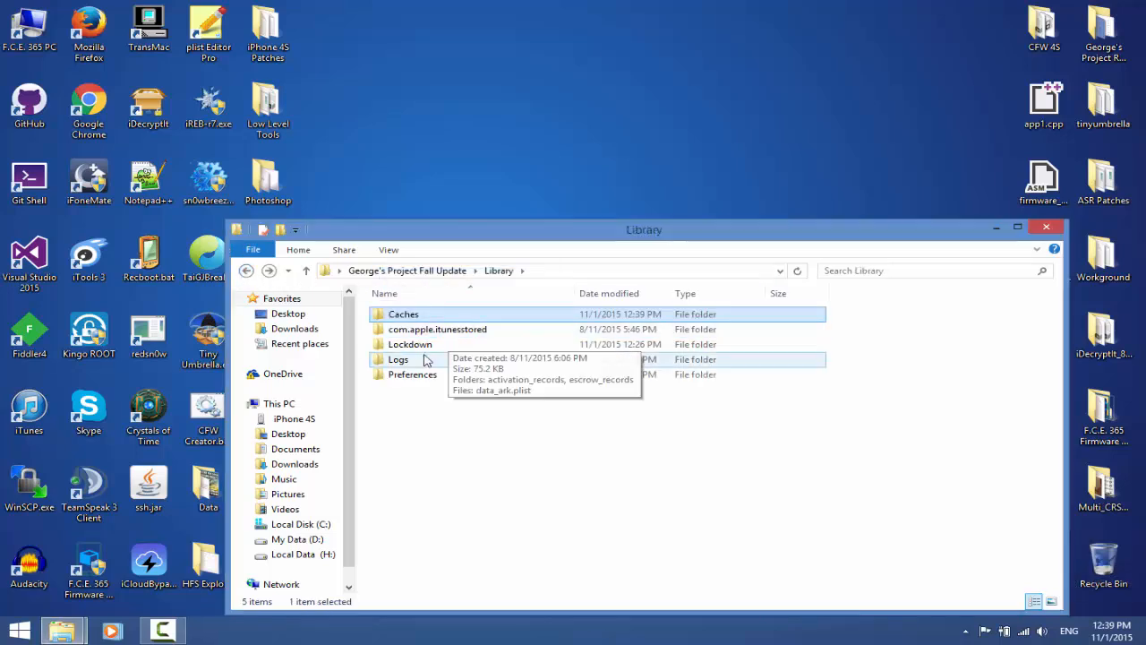
double_click(410, 344)
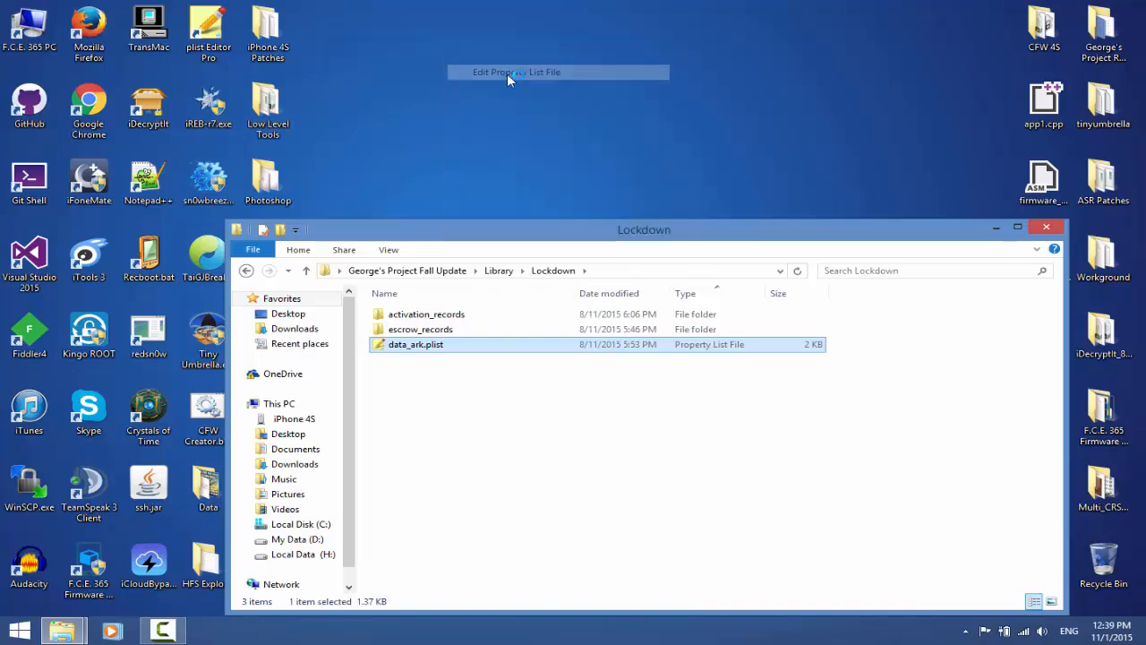
- Confirm ActivationStateAcknowledged is true in data_ark.plist and scroll through its remaining keys
double_click(415, 344)
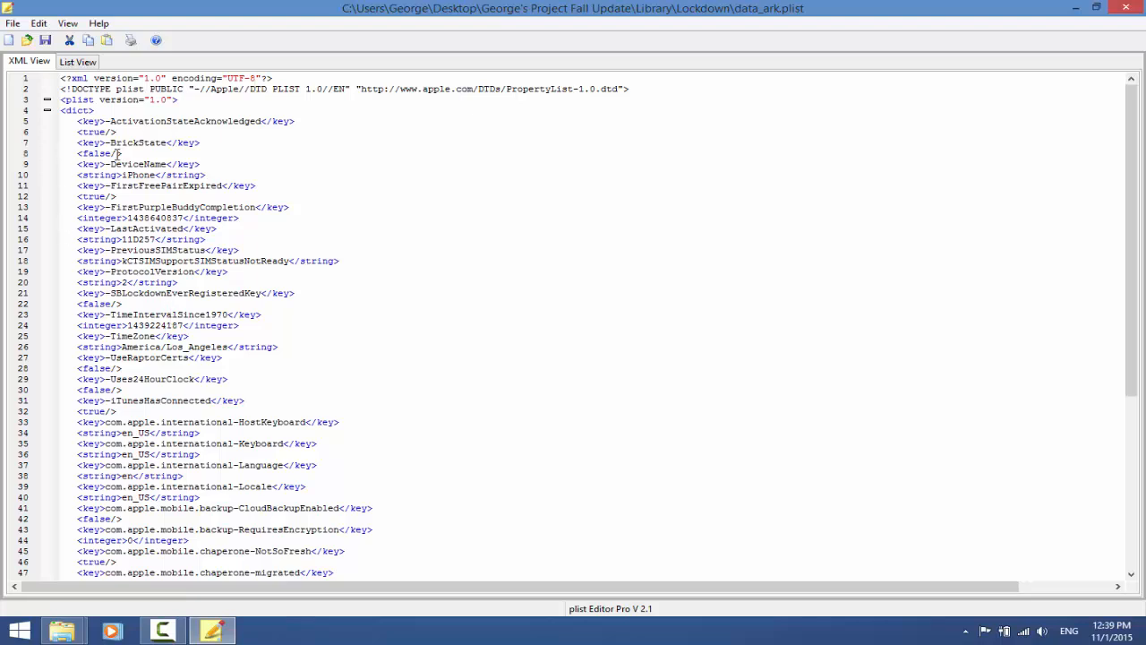
double_click(96, 152)
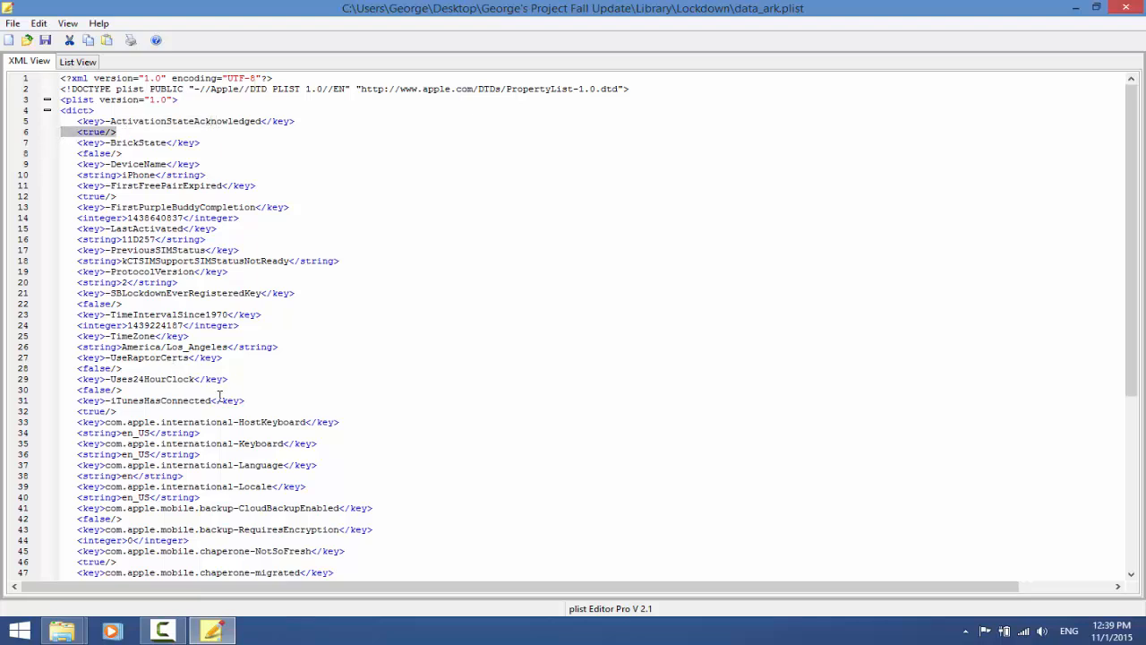
mouse_move(118, 351)
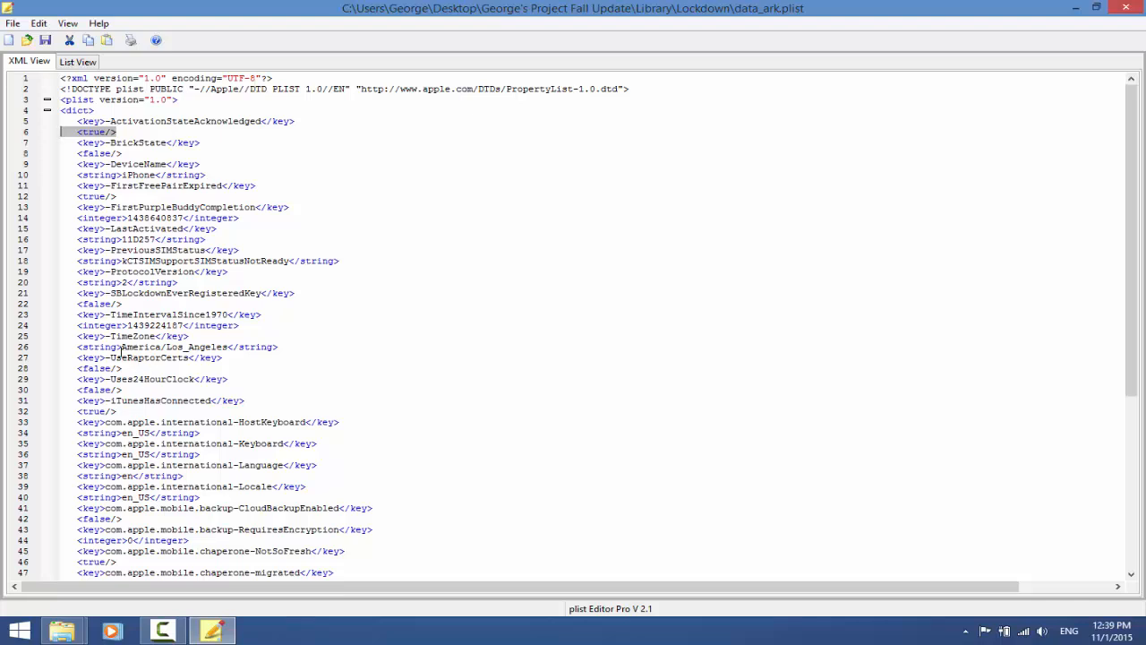
double_click(175, 347)
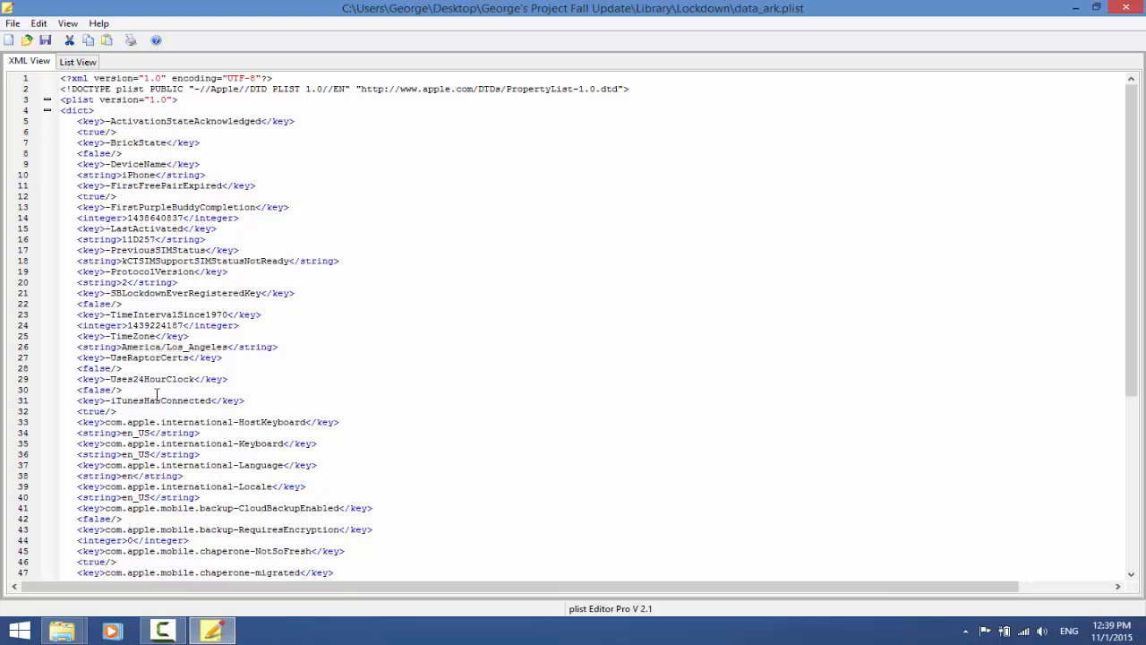
scroll("down", 3)
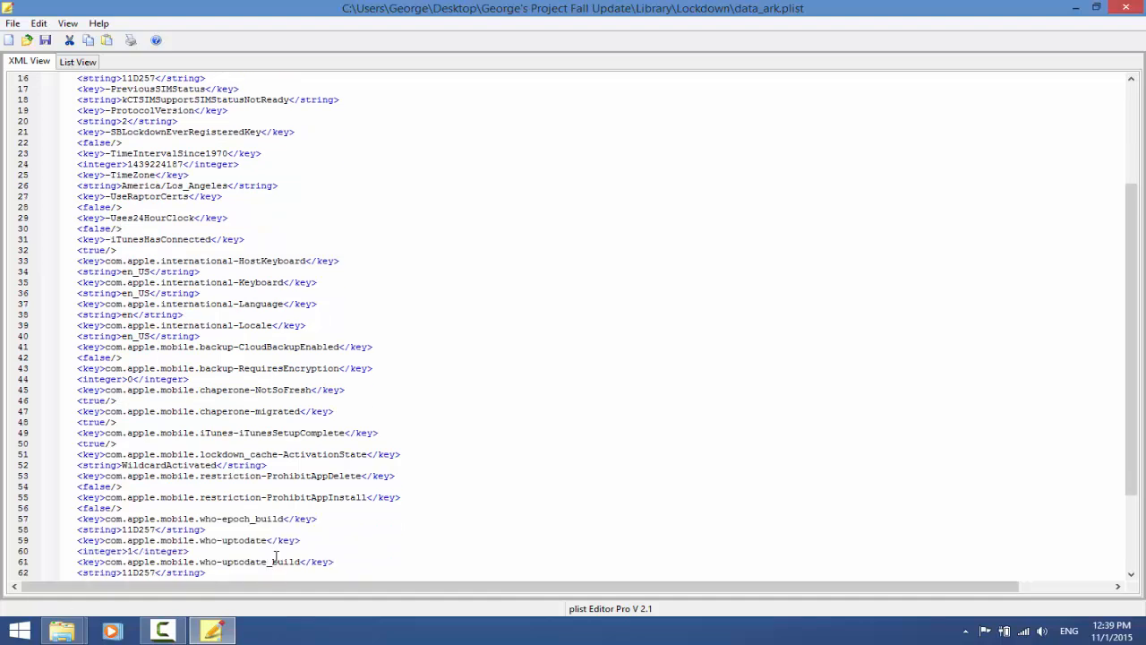
scroll("down", 3)
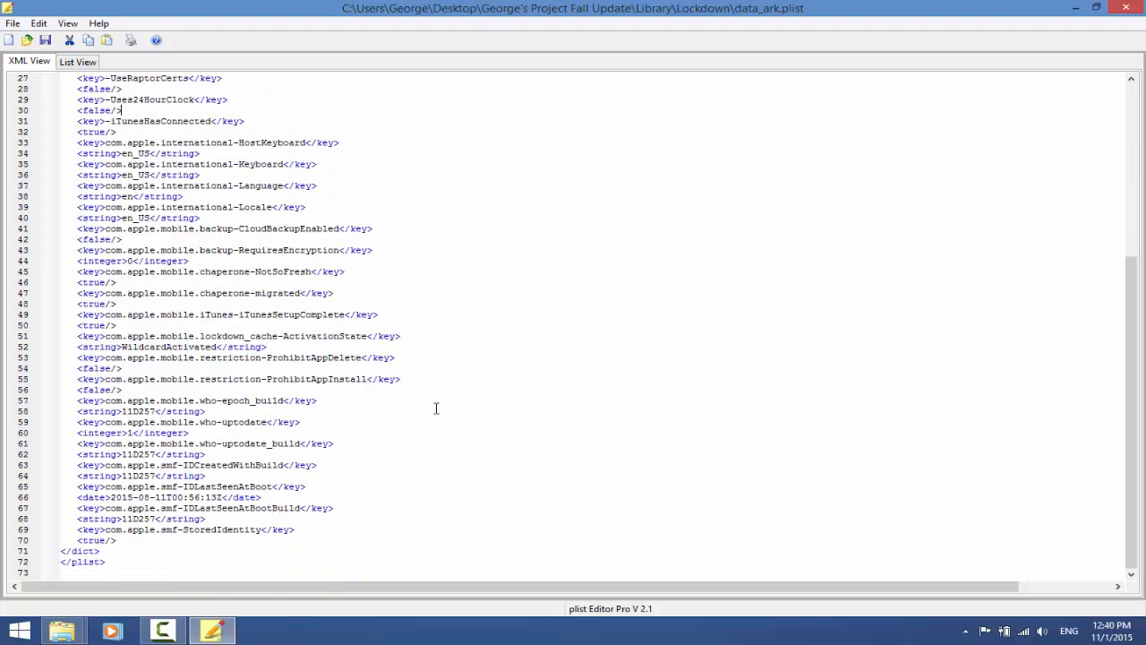
scroll("up", 3)
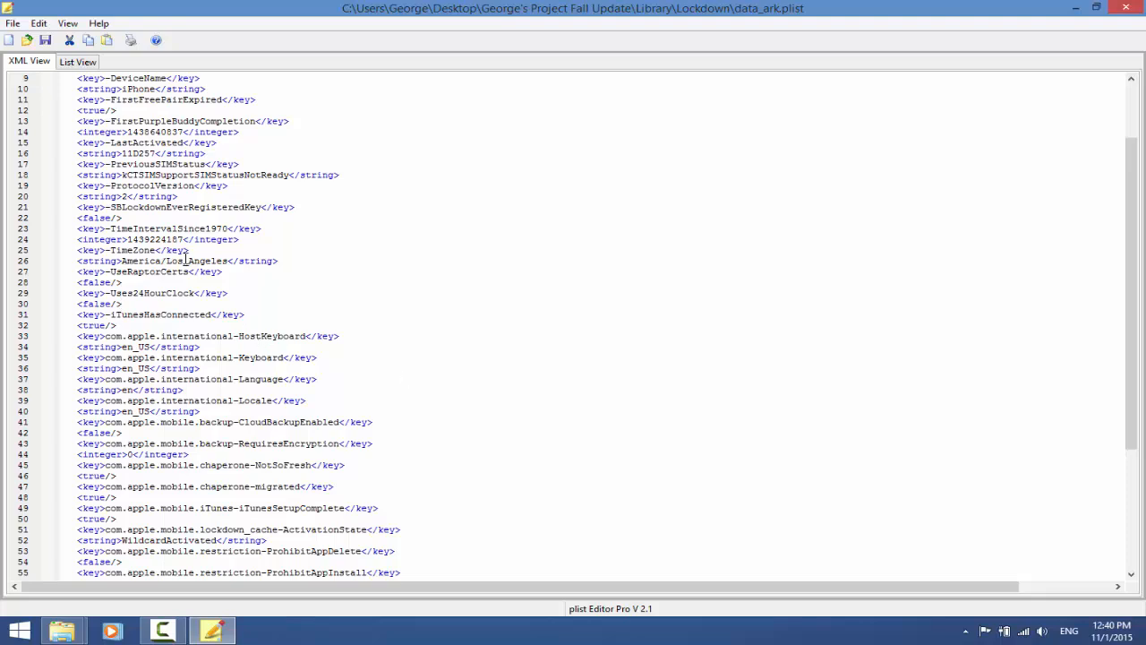
mouse_move(159, 305)
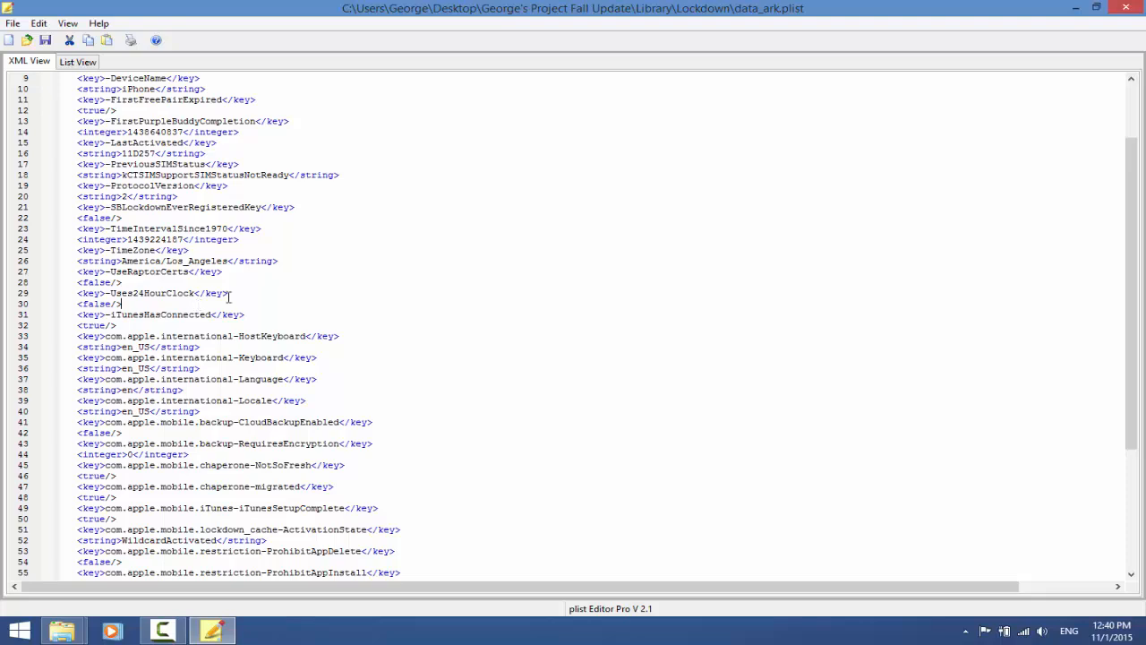
mouse_move(122, 143)
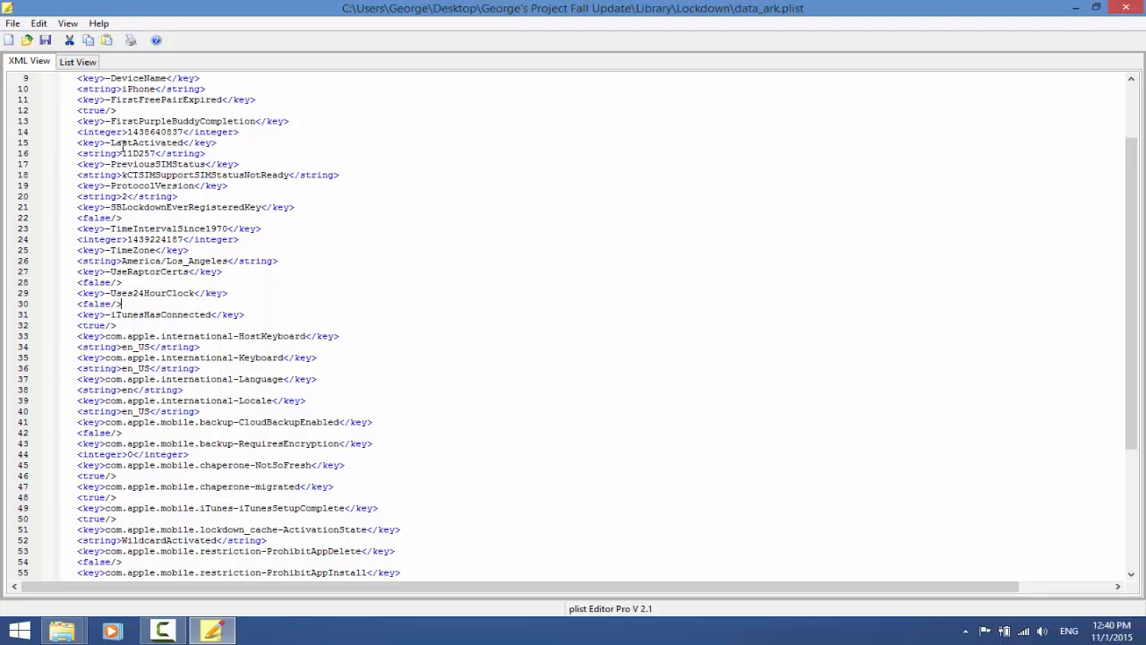
scroll("up", 3)
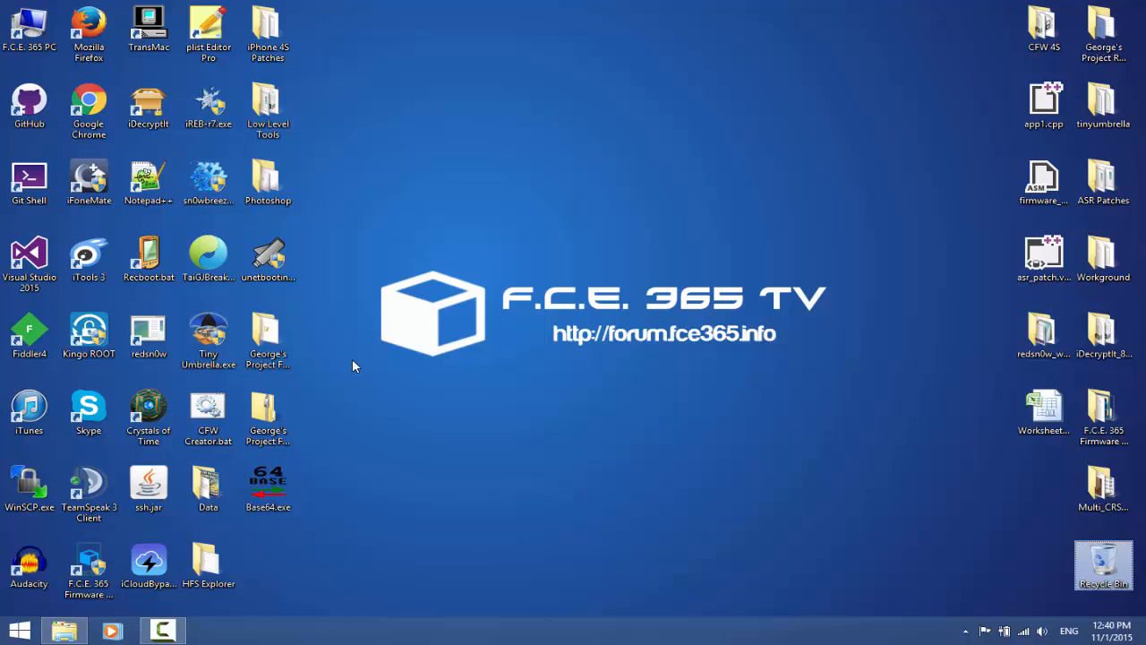
left_click(268, 487)
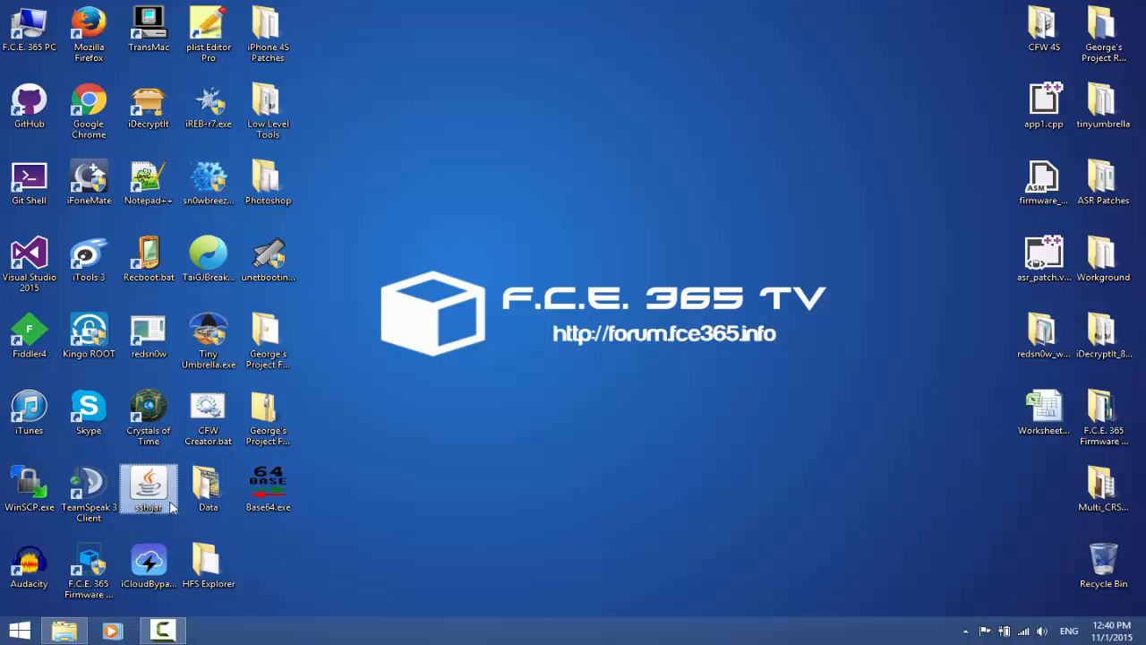
double_click(149, 487)
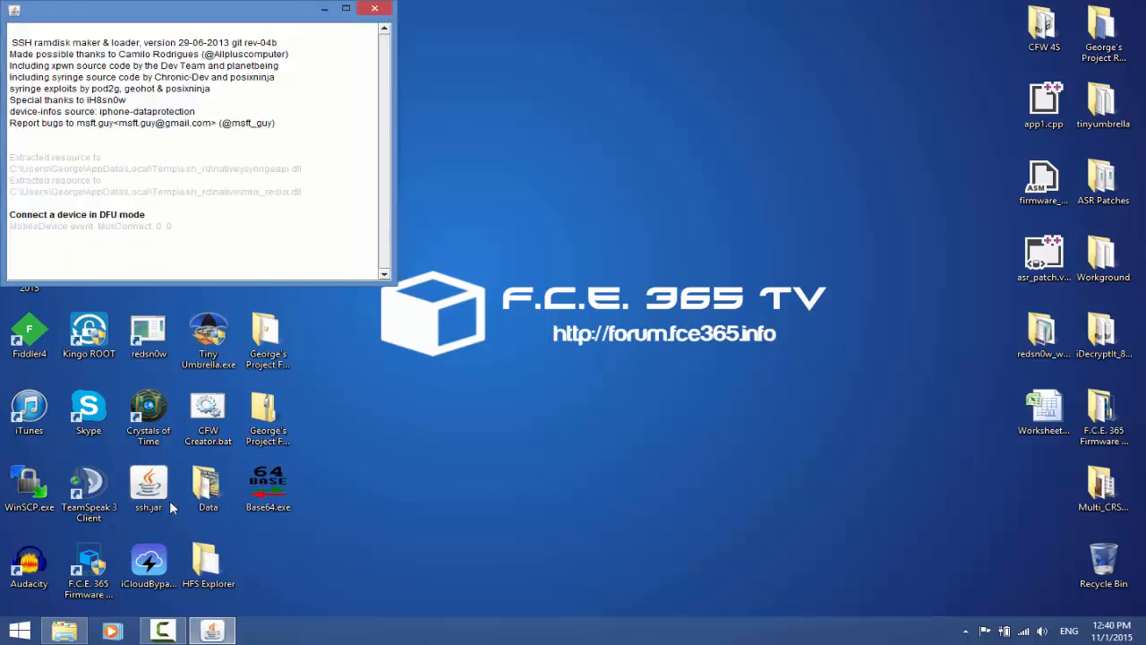
mouse_move(374, 7)
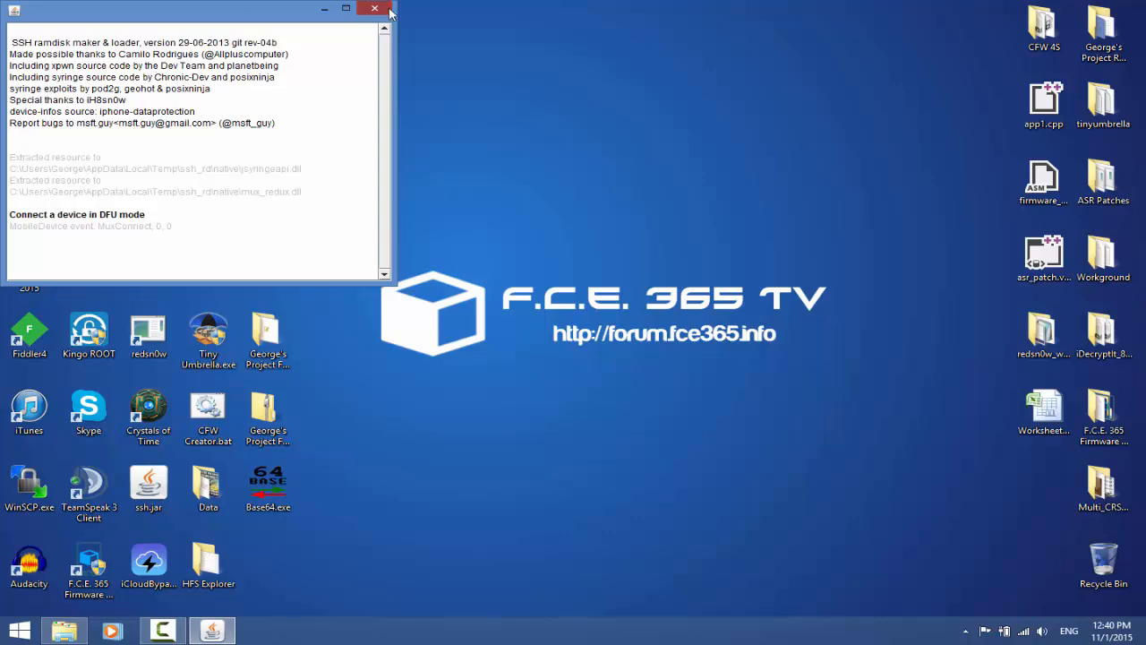
left_click(374, 7)
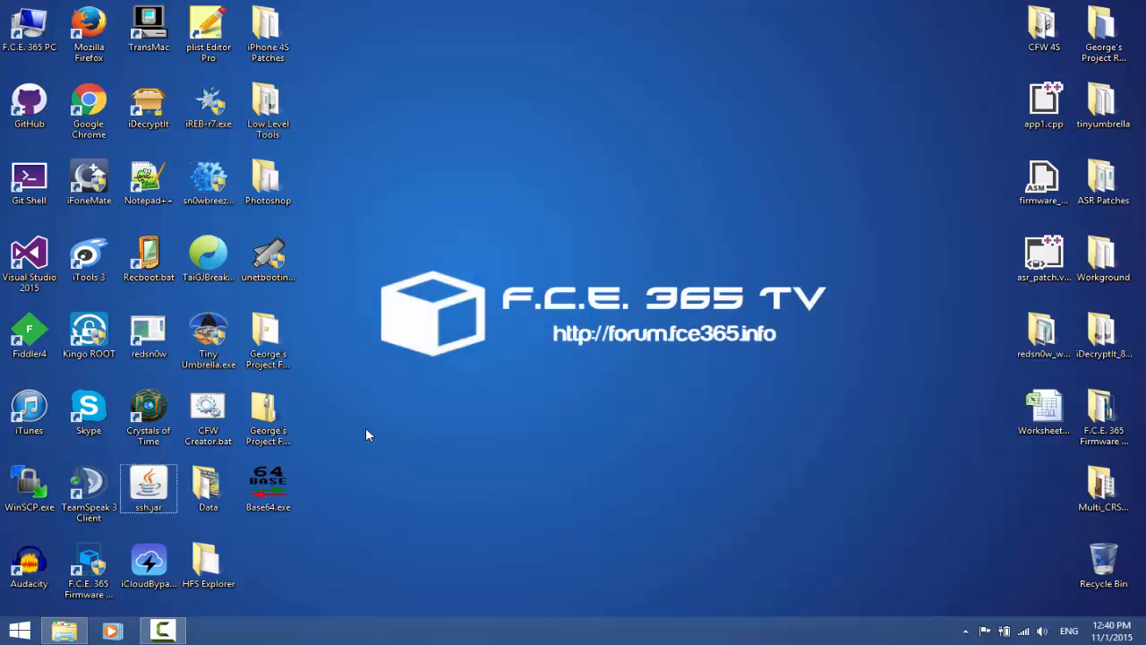
mouse_move(265, 408)
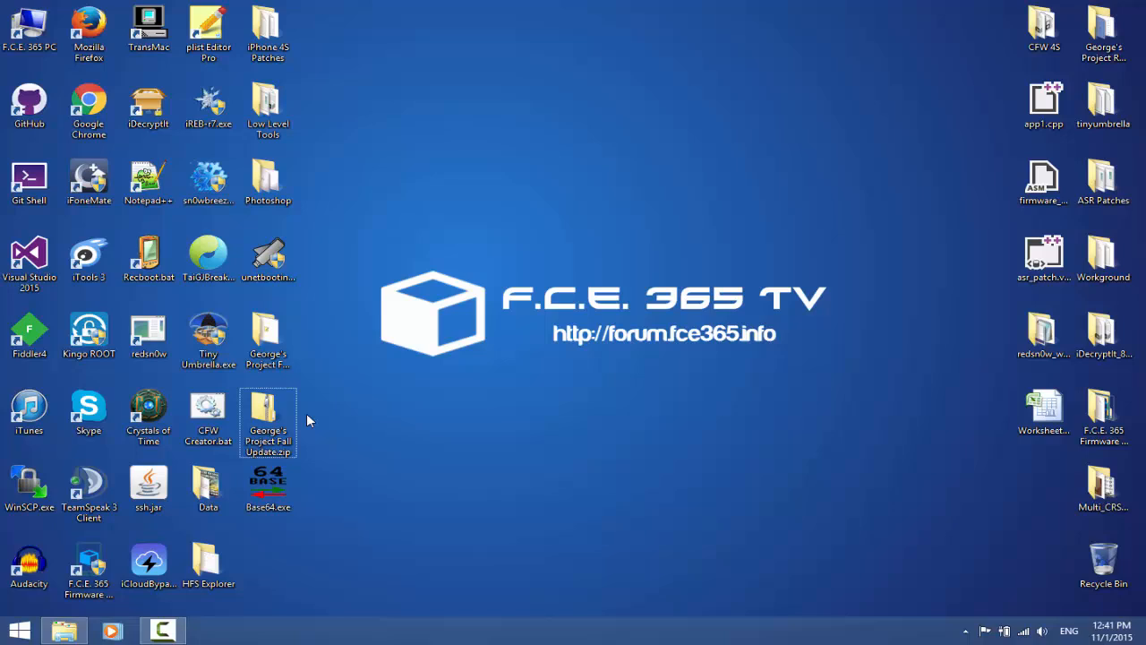
- Drag the project update .zip into the bottom-left icon column of the desktop
left_click_drag(269, 421, 745, 499)
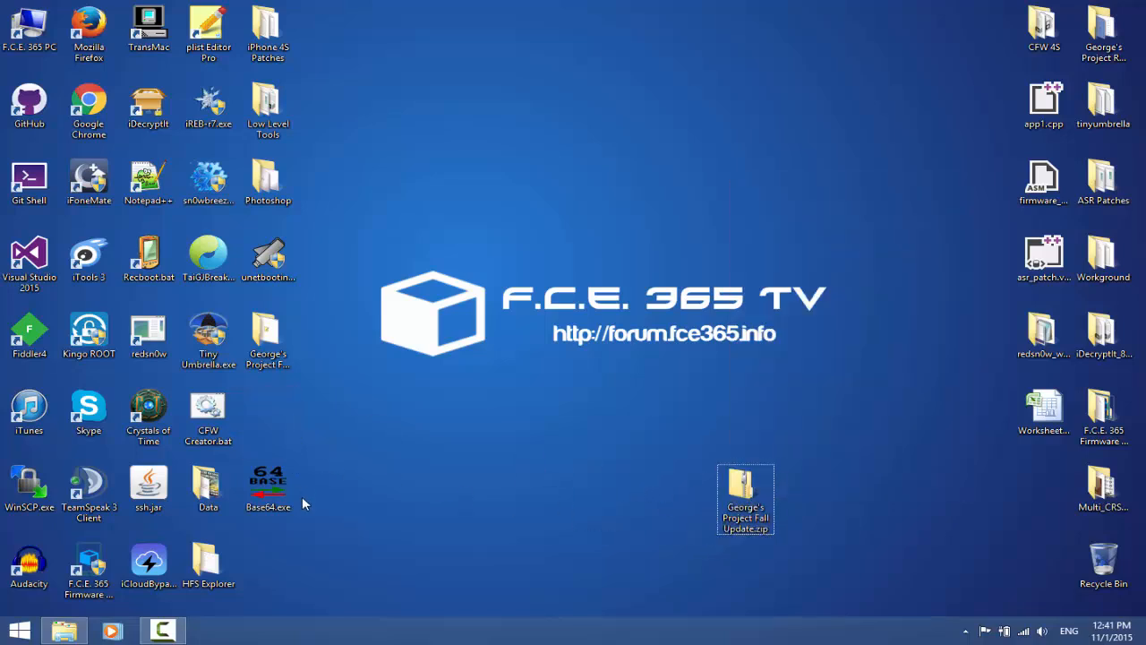
left_click_drag(269, 487, 269, 413)
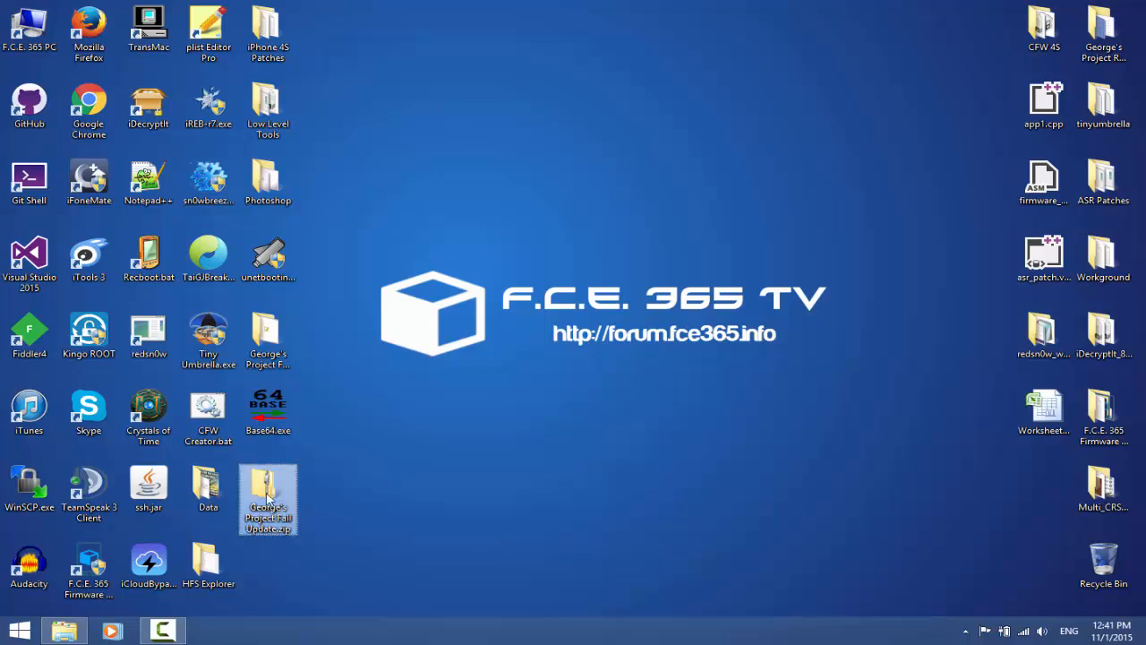
mouse_move(295, 498)
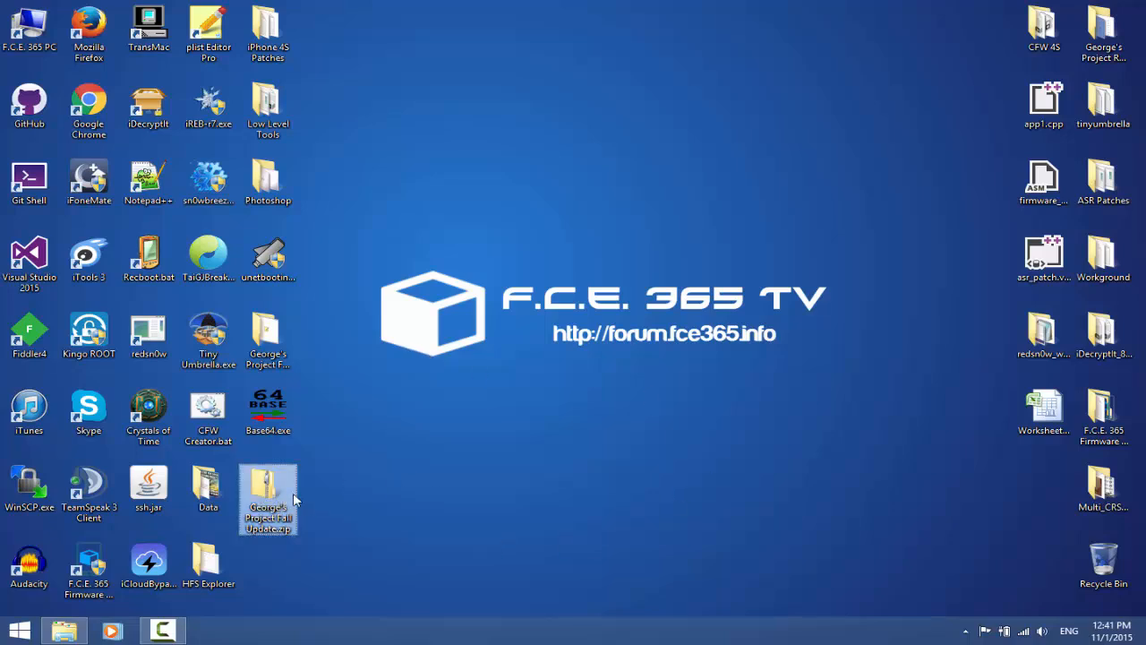